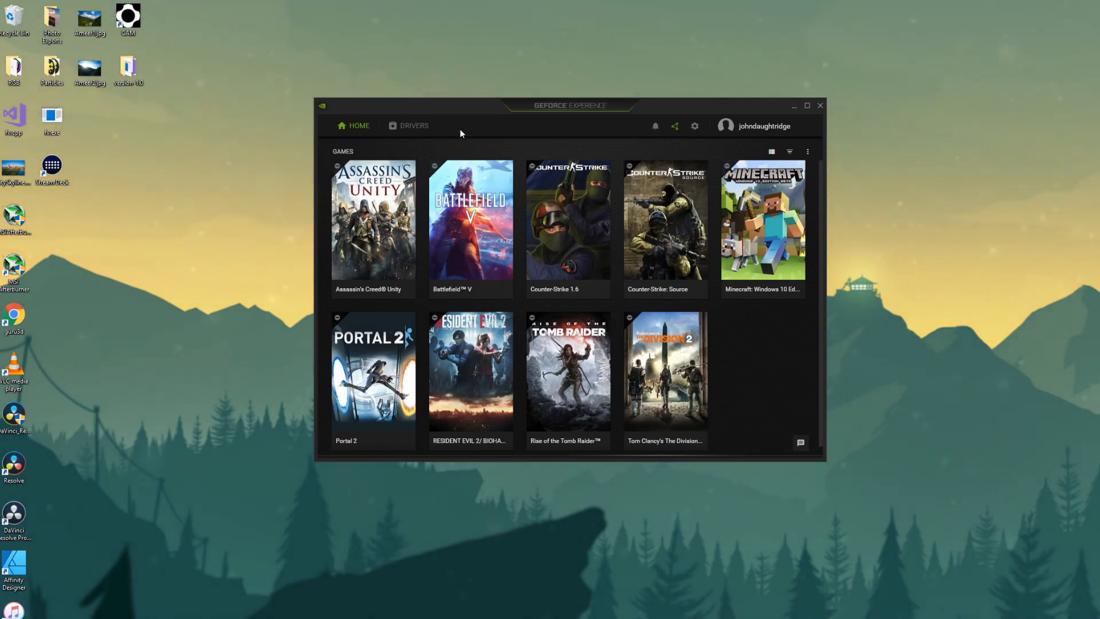
- Show the GeForce Experience drivers page with the installed NVIDIA Studio Driver 431.86
left_click(413, 126)
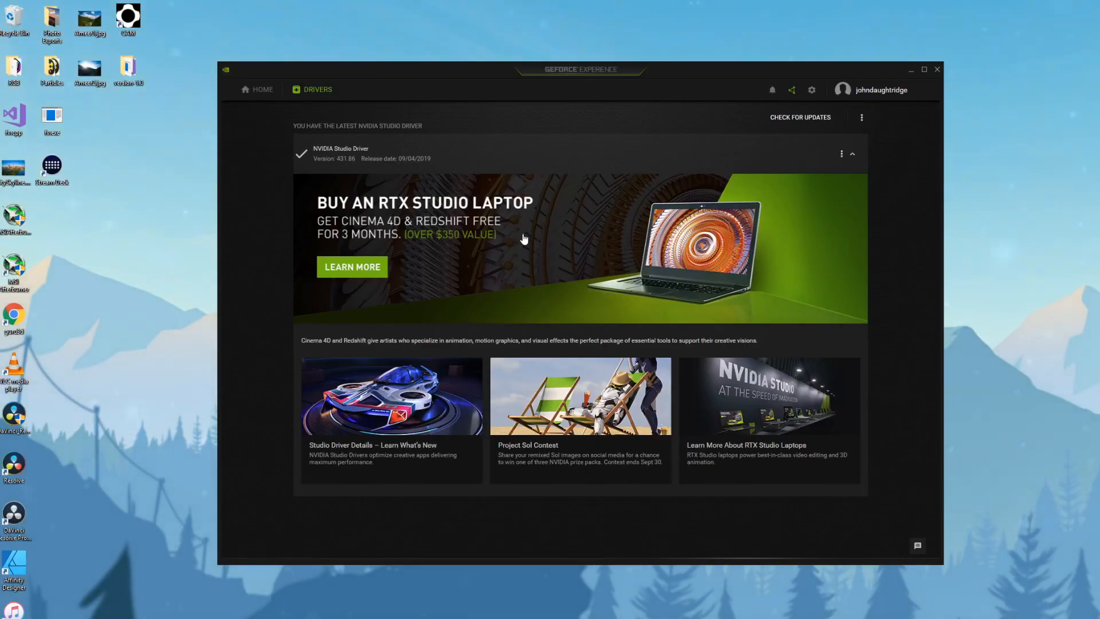
mouse_move(453, 251)
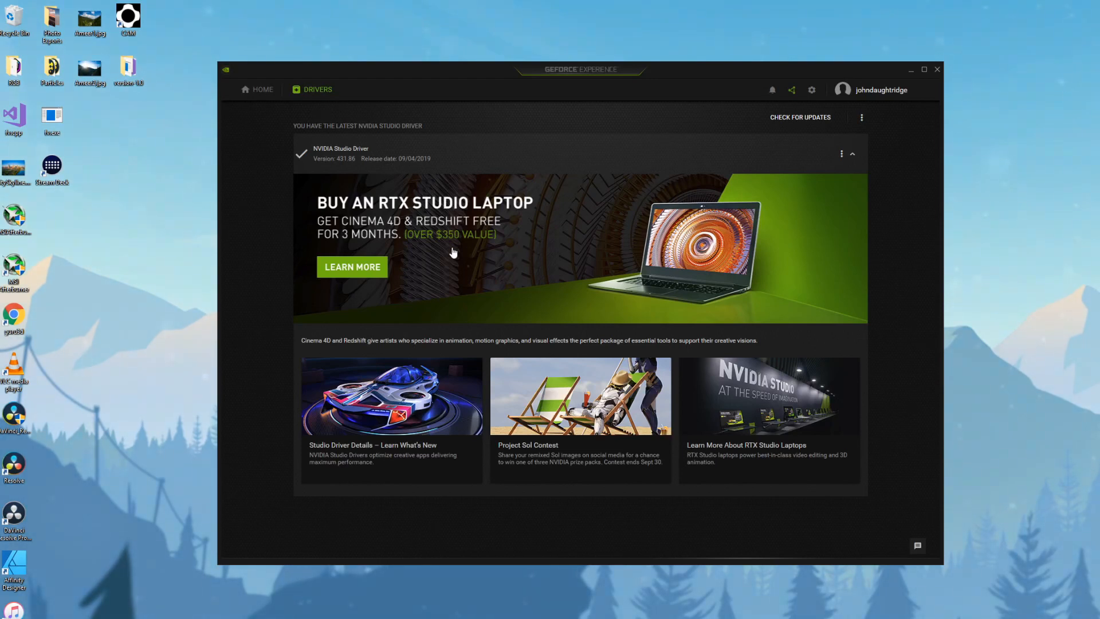
mouse_move(360, 157)
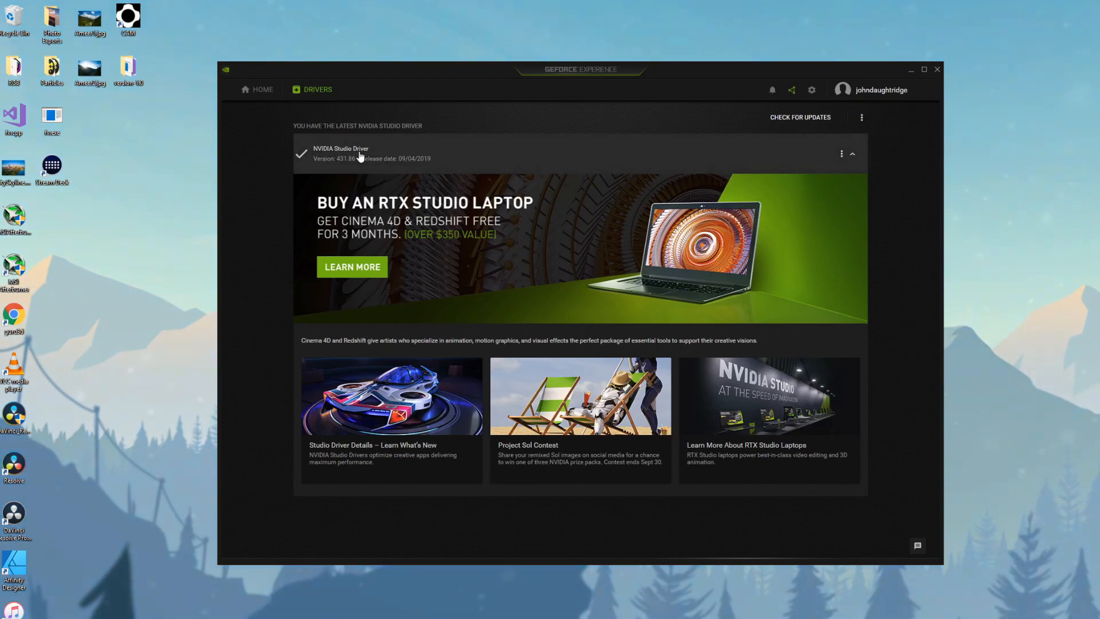
left_click(862, 117)
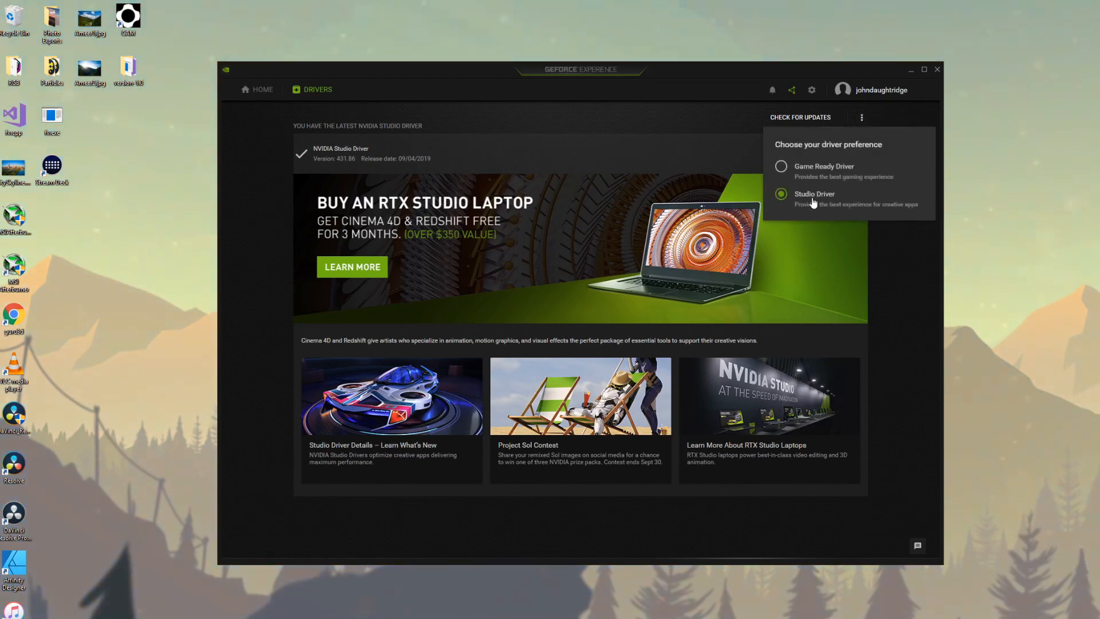
mouse_move(814, 170)
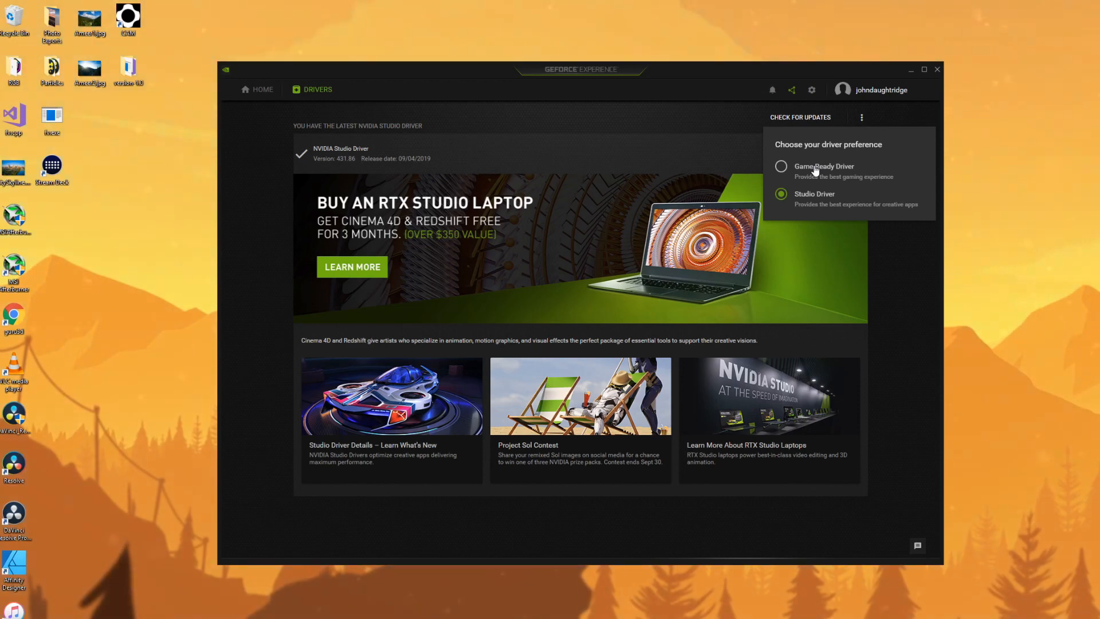
mouse_move(475, 145)
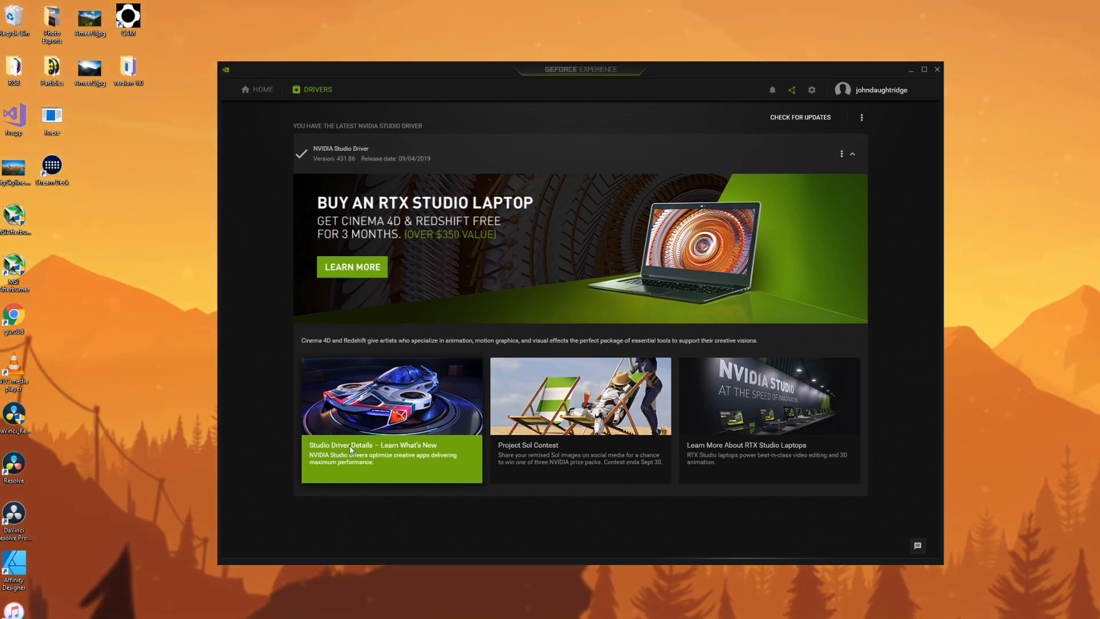
- Read the Studio Driver release article down to the DaVinci Resolve Studio 16 RTX feature list
left_click(351, 449)
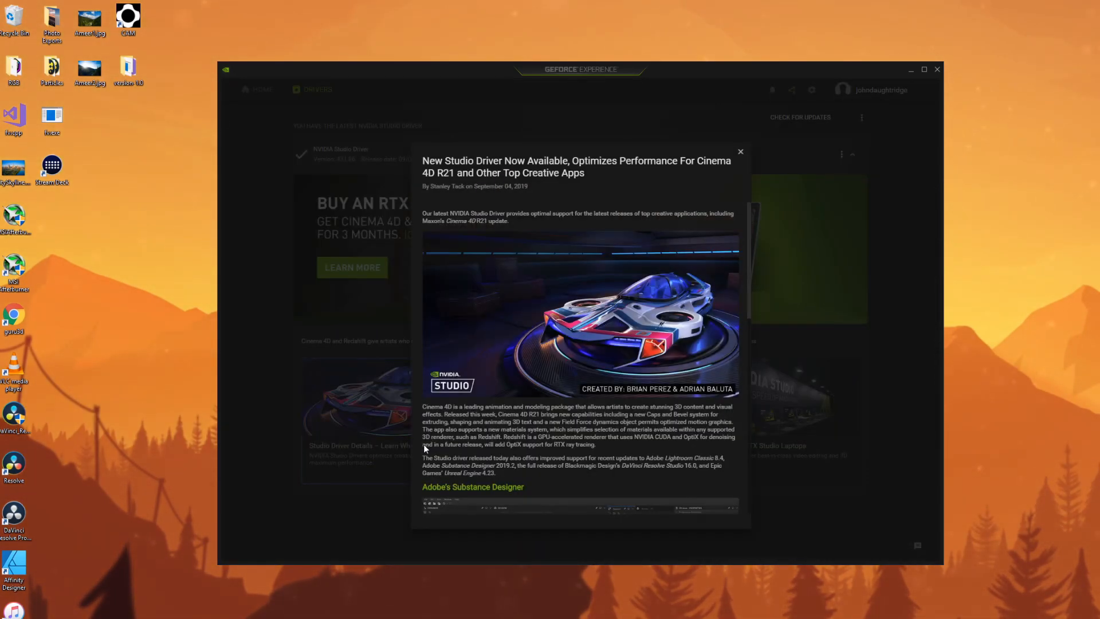
scroll("down", 3)
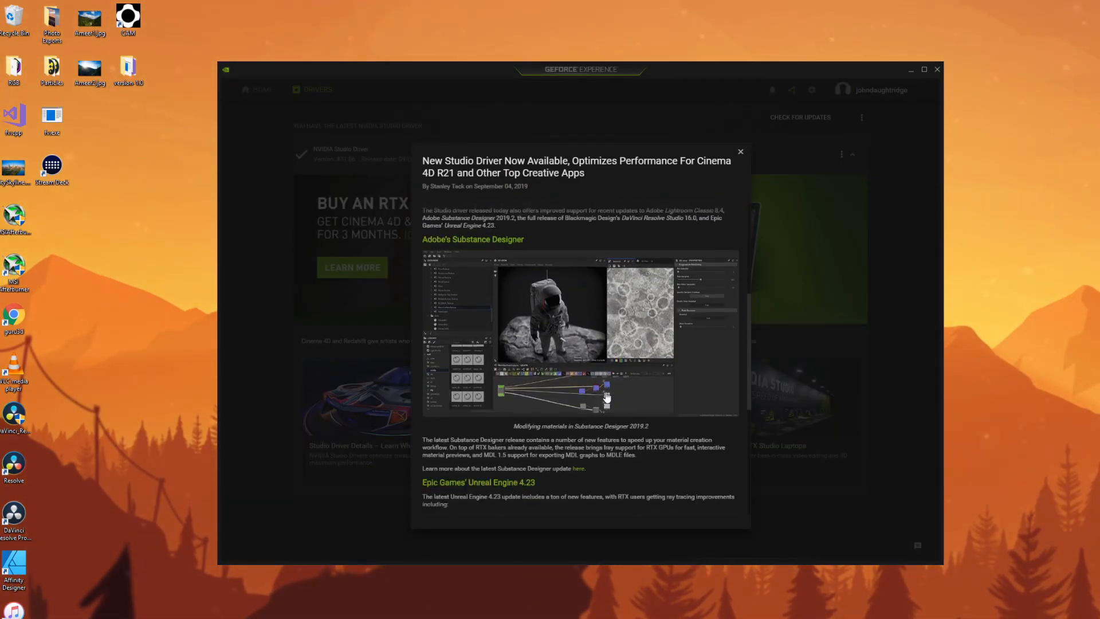
scroll("down", 3)
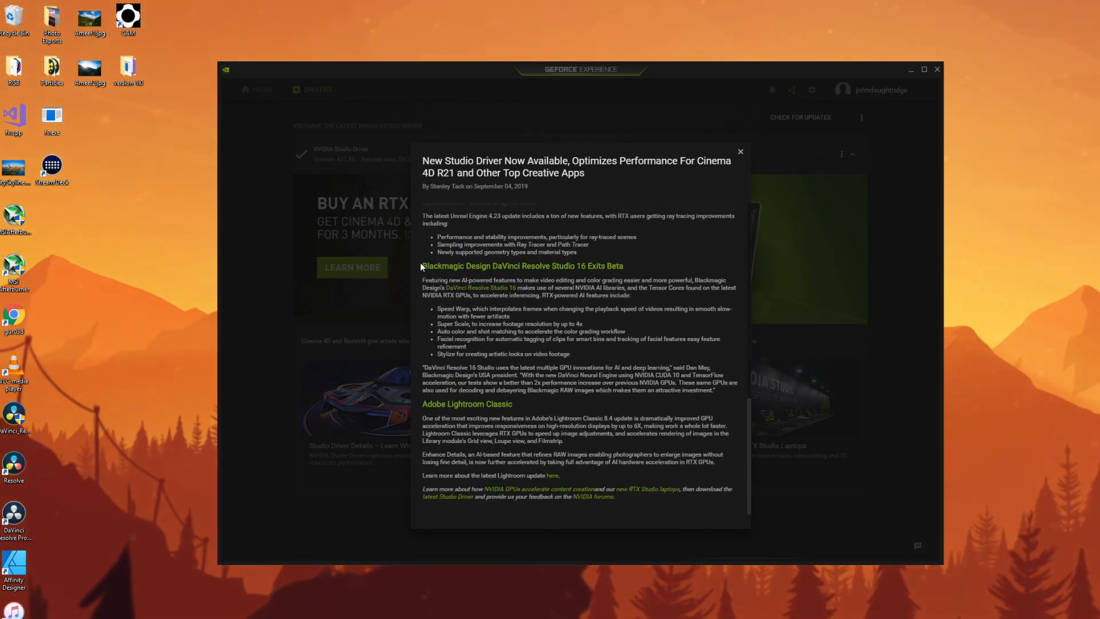
mouse_move(649, 275)
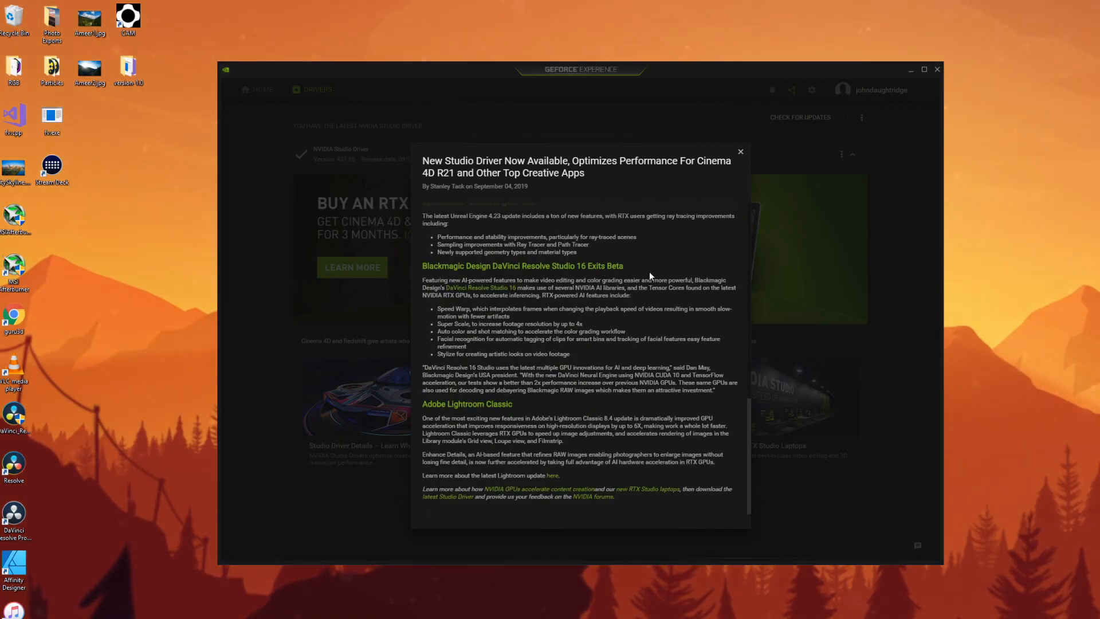
mouse_move(637, 272)
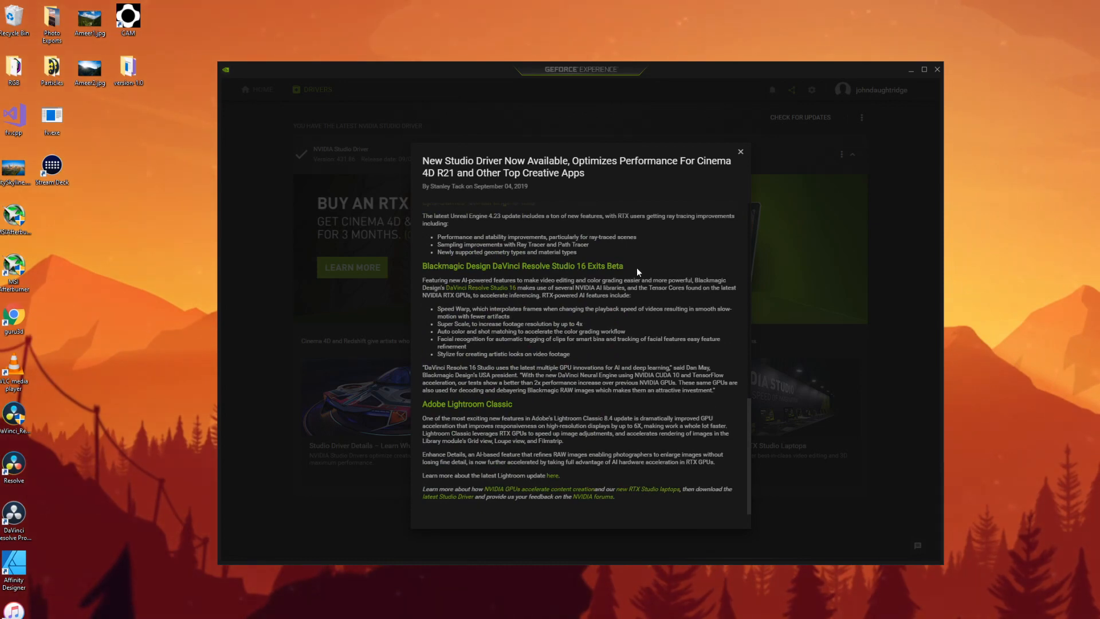
mouse_move(630, 360)
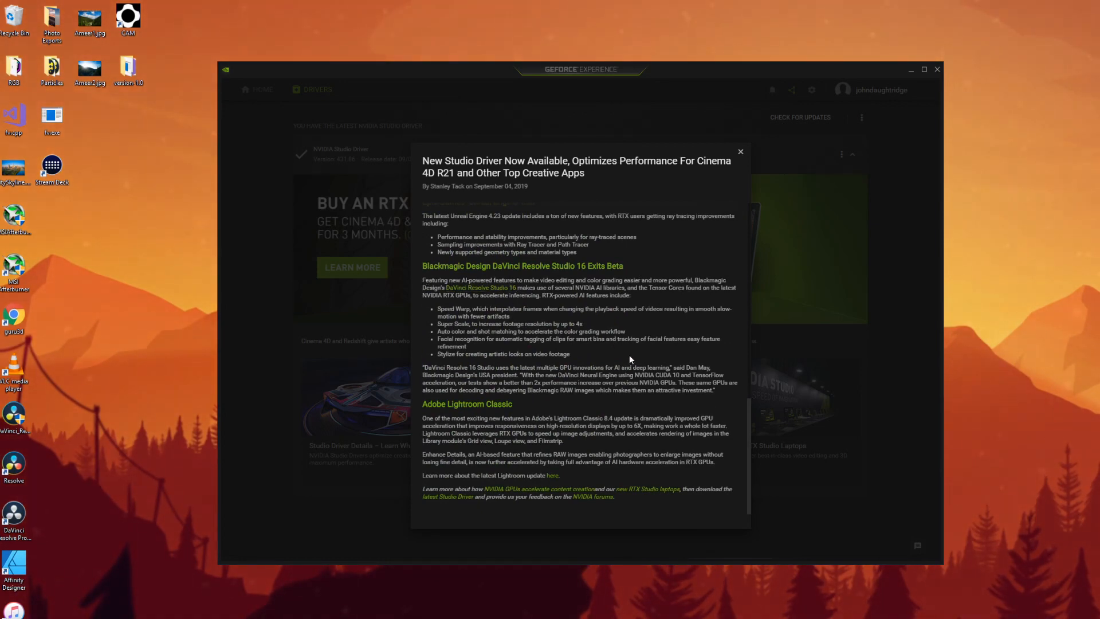
mouse_move(638, 300)
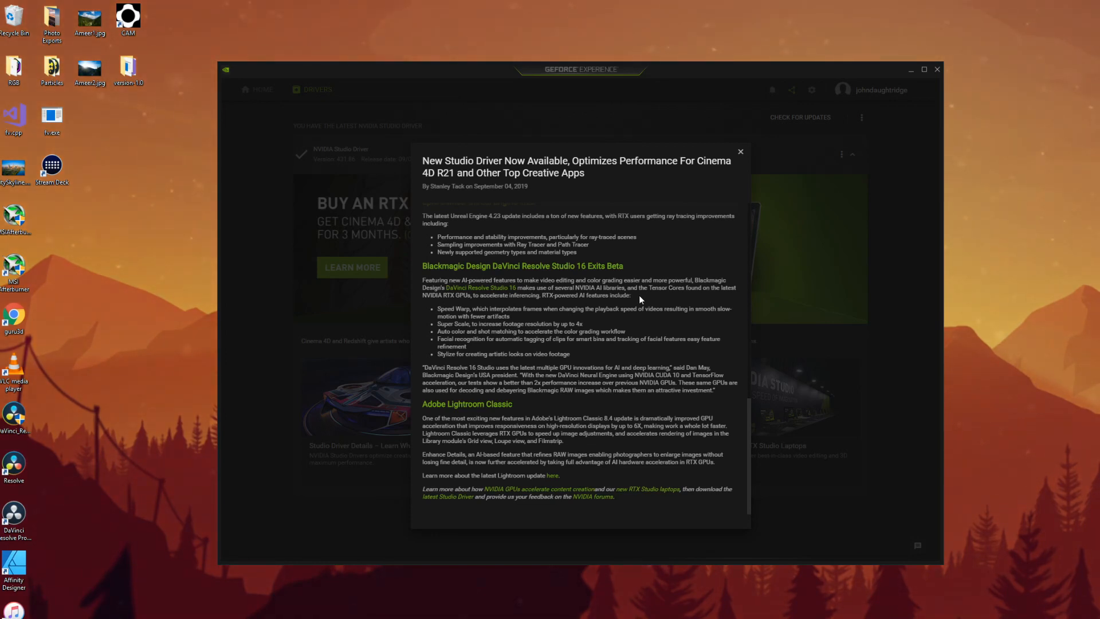
mouse_move(640, 321)
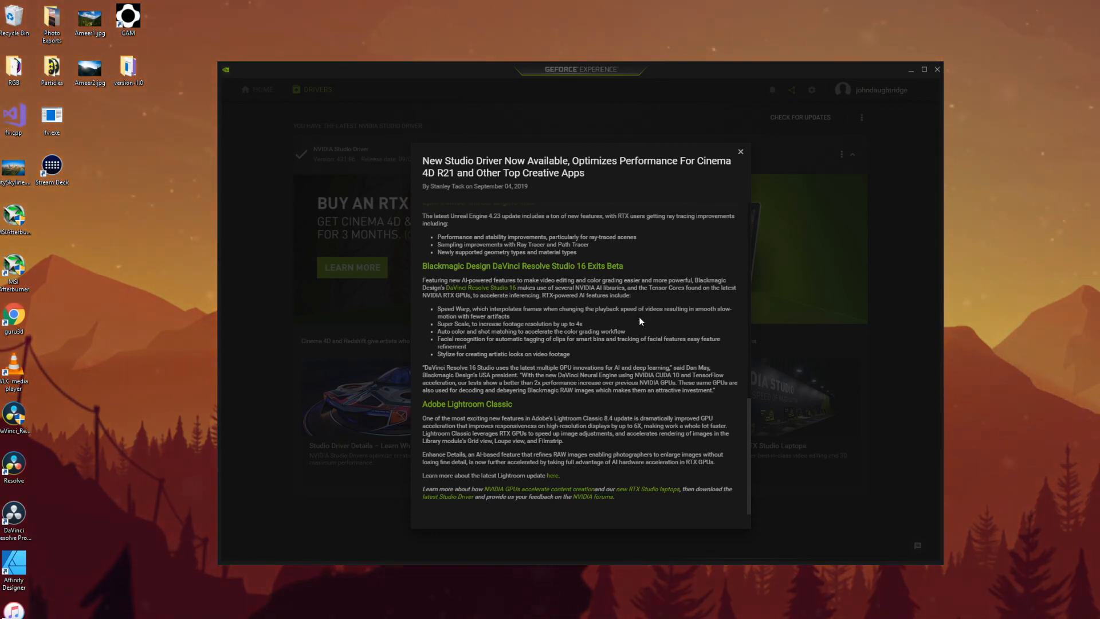
mouse_move(440, 310)
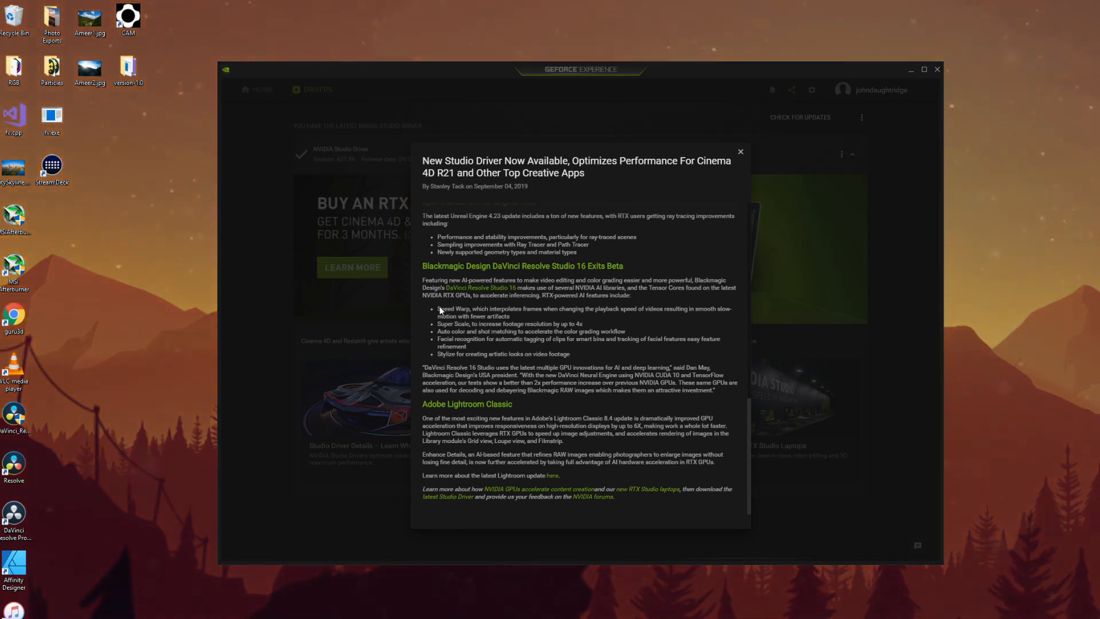
mouse_move(470, 315)
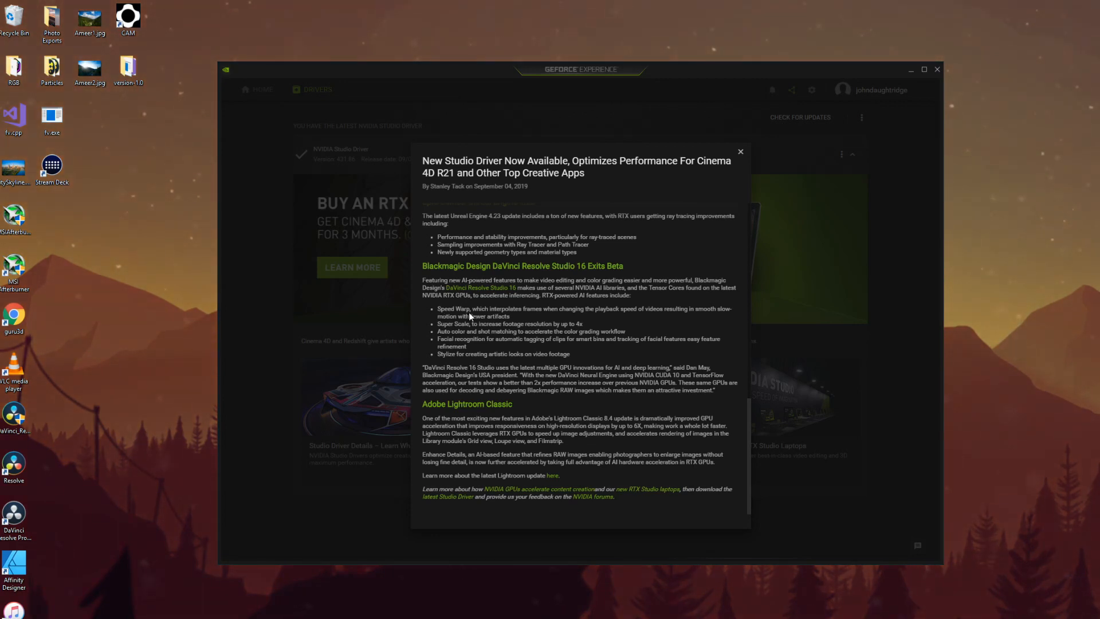
mouse_move(459, 370)
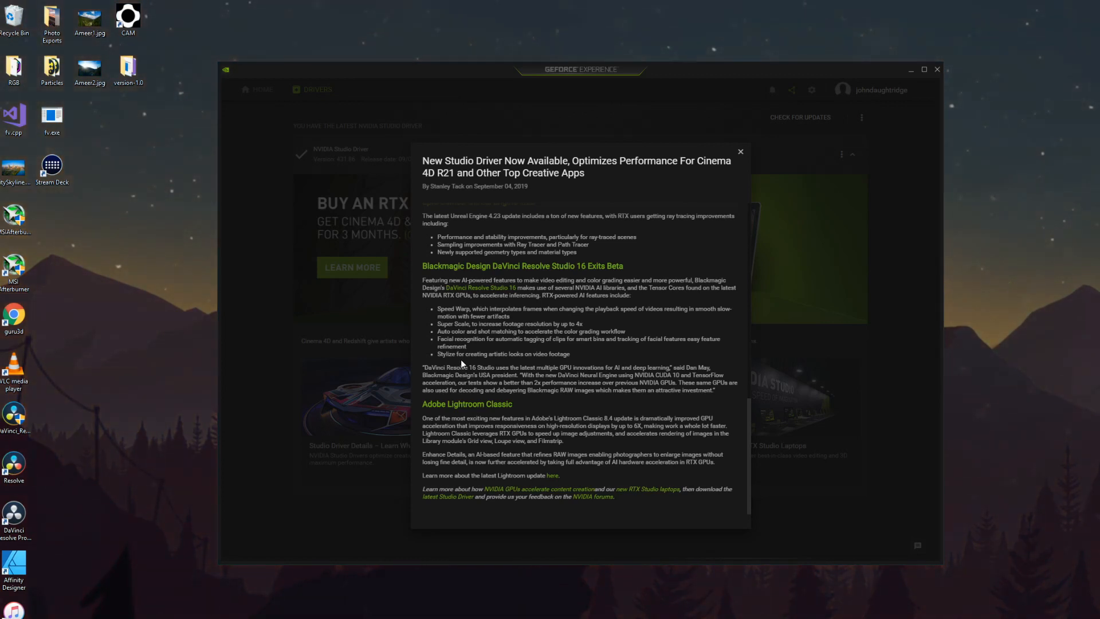
mouse_move(709, 356)
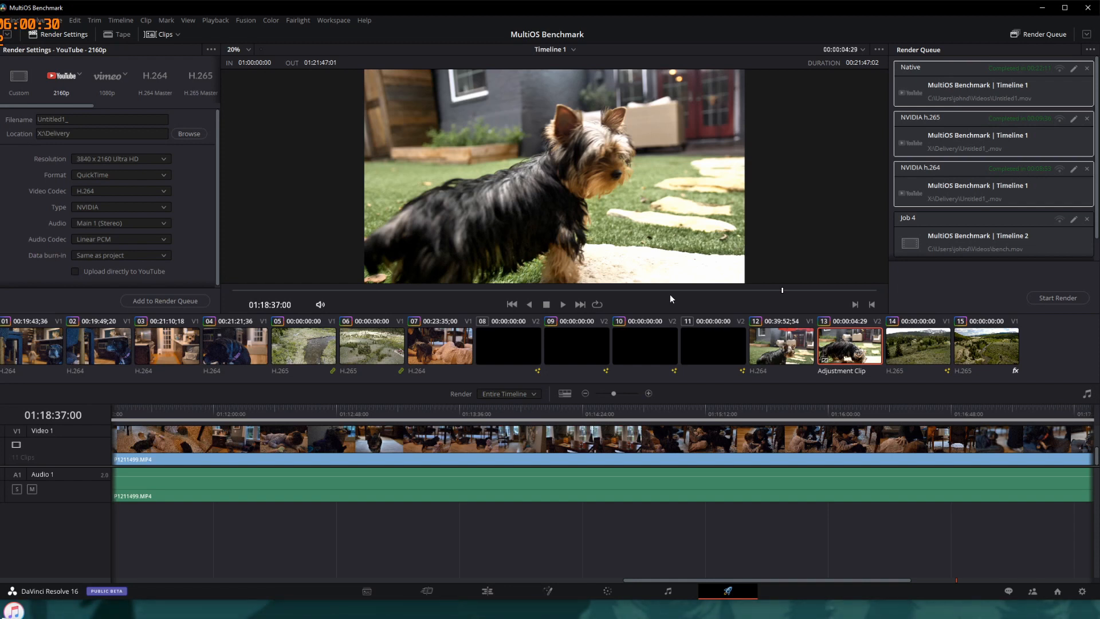
mouse_move(344, 180)
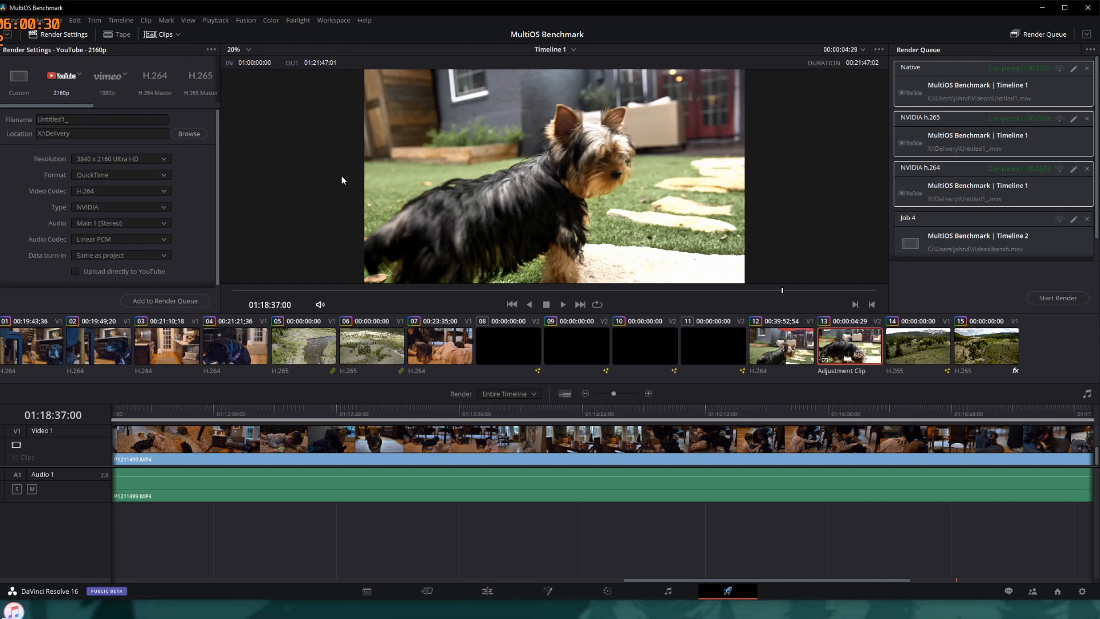
mouse_move(330, 158)
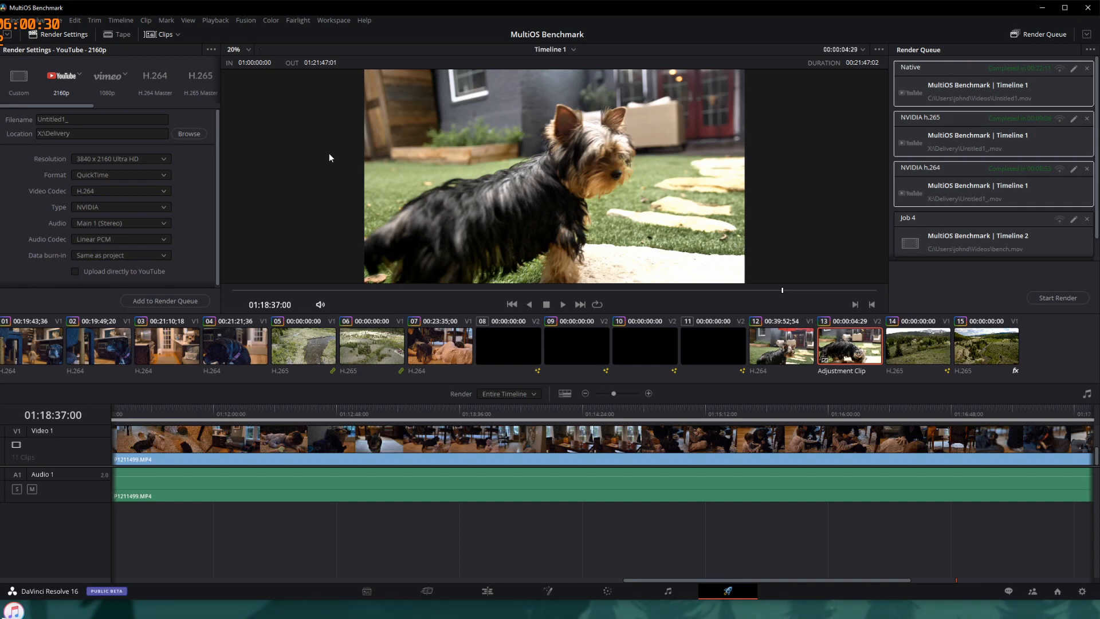
mouse_move(339, 201)
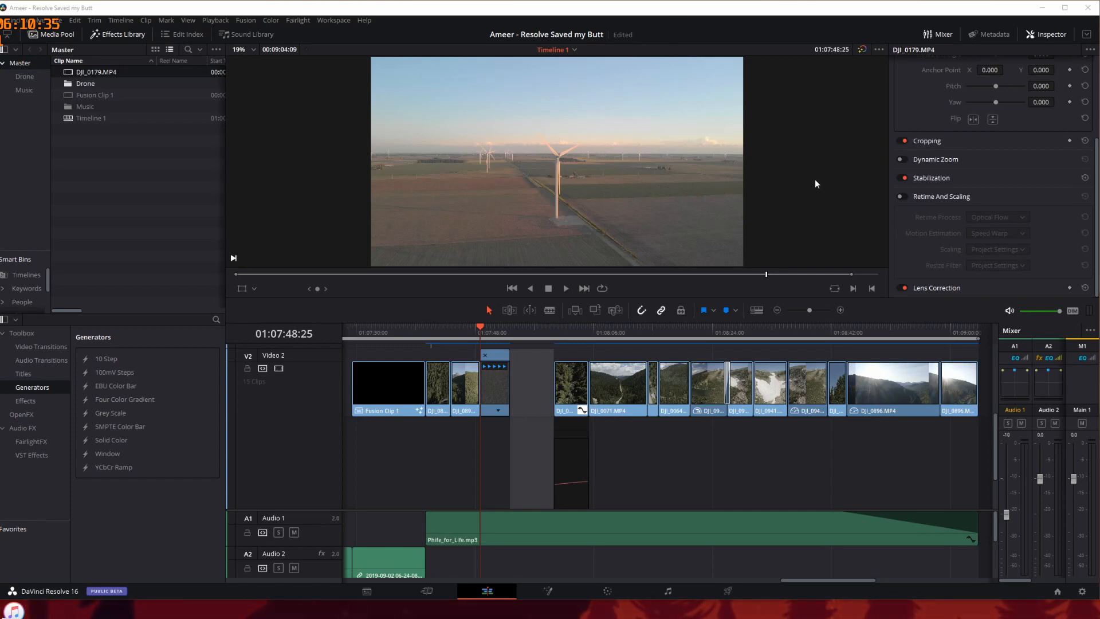
mouse_move(912, 203)
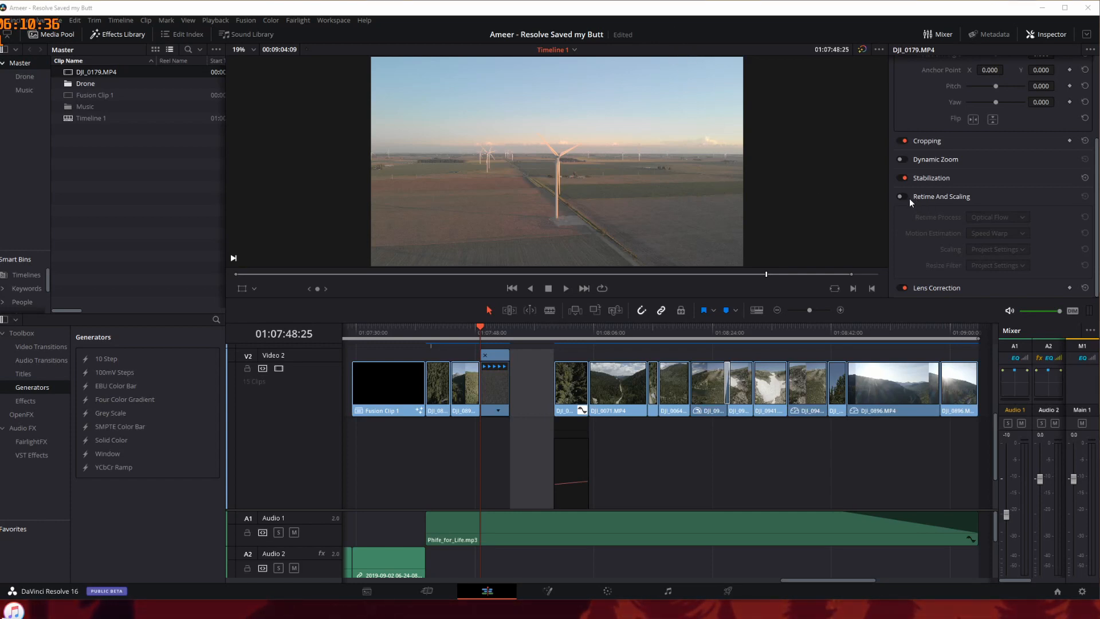
- Check the wind-turbine clip's Retime And Scaling settings and stop playback of the drone footage
left_click(904, 197)
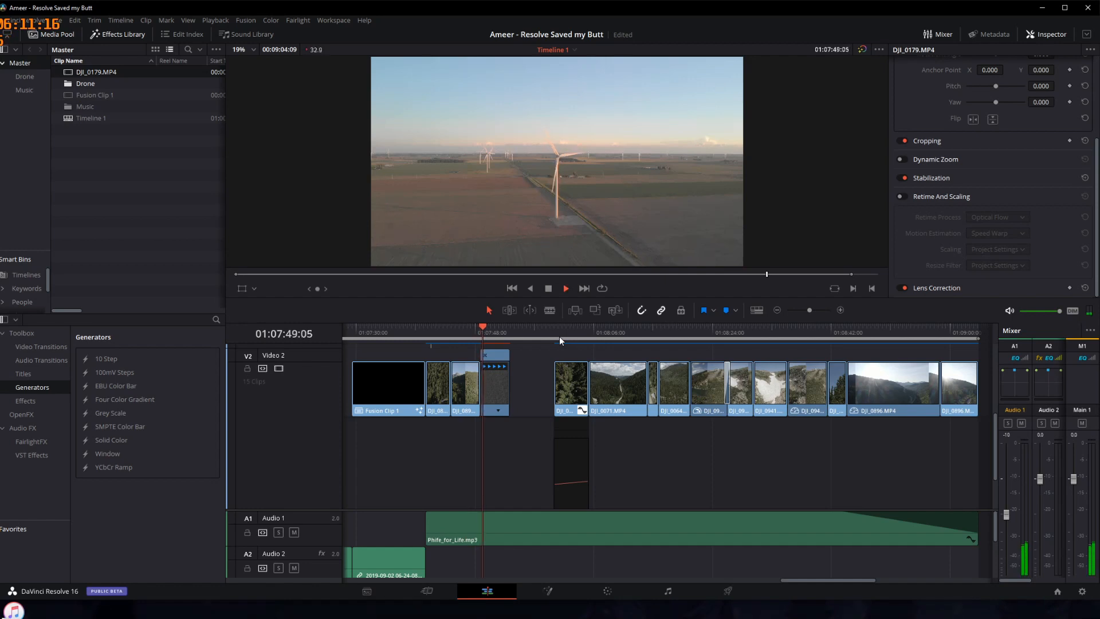
left_click(566, 288)
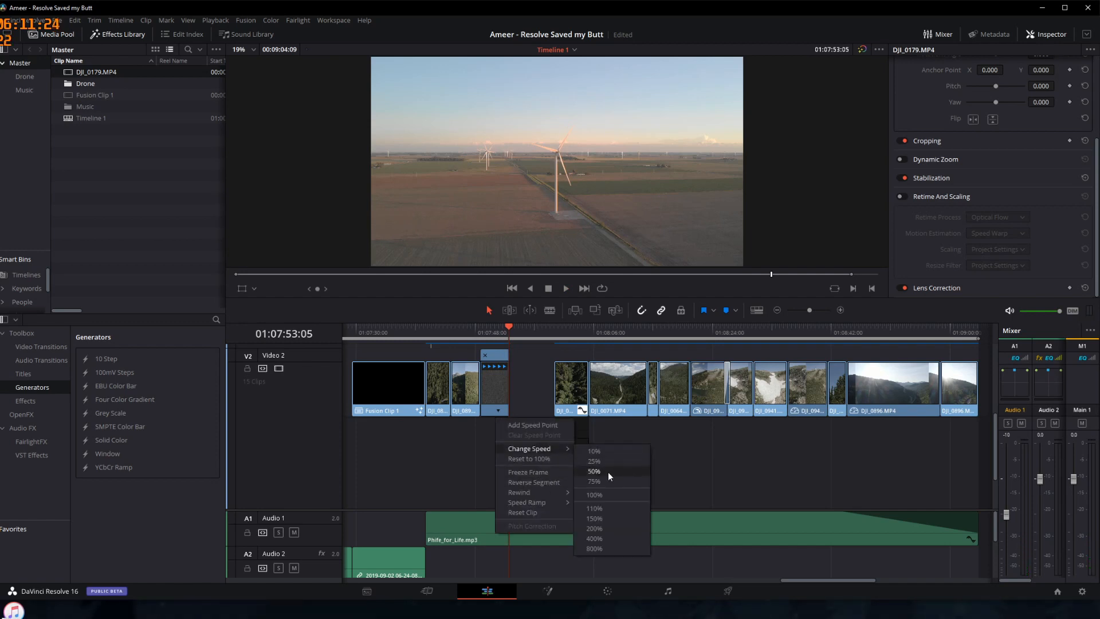
- Slow the wind-turbine clip to 50% speed and preview it
left_click(595, 471)
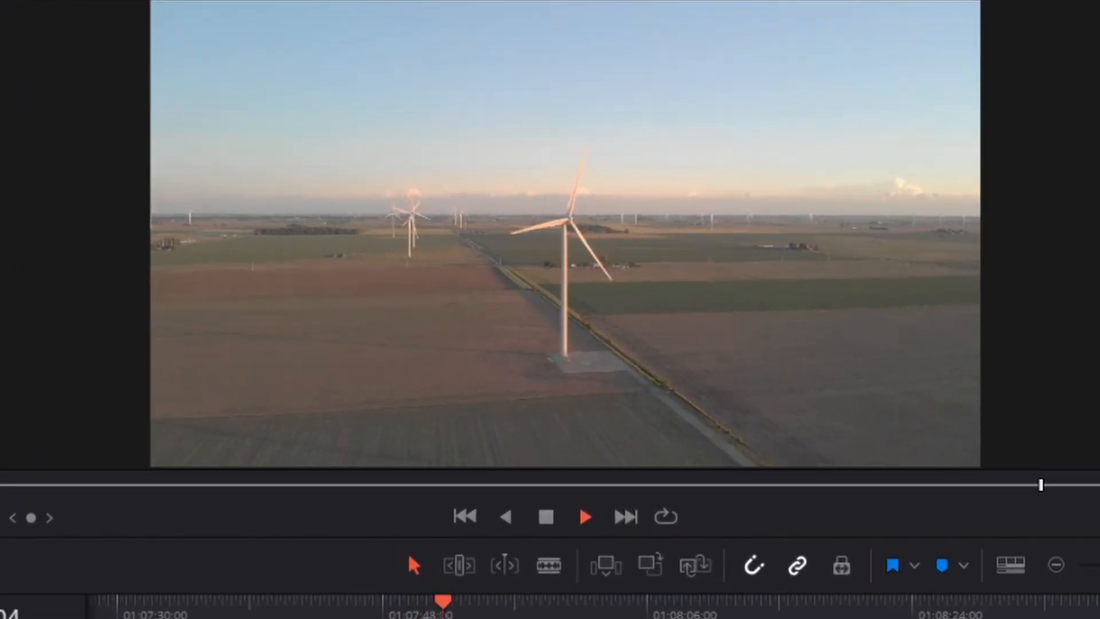
left_click(584, 518)
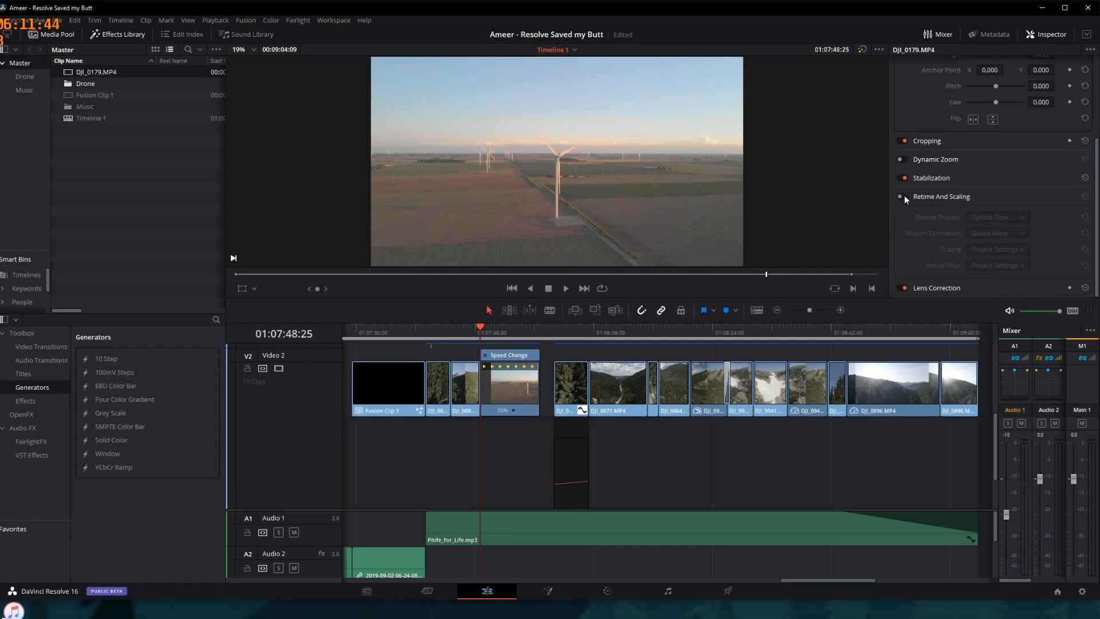
- Enable Retime And Scaling with Optical Flow retiming and Speed Warp motion estimation on the slowed clip
left_click(904, 197)
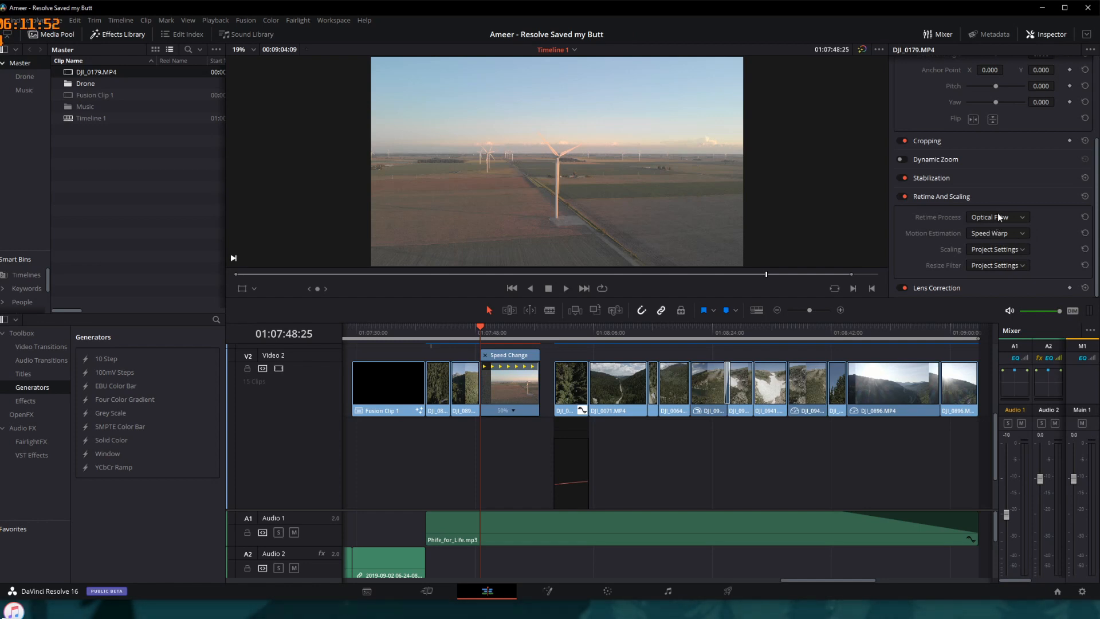
left_click(997, 217)
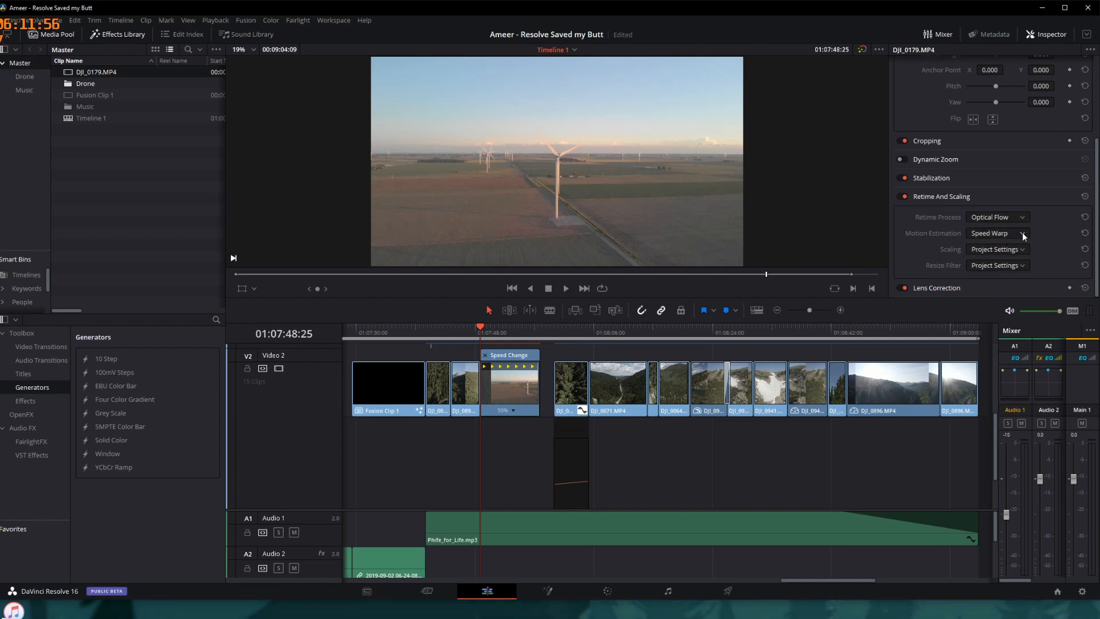
left_click(996, 233)
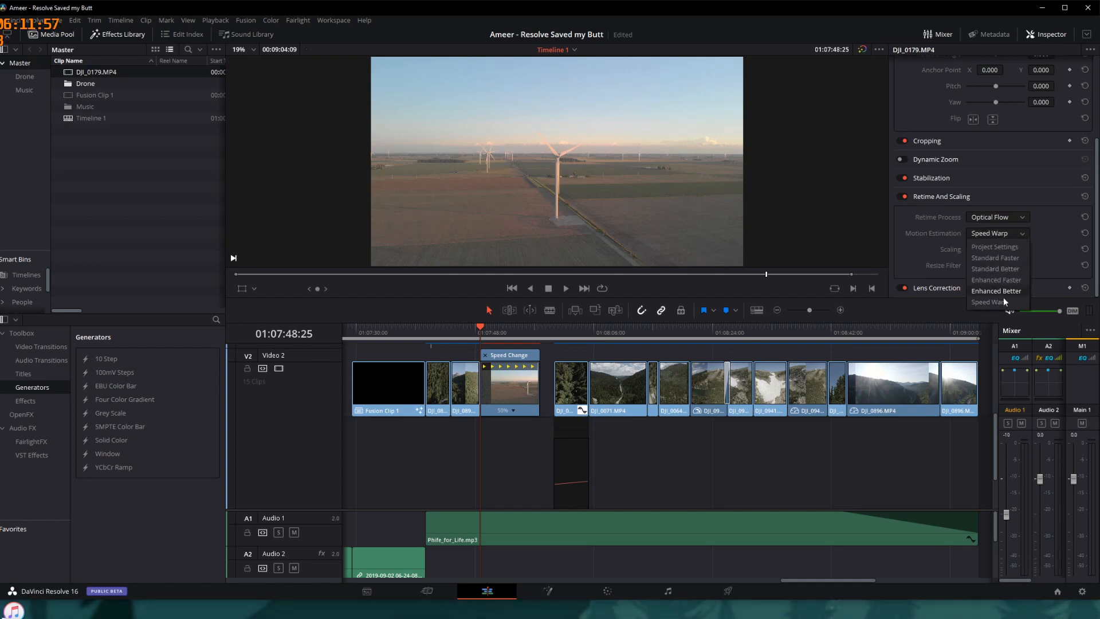
left_click(995, 247)
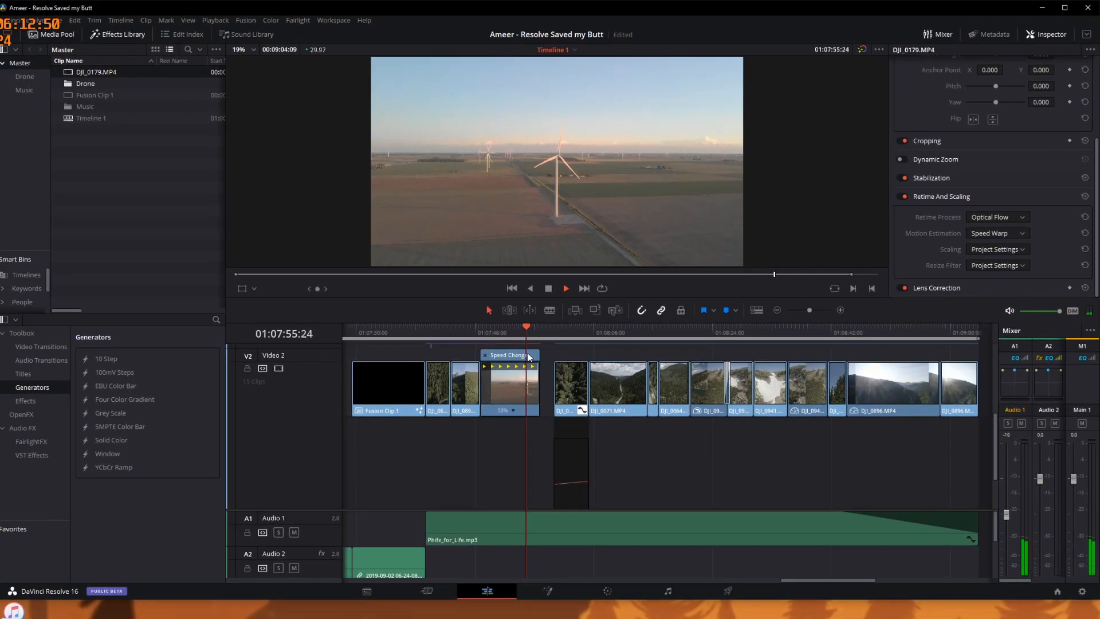
left_click(541, 332)
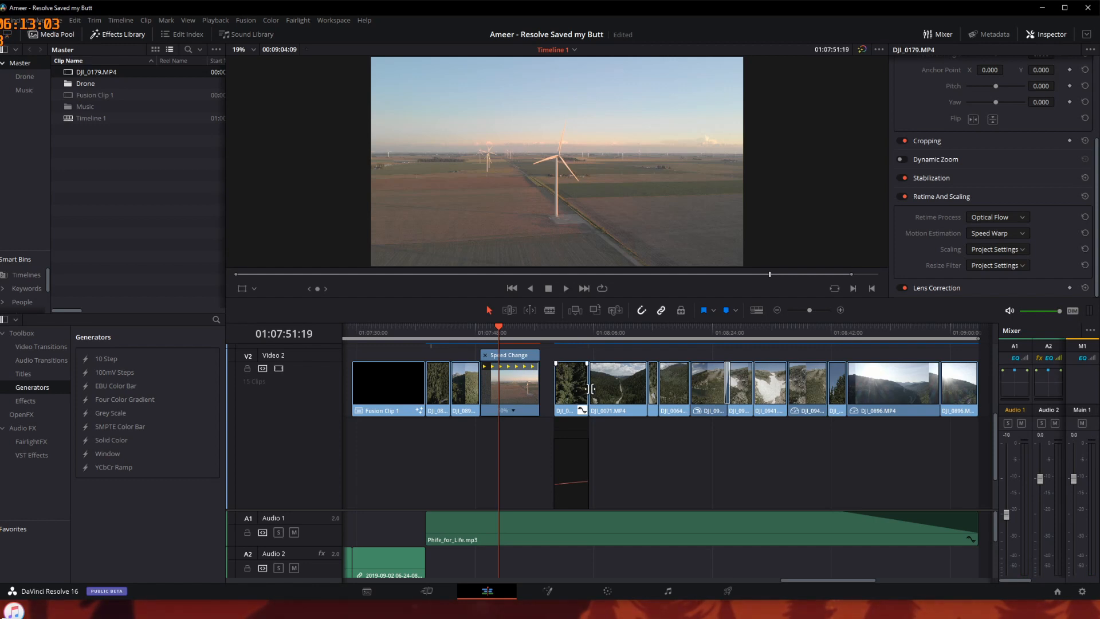
mouse_move(686, 473)
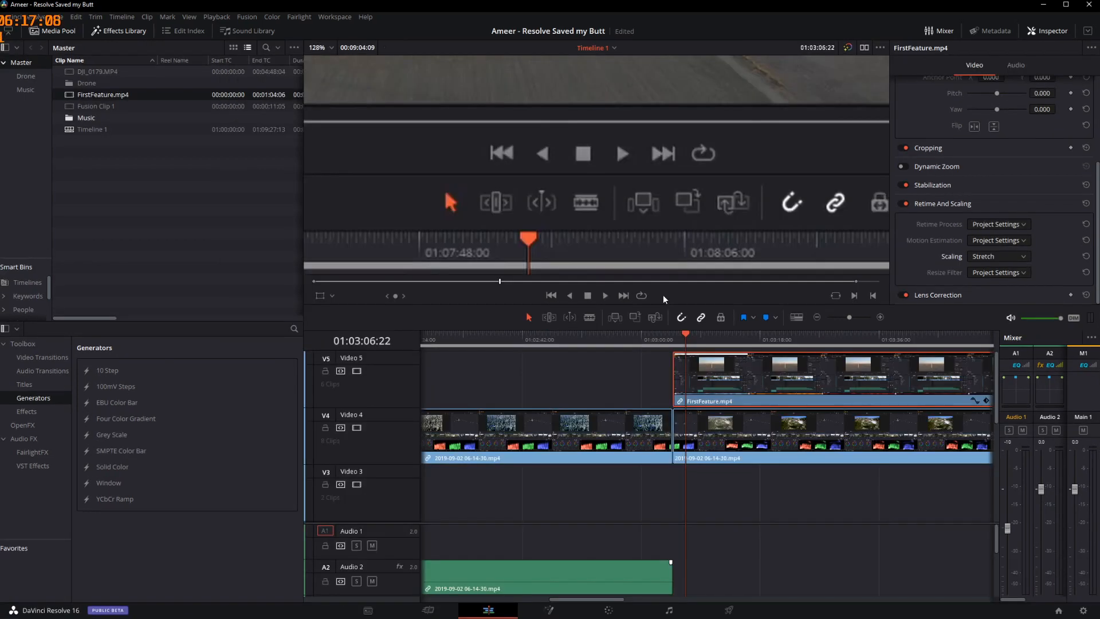
mouse_move(667, 274)
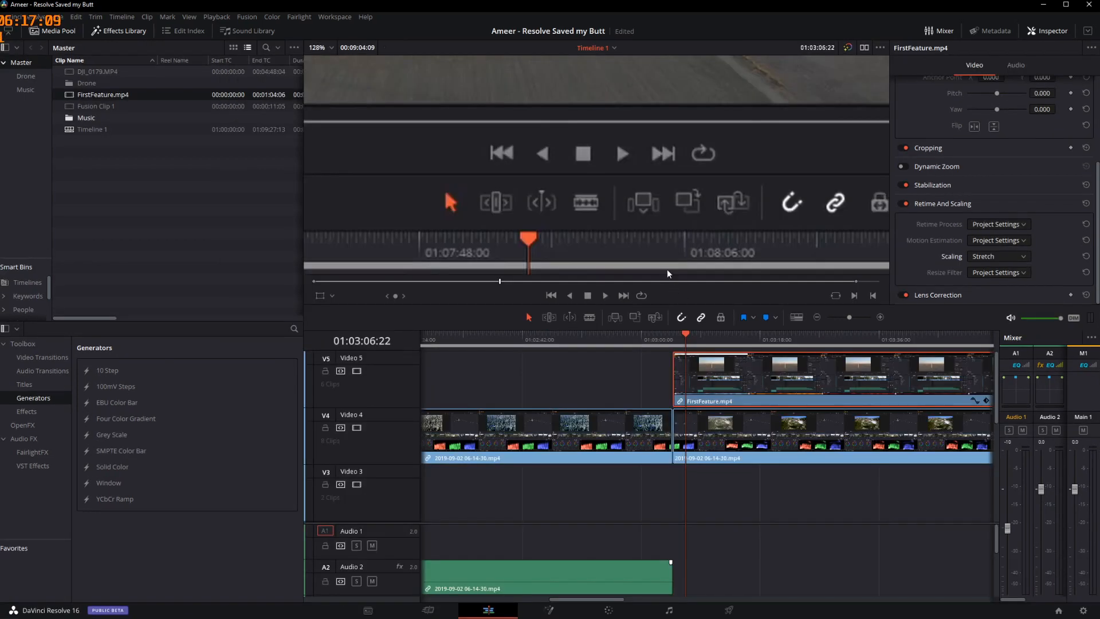
mouse_move(607, 223)
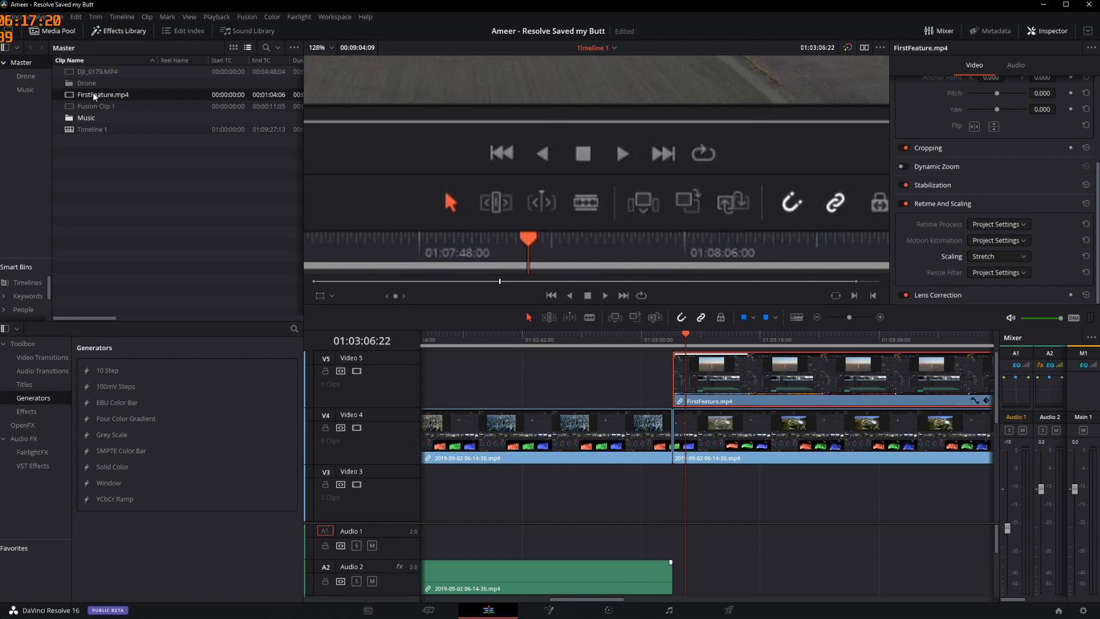
- Set FirstFeature.mp4's Clip Attributes to Super Scale 4x with medium sharpness and noise reduction
right_click(103, 94)
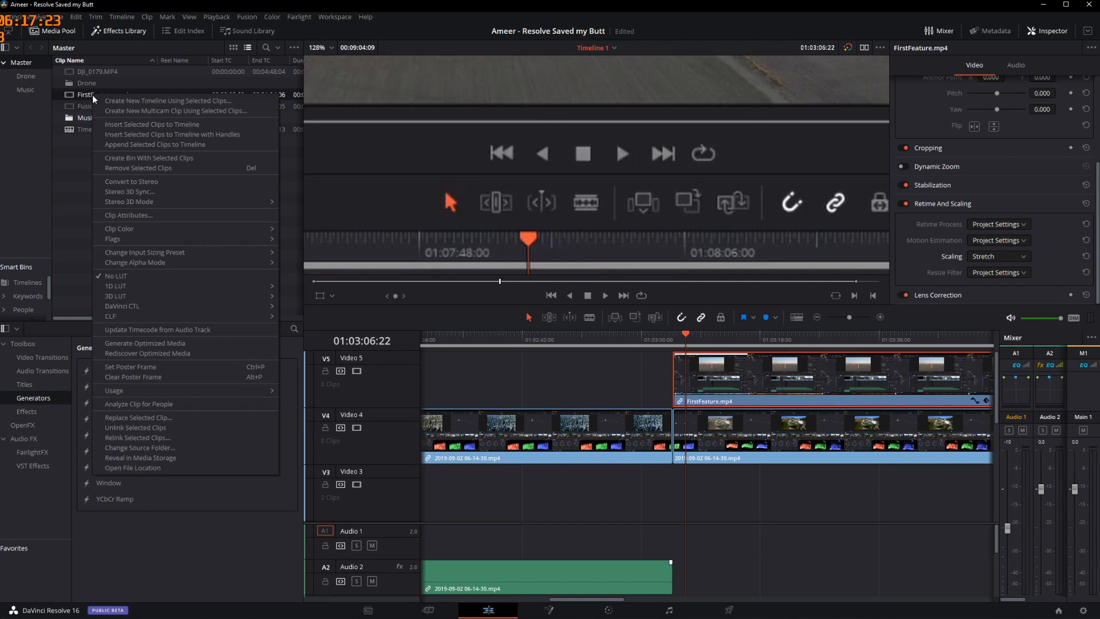
left_click(129, 215)
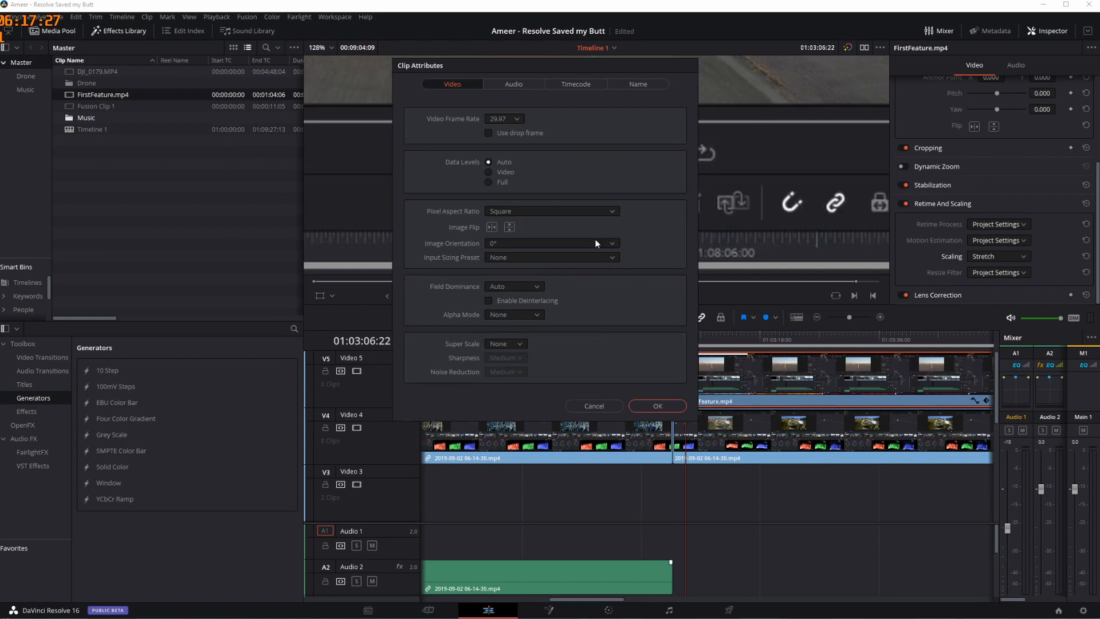
mouse_move(504, 343)
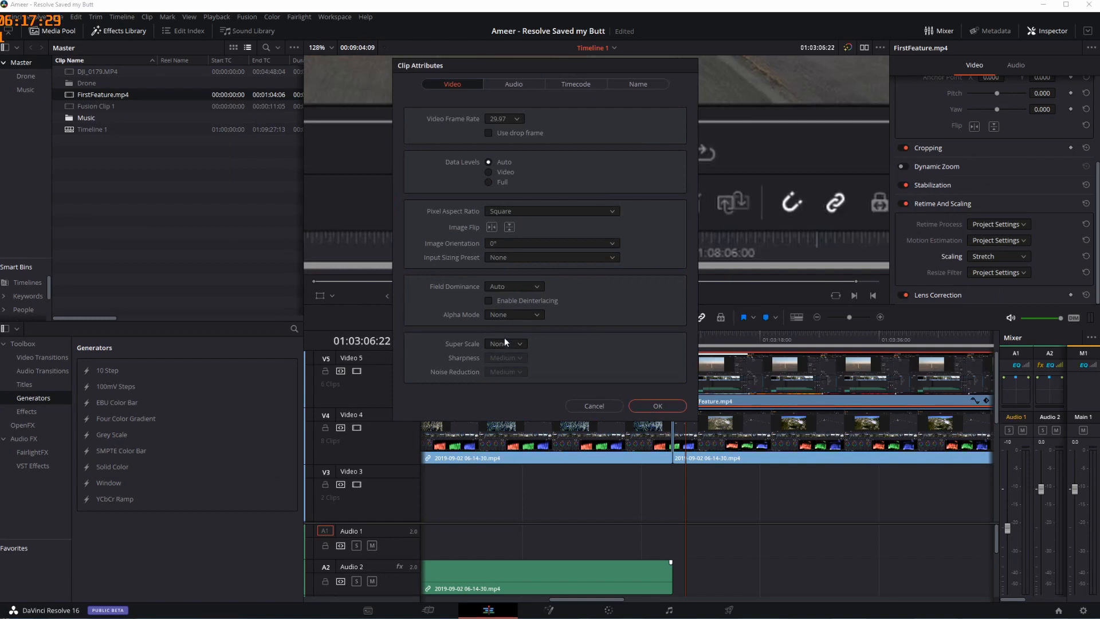
left_click(504, 344)
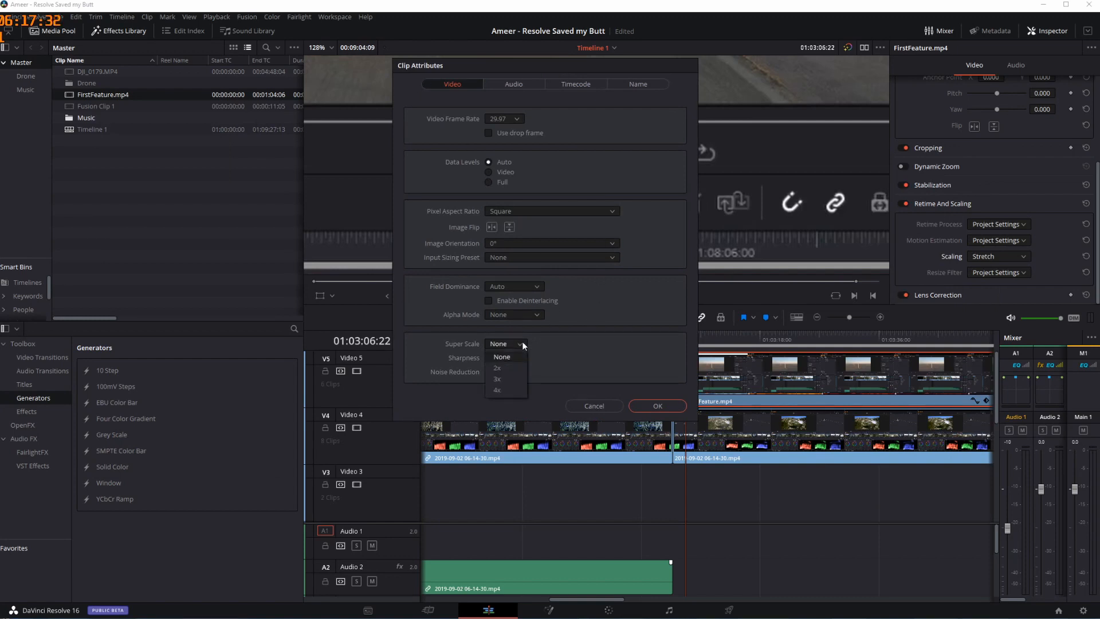
left_click(497, 390)
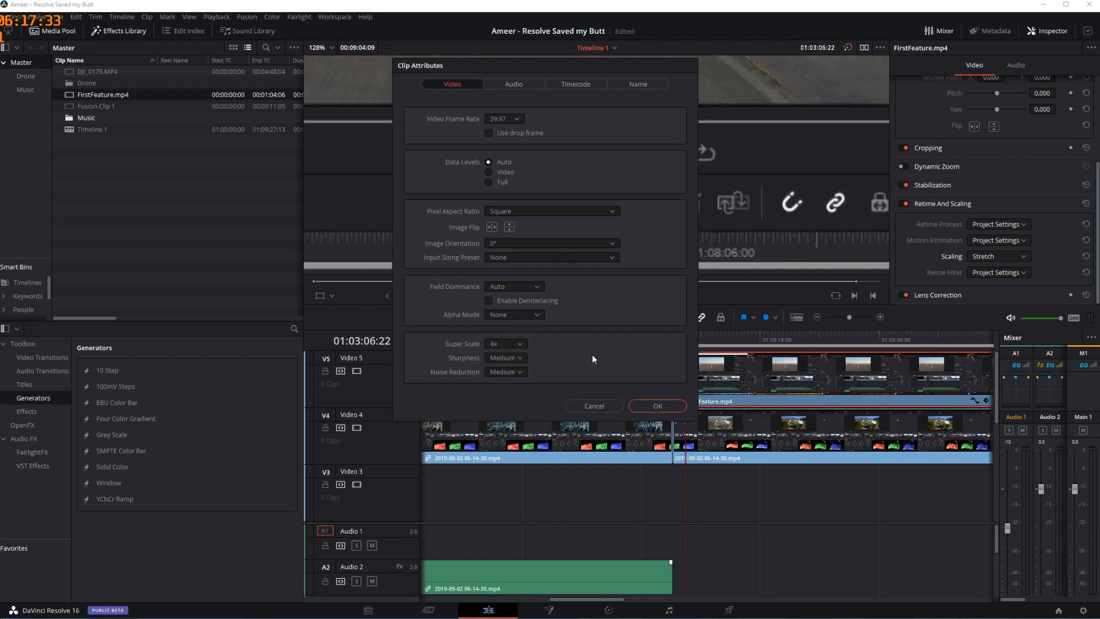
mouse_move(519, 372)
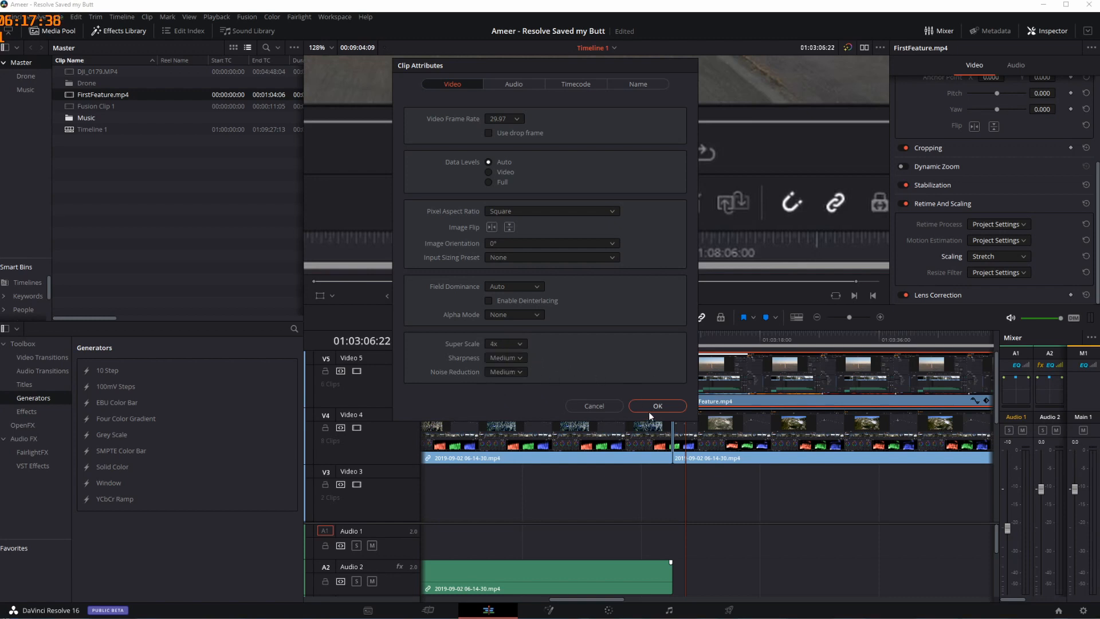
left_click(656, 406)
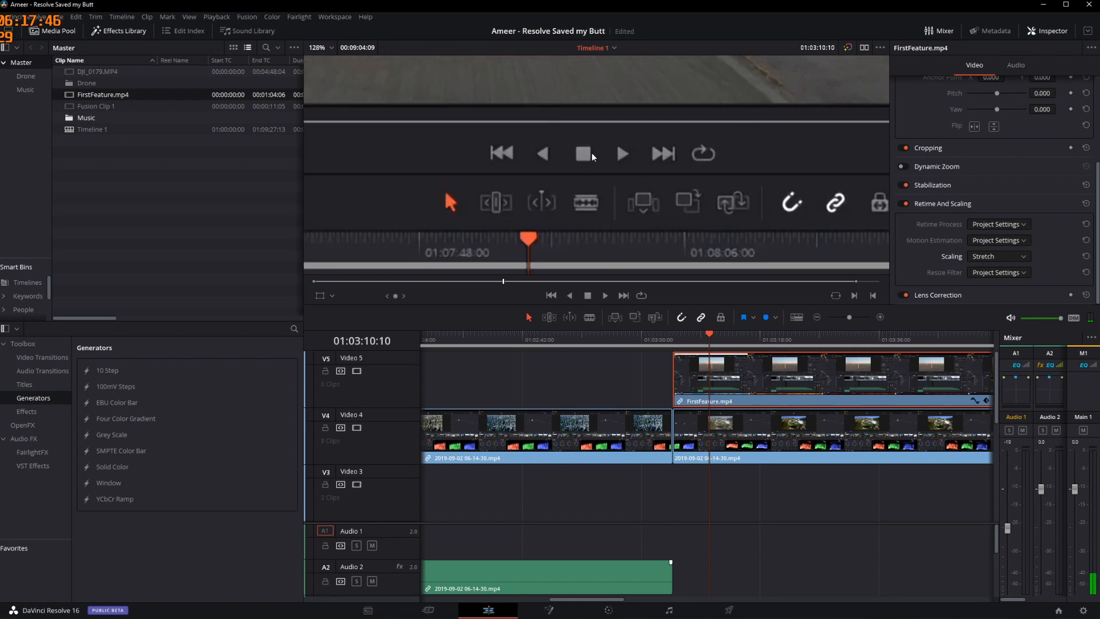
mouse_move(552, 150)
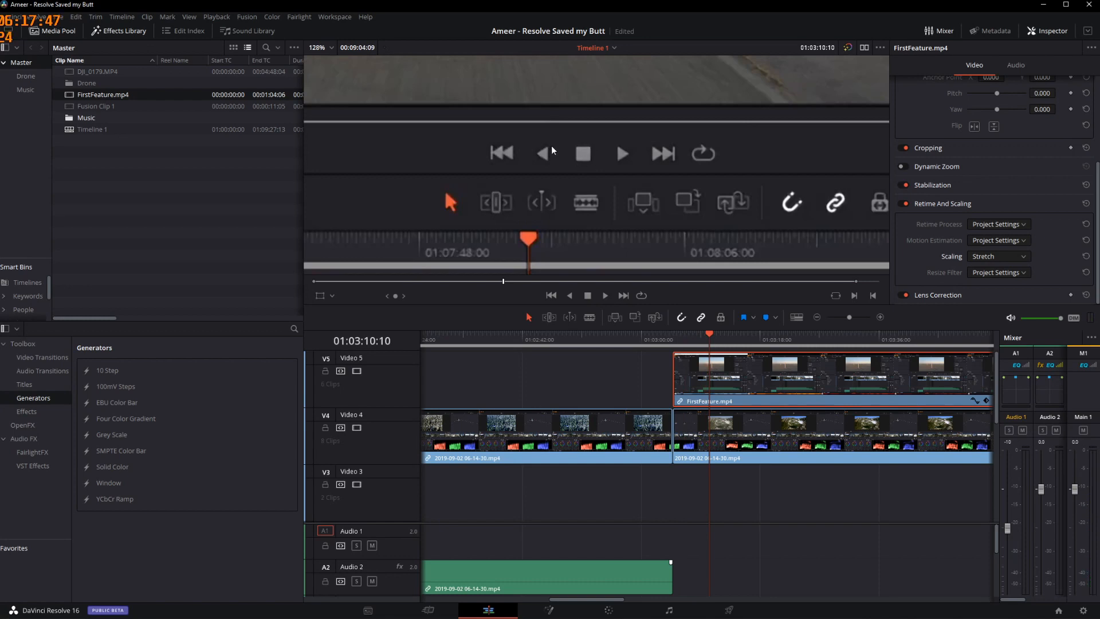
mouse_move(552, 167)
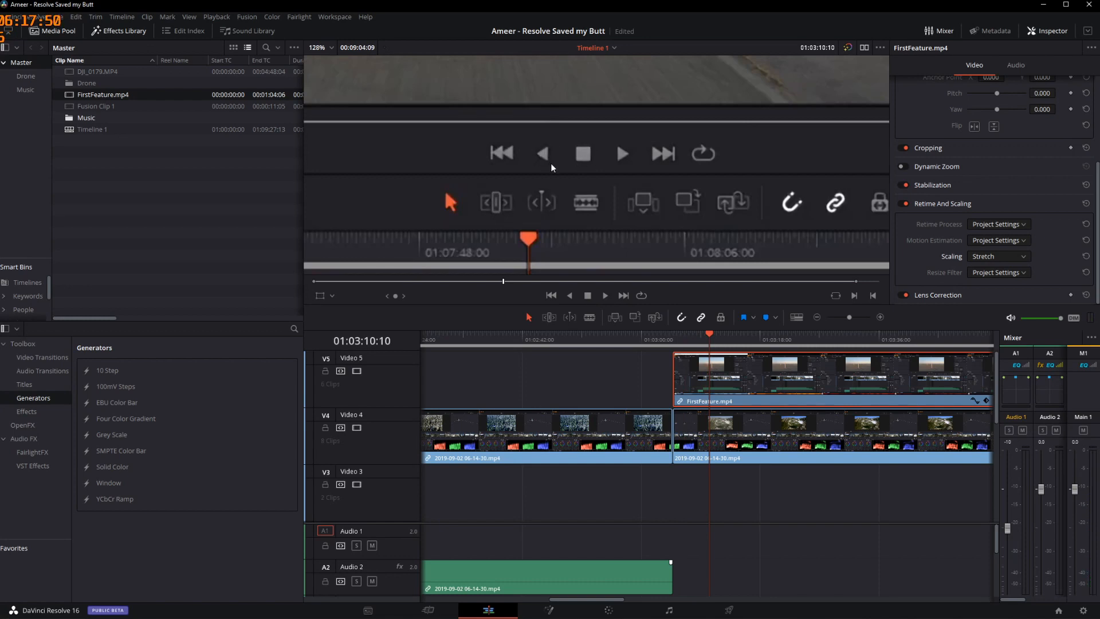
mouse_move(734, 178)
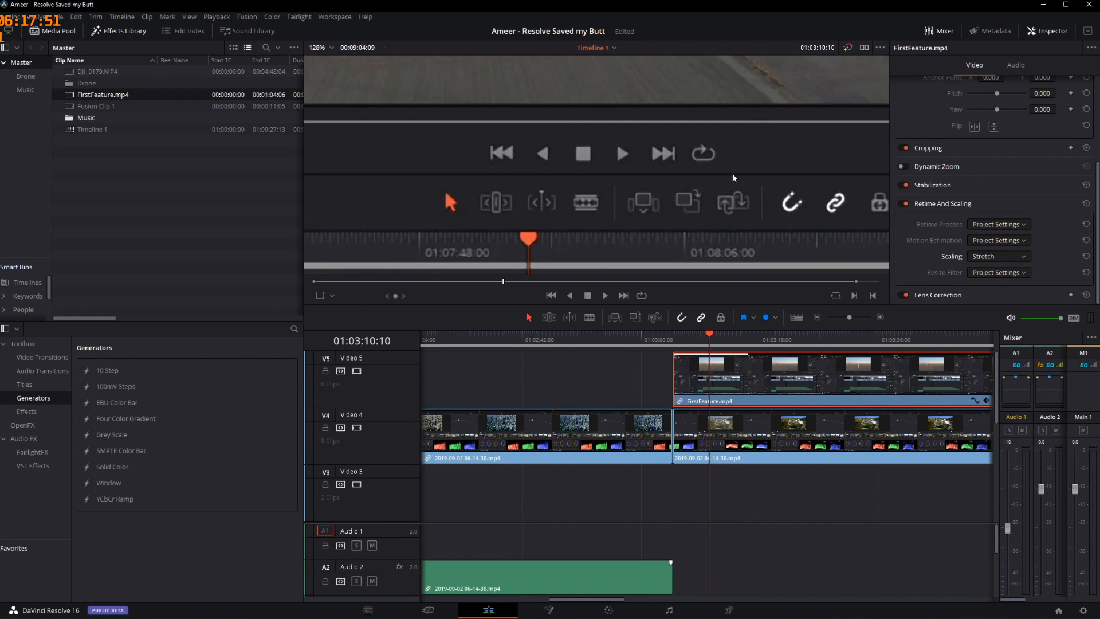
mouse_move(609, 174)
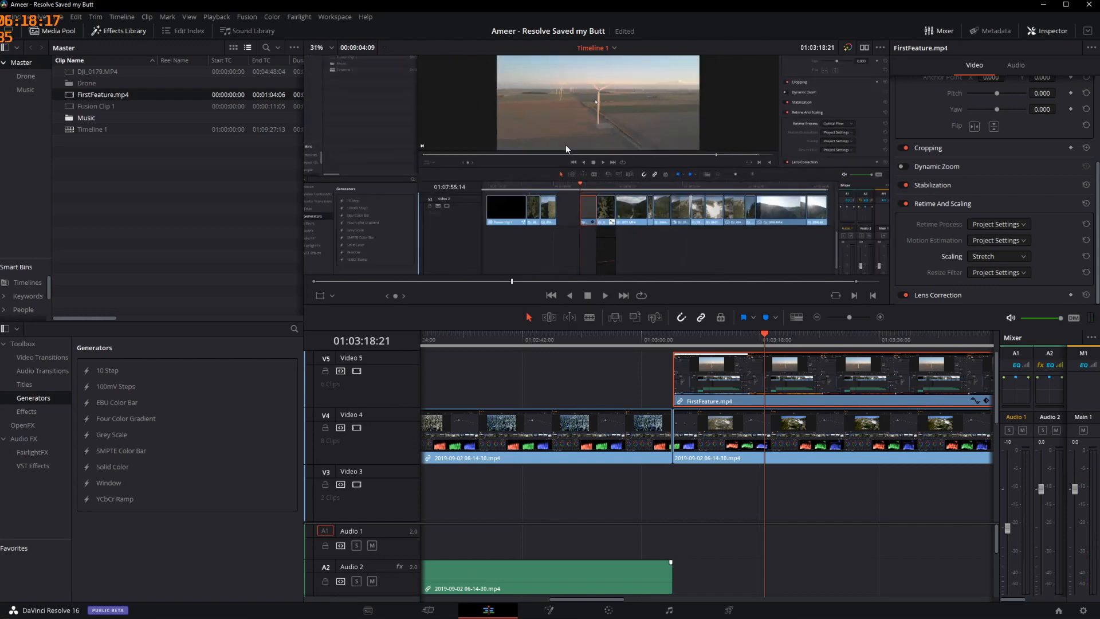
- Load the DJI_0071.MP4 mountain-and-lake drone shot in the viewer
left_click(317, 47)
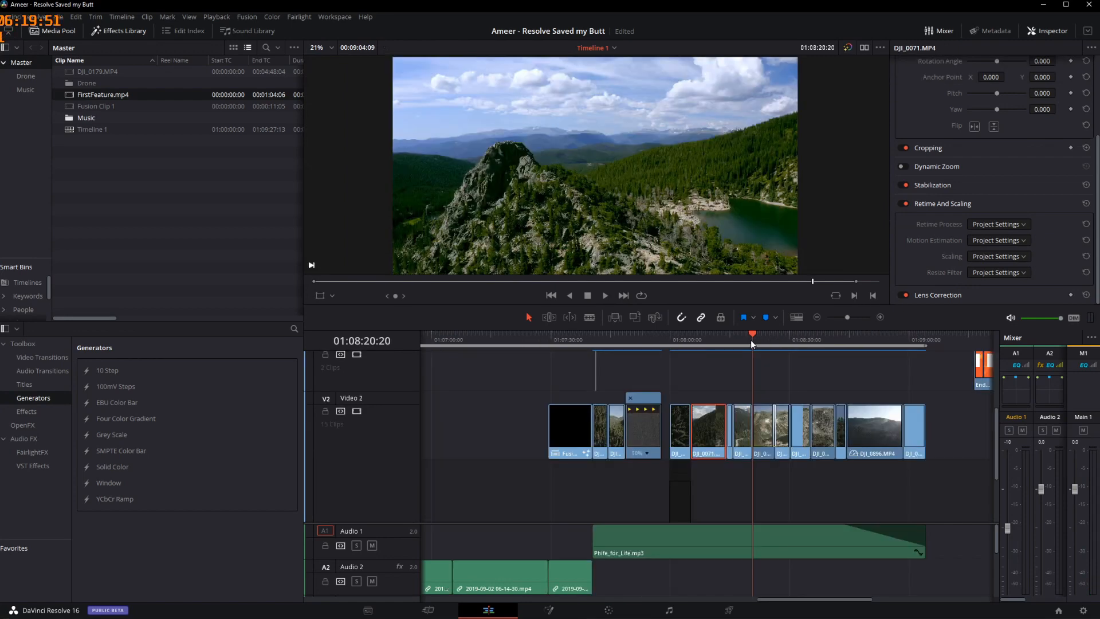
mouse_move(791, 335)
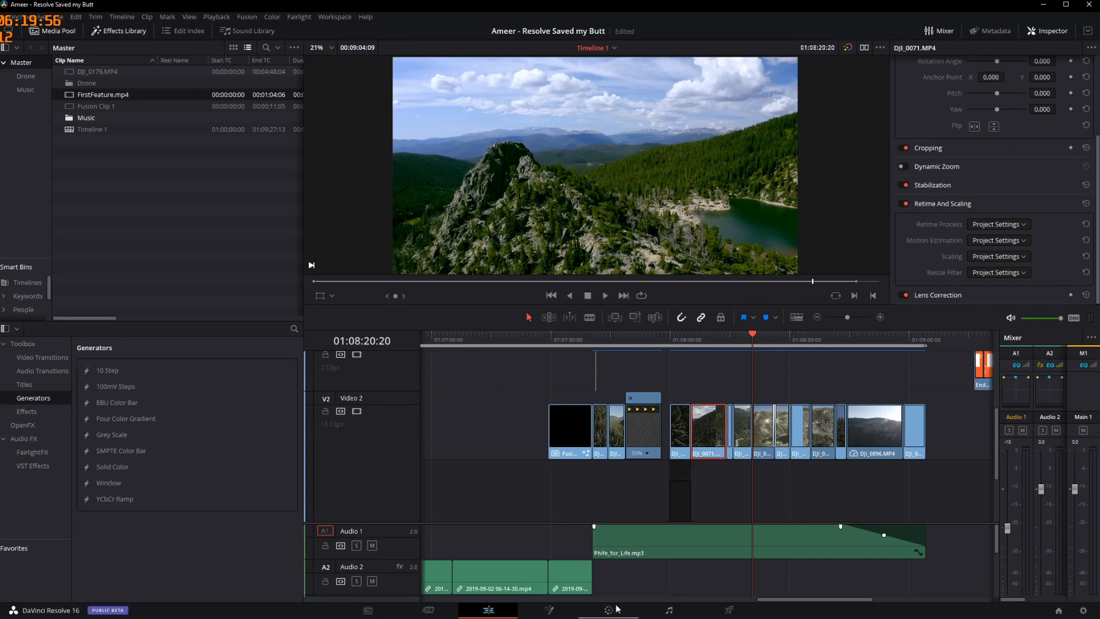
- Load clip 24, the rocky-peak lake shot, on the Color page for grading
left_click(608, 610)
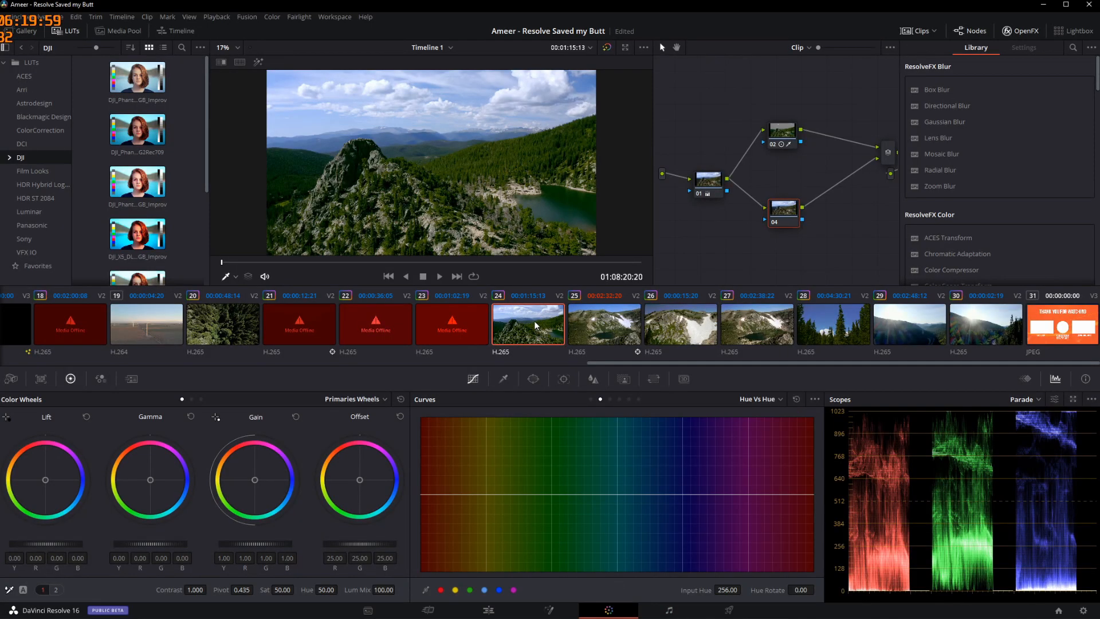
mouse_move(812, 235)
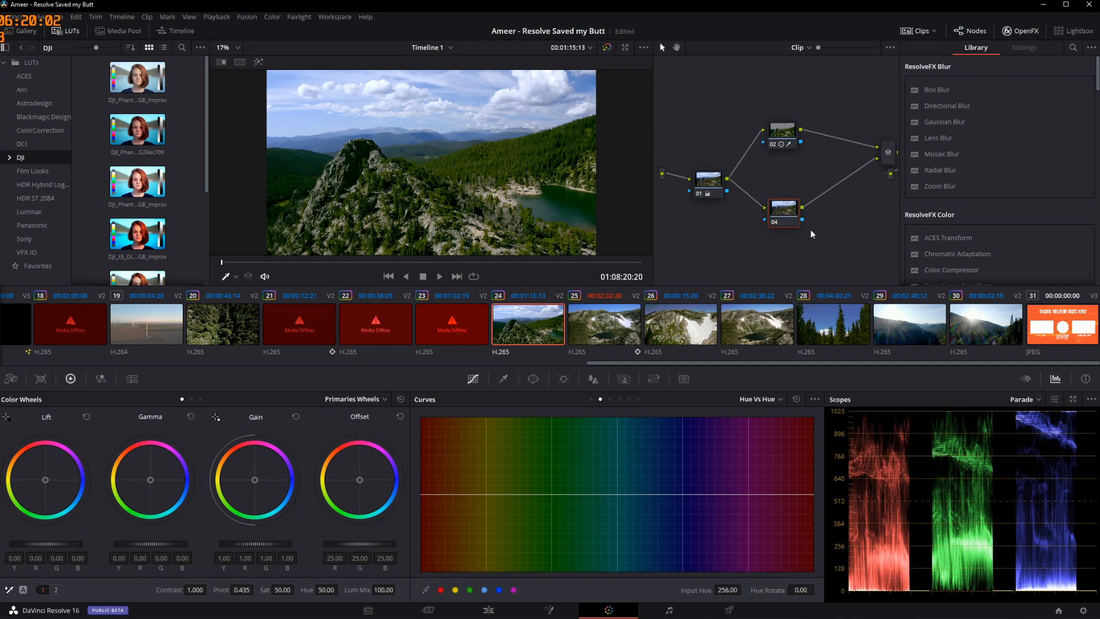
mouse_move(823, 213)
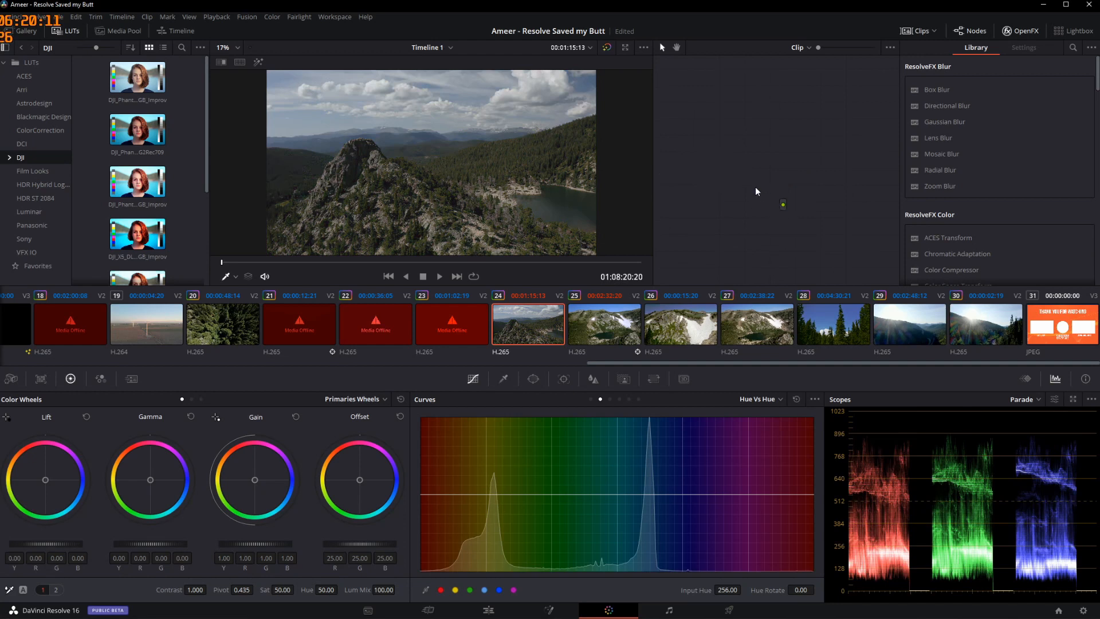
mouse_move(816, 135)
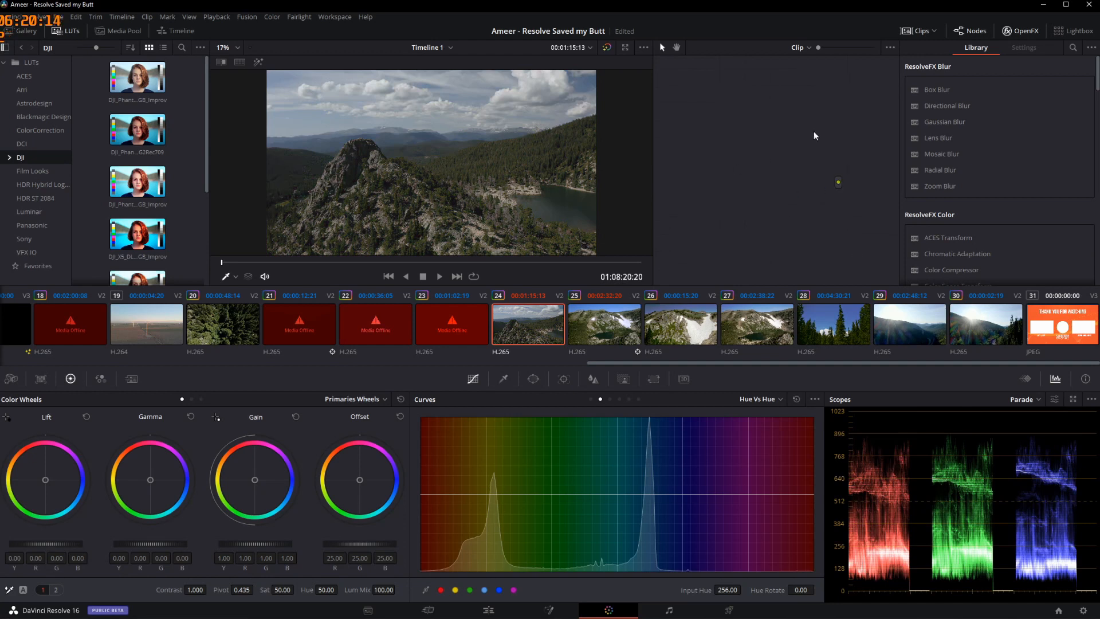
mouse_move(737, 198)
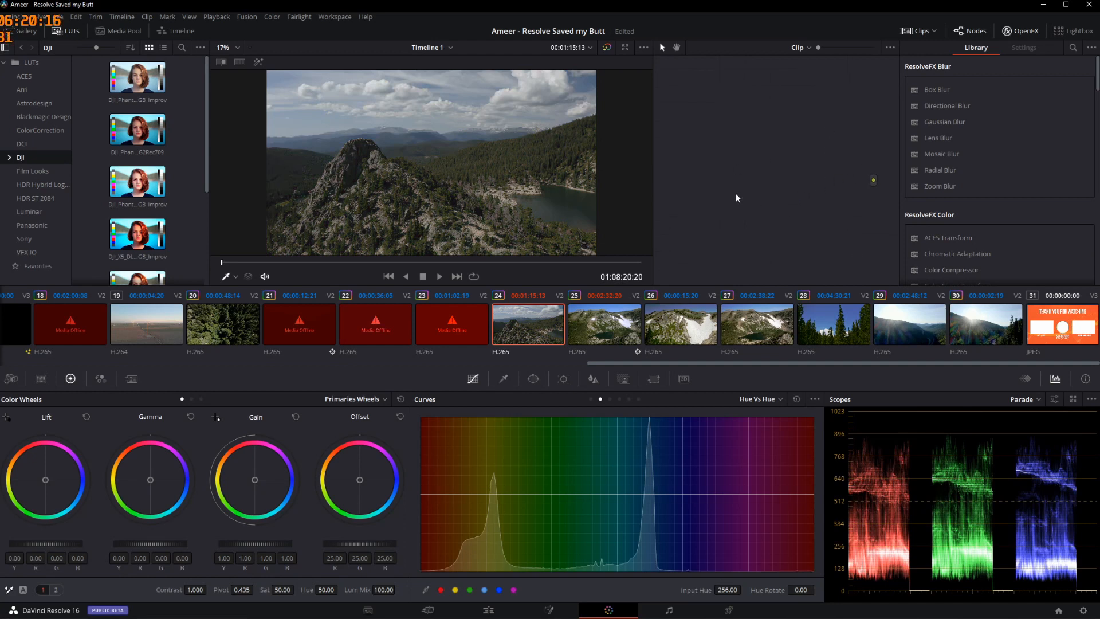
mouse_move(1001, 40)
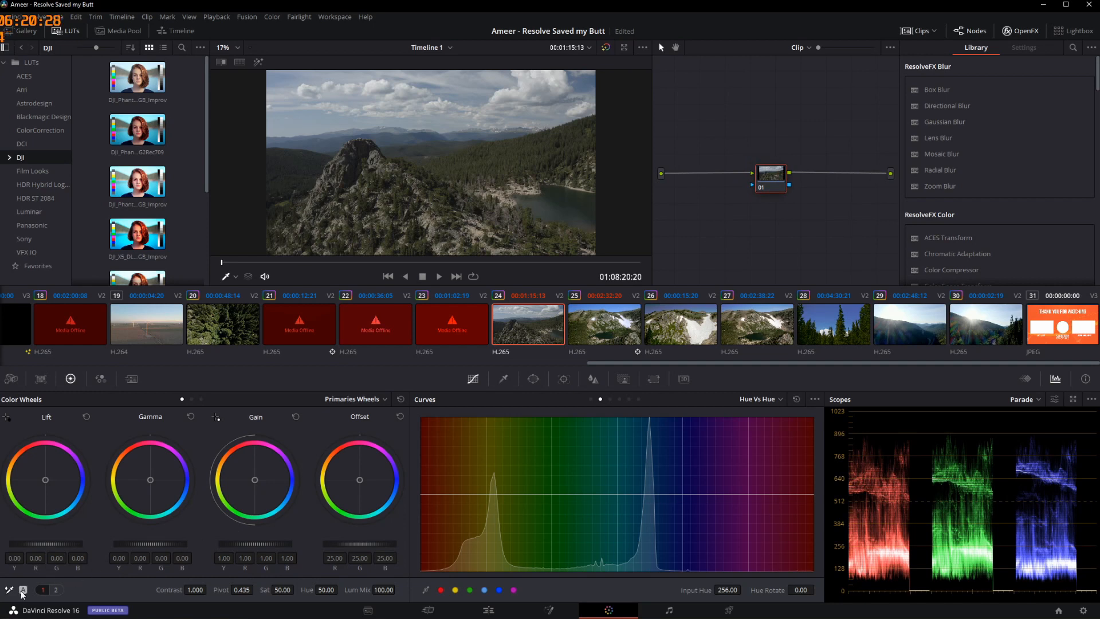
mouse_move(22, 594)
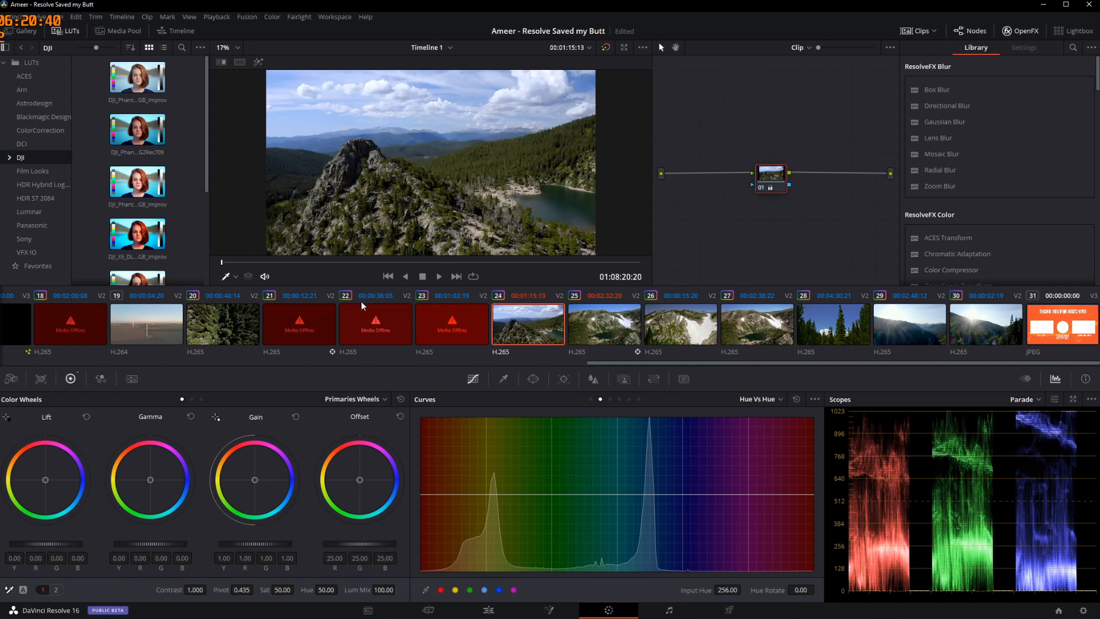
mouse_move(841, 228)
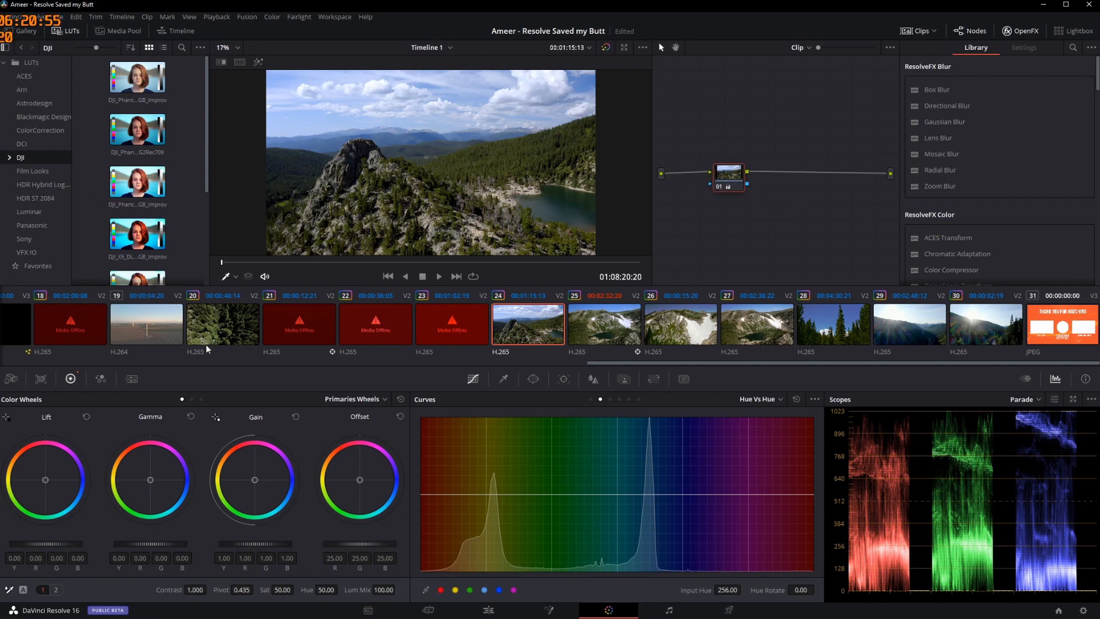
mouse_move(653, 337)
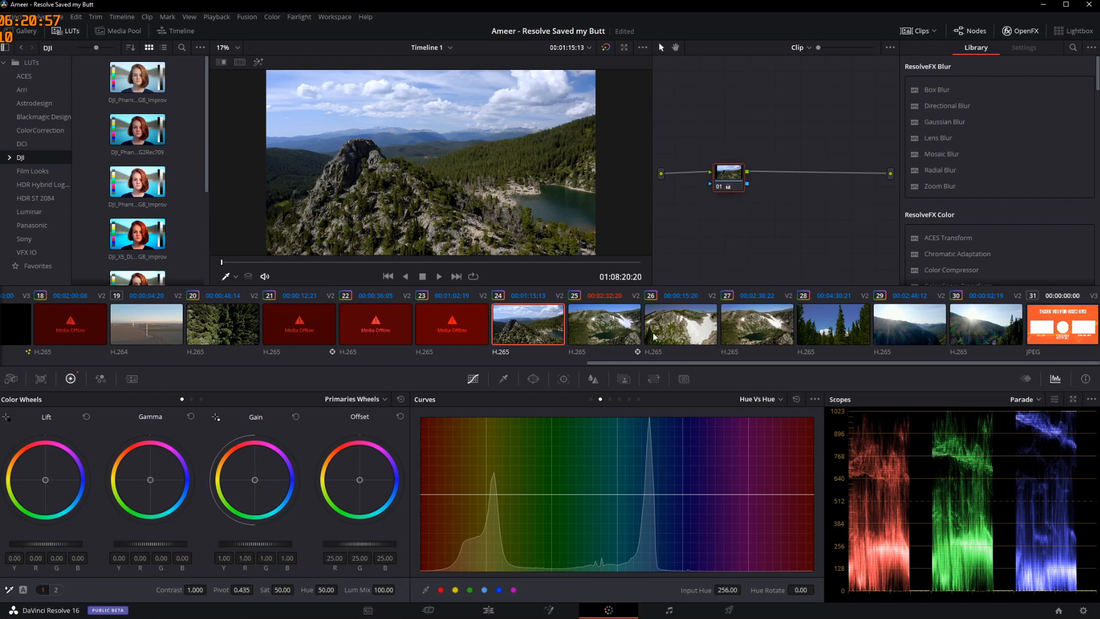
- With clip 26 selected, bring up Shot Match options on clip 24, the rocky-peak lake shot
right_click(625, 324)
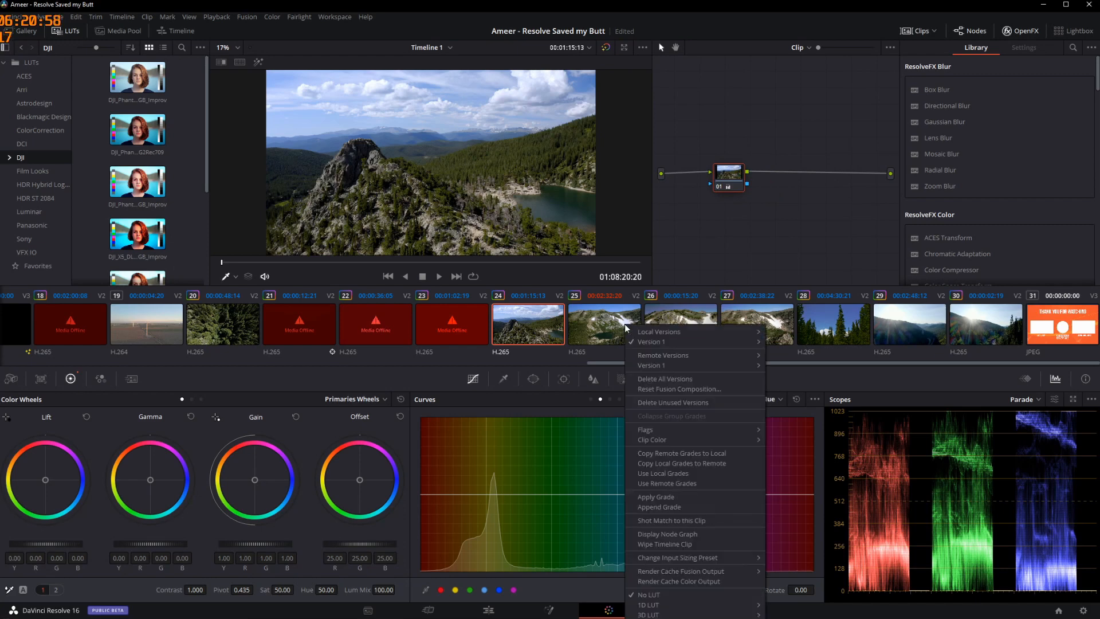
mouse_move(666, 312)
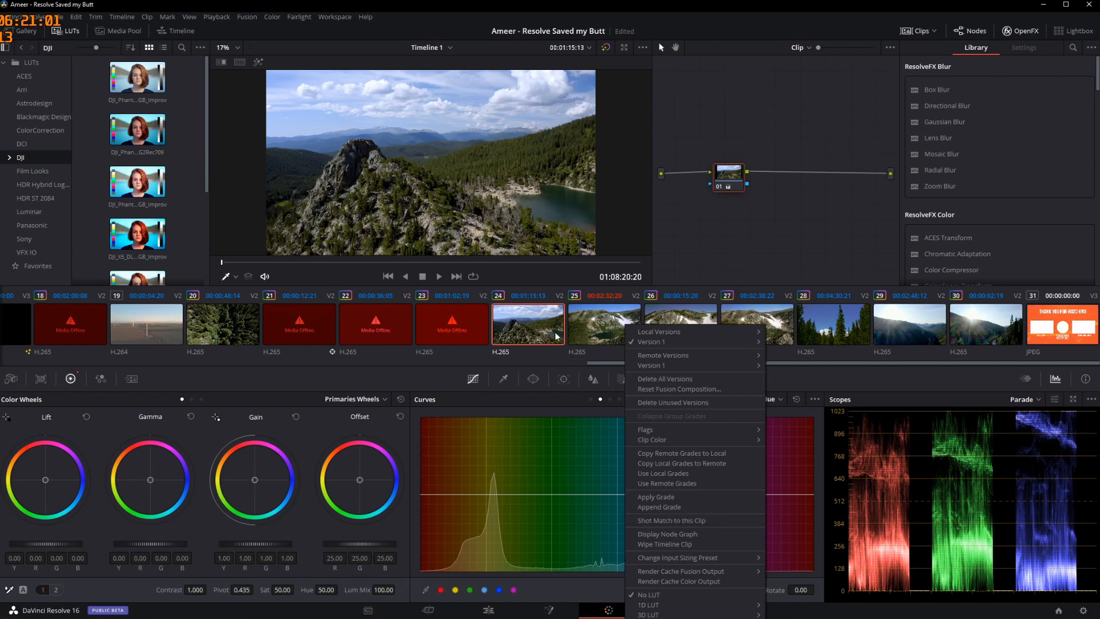
left_click(606, 325)
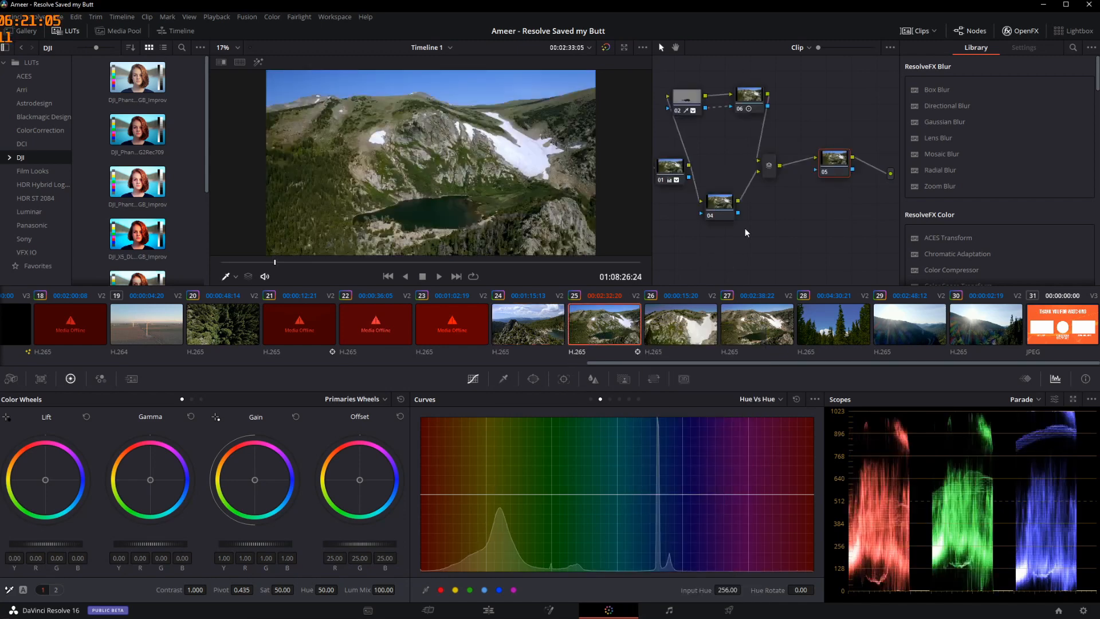
left_click(681, 324)
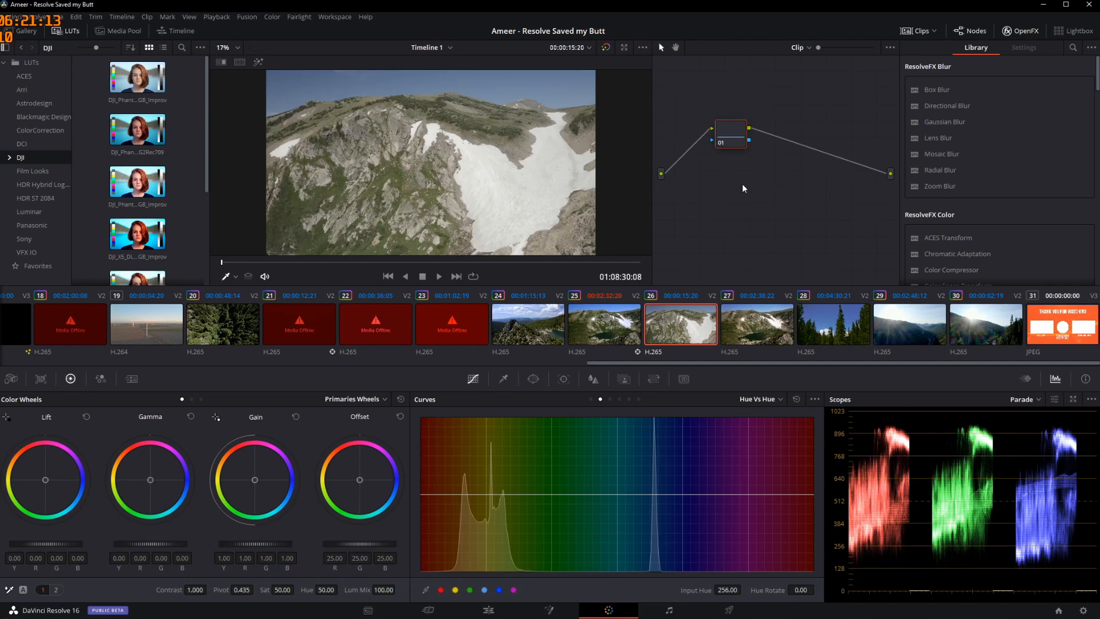
right_click(528, 324)
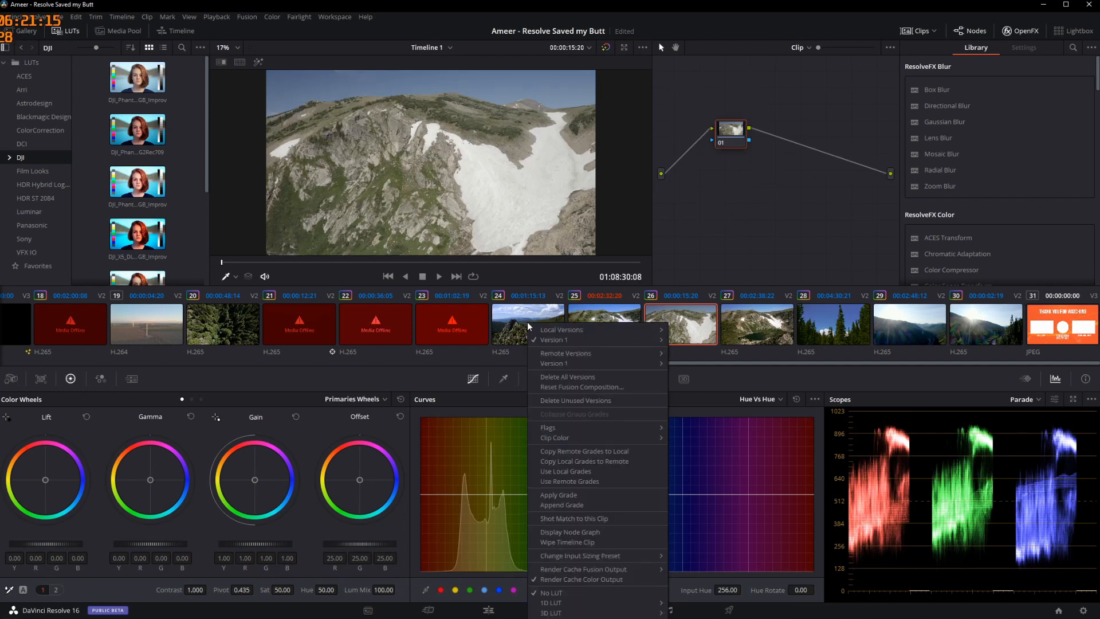
mouse_move(572, 523)
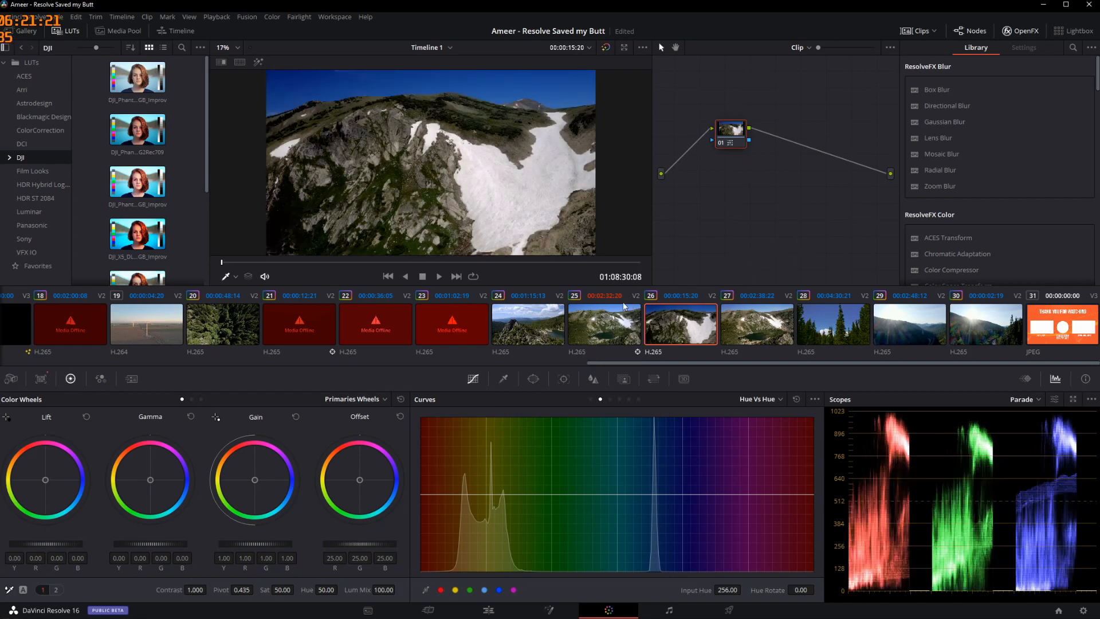
- Toggle between clips 24 and 26 to compare the brightened matched grade, gamma 0.26 and gain 0.98
left_click(528, 323)
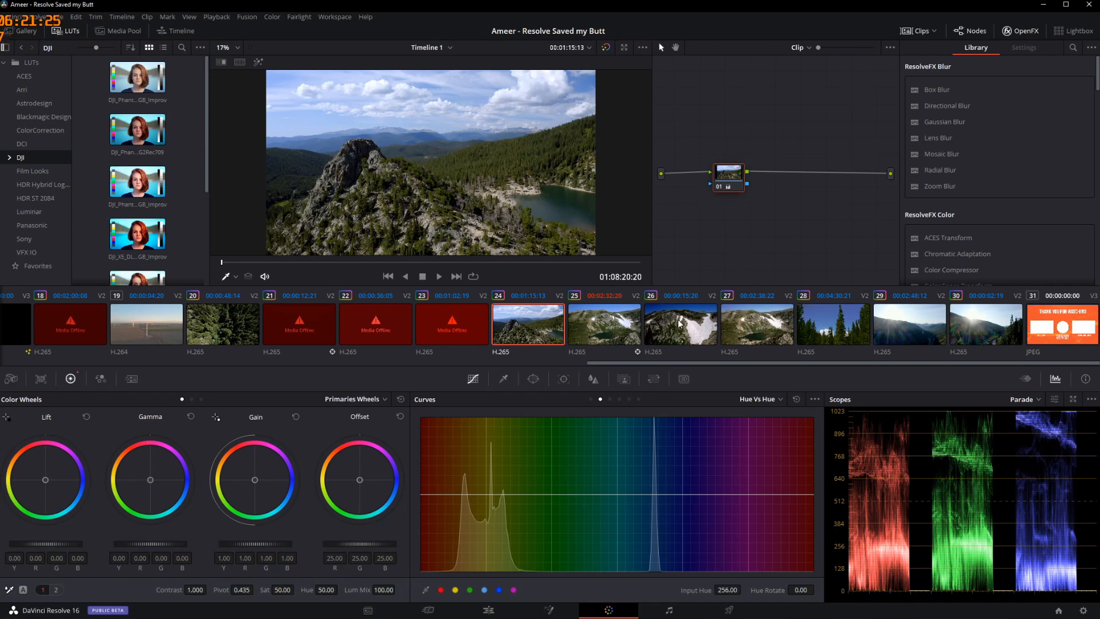
left_click(679, 325)
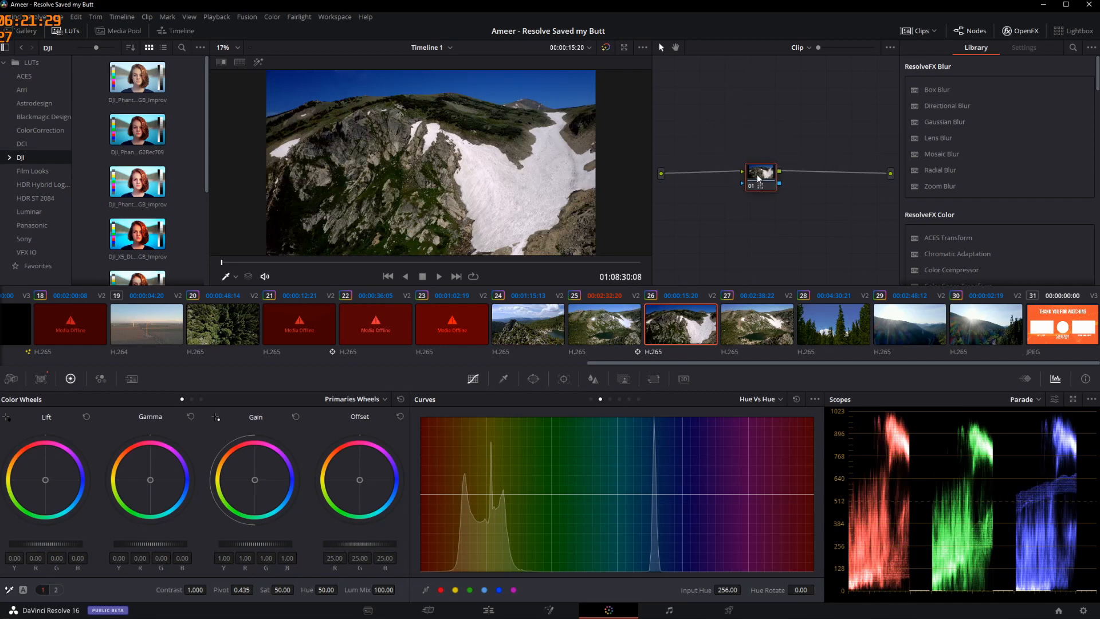
left_click(529, 323)
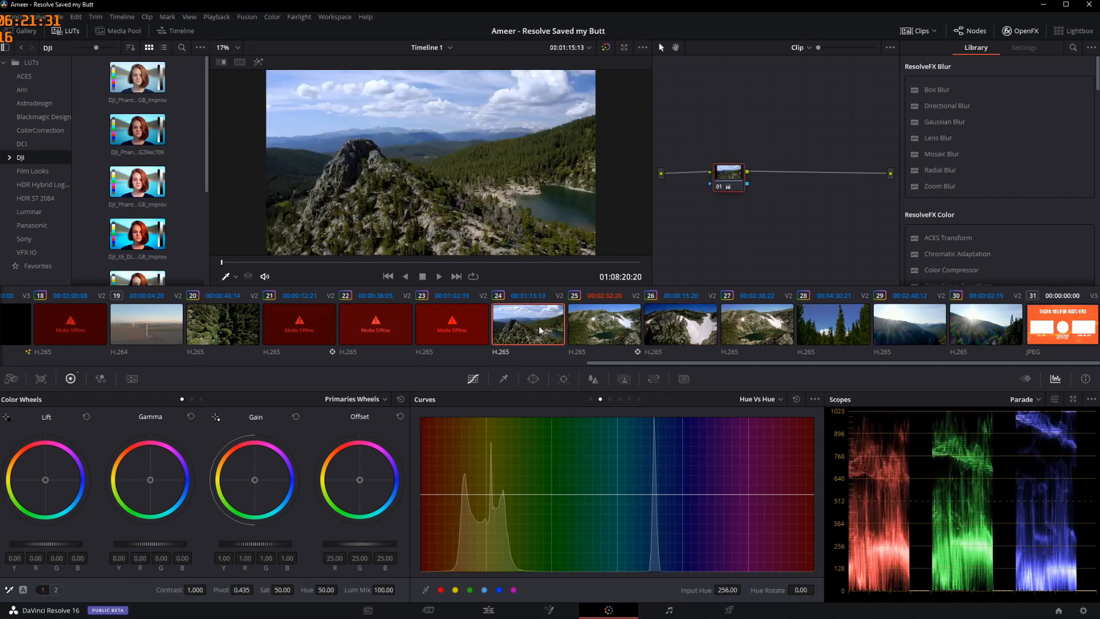
left_click(679, 324)
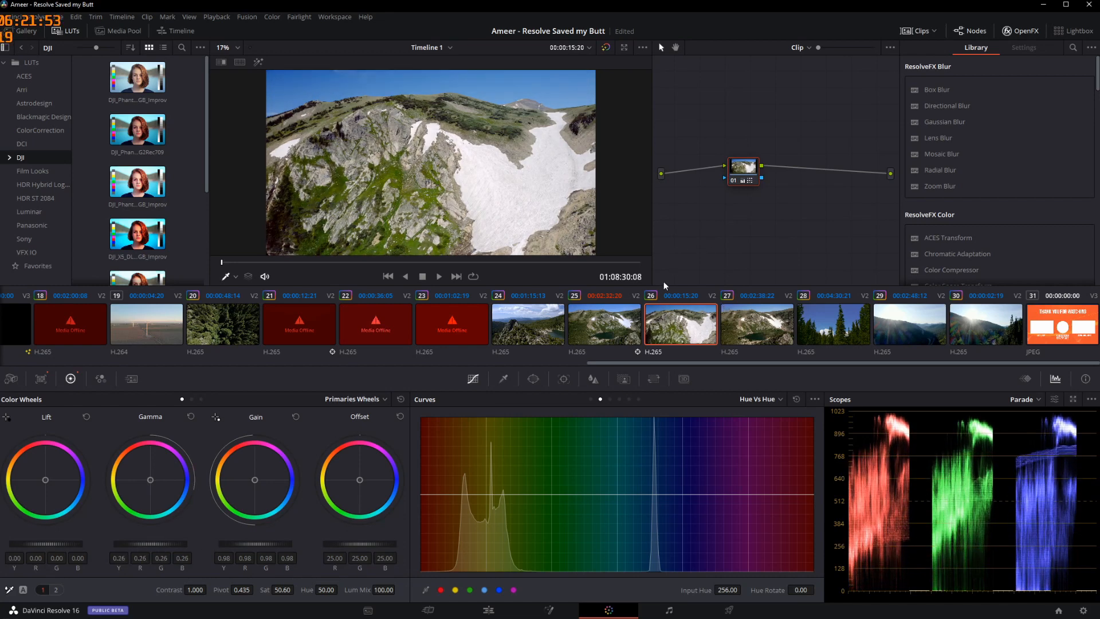
left_click(527, 324)
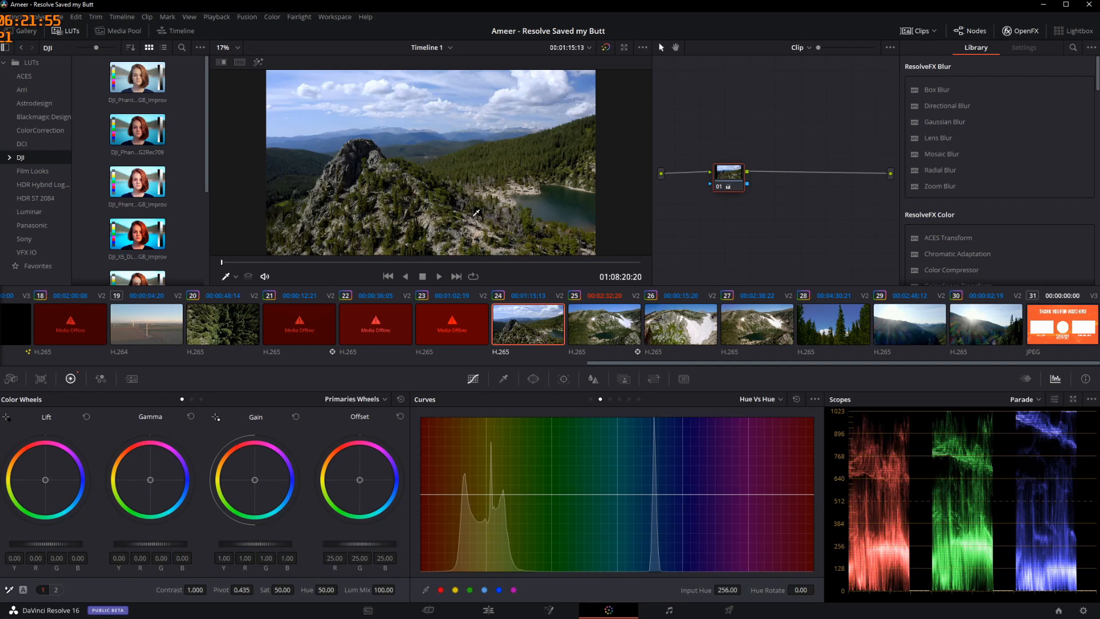
mouse_move(519, 184)
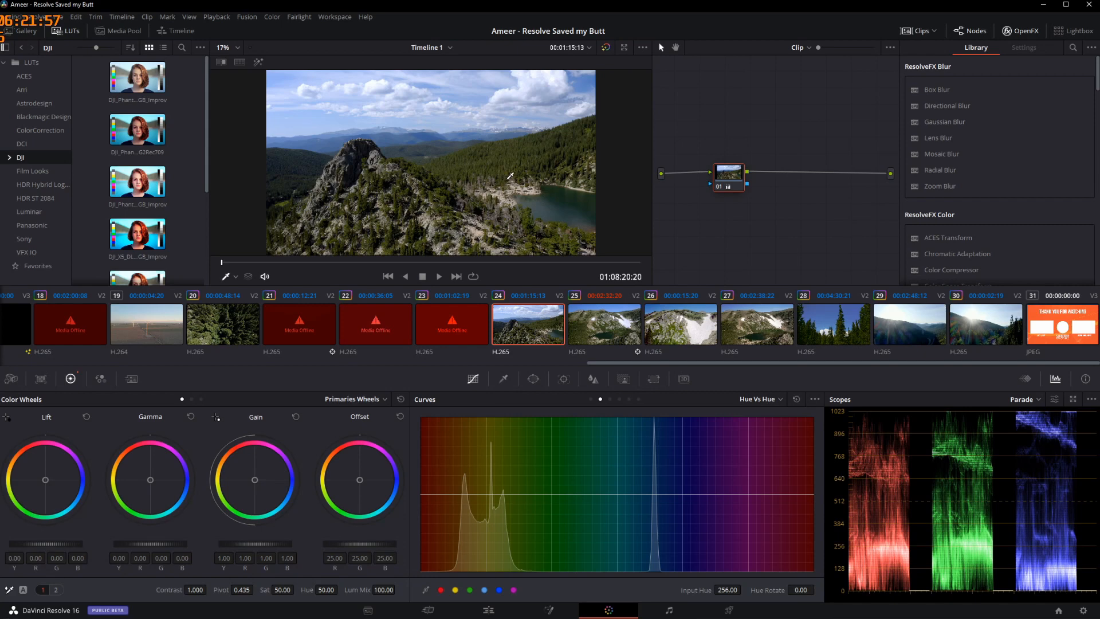
mouse_move(744, 375)
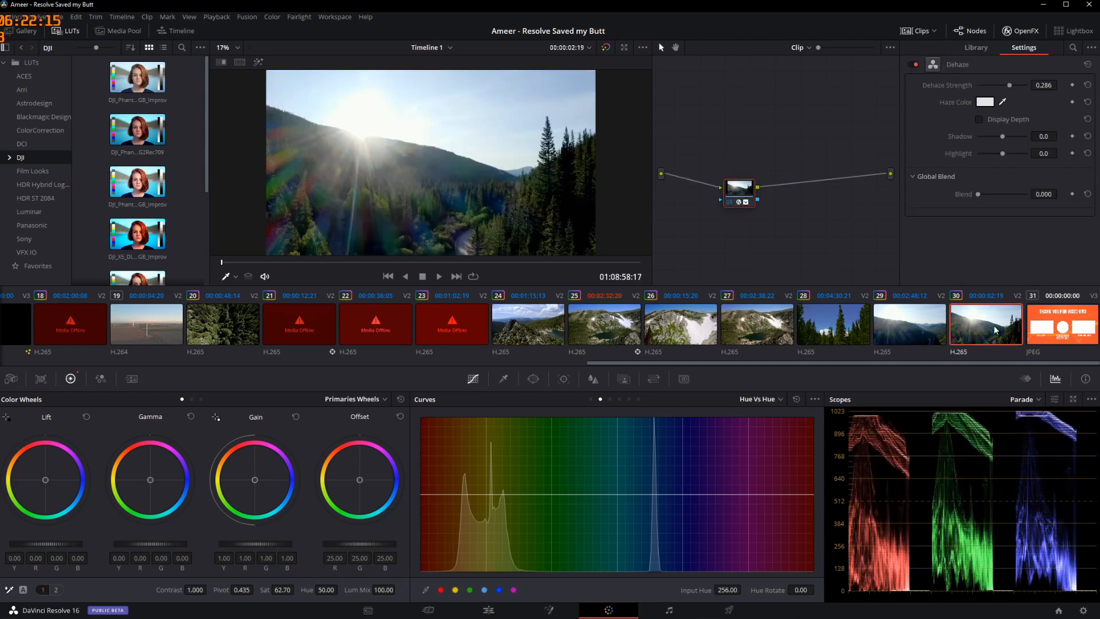
- Flip between the sunlit valley shot (clip 29) and the sun-flare forest shot (clip 30) to compare
left_click(909, 324)
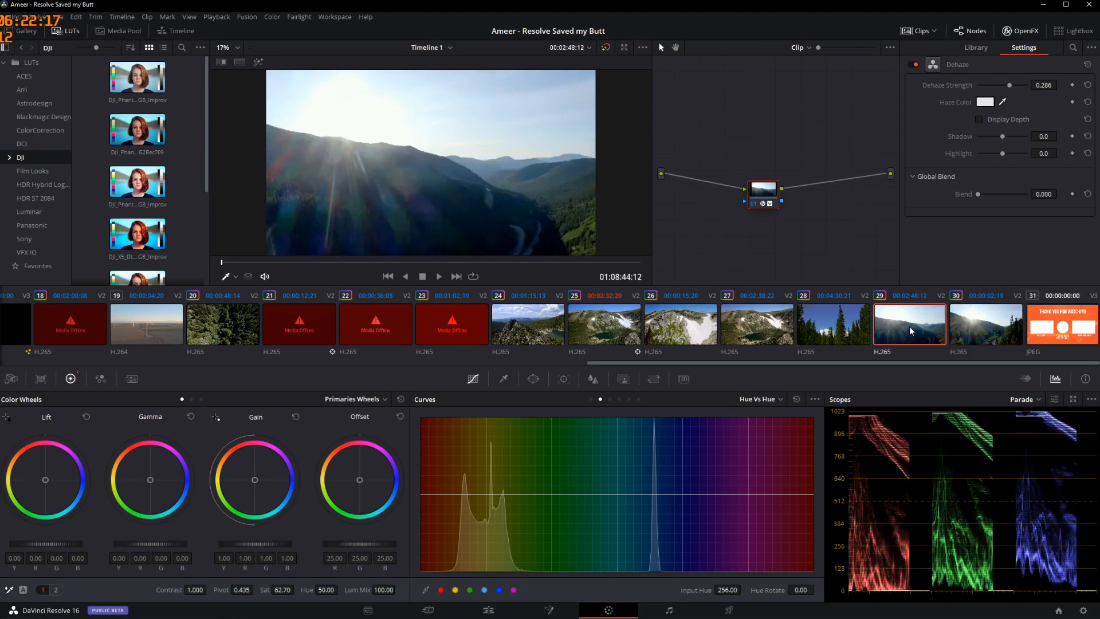
left_click(986, 324)
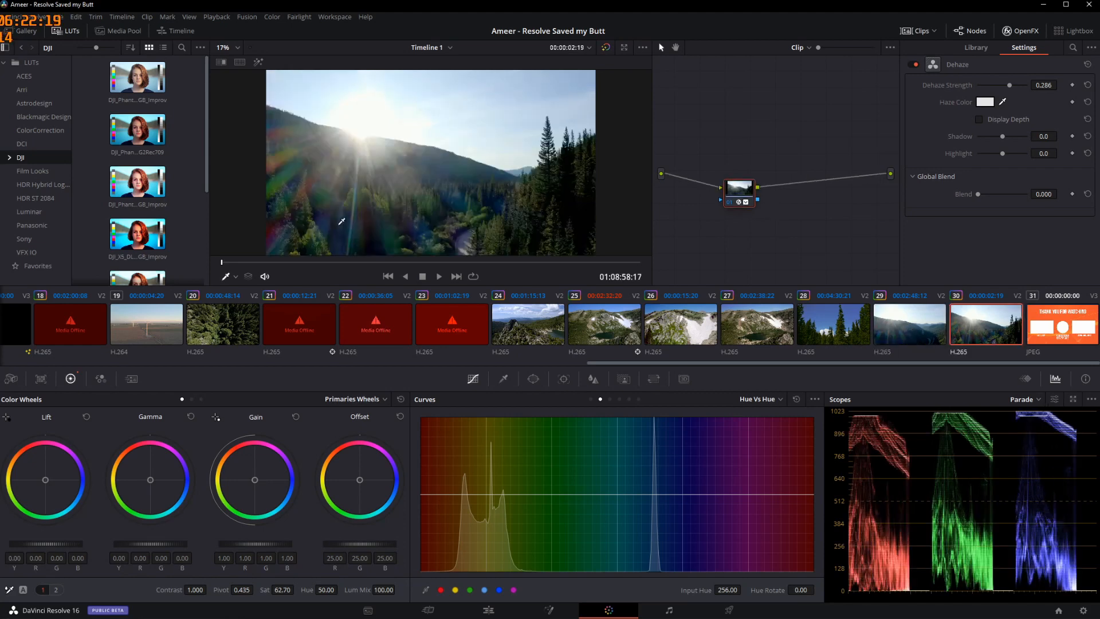
left_click(910, 323)
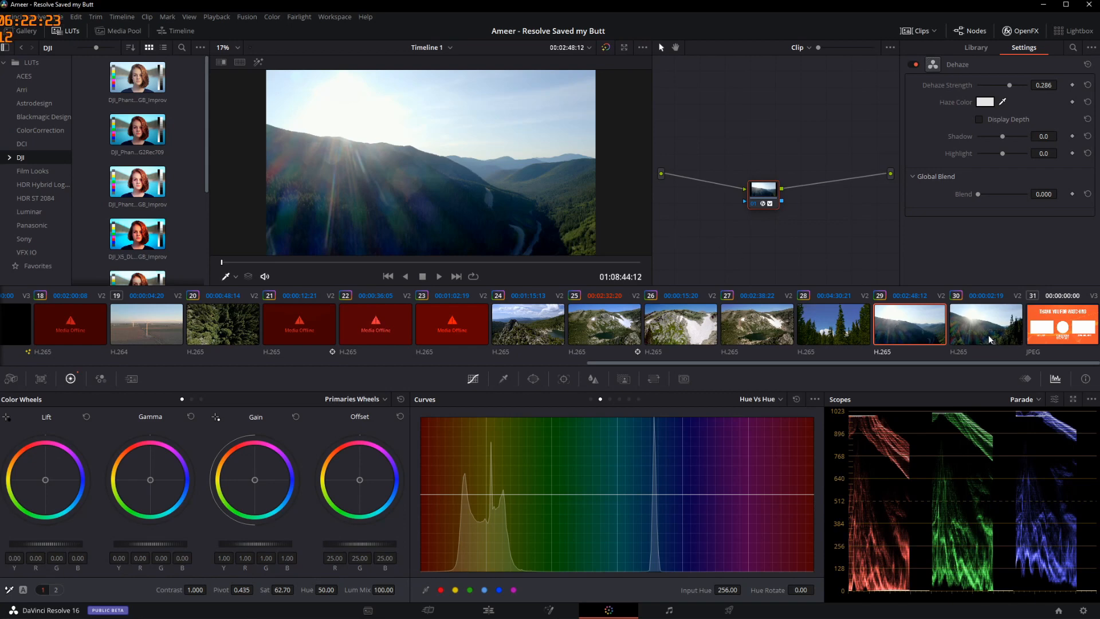
left_click(985, 323)
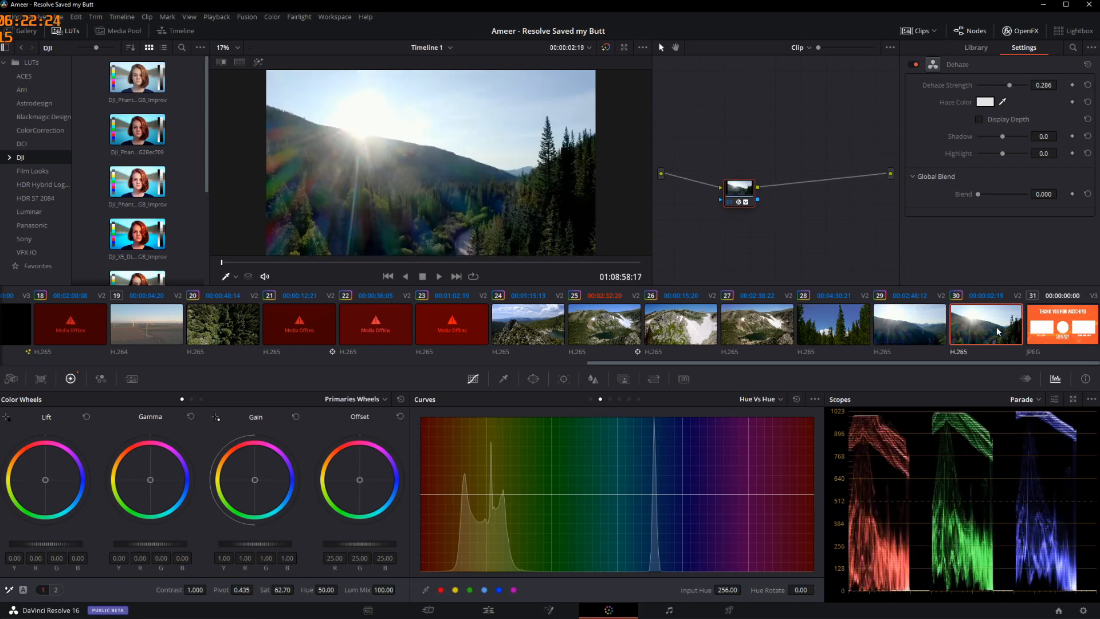
left_click(910, 325)
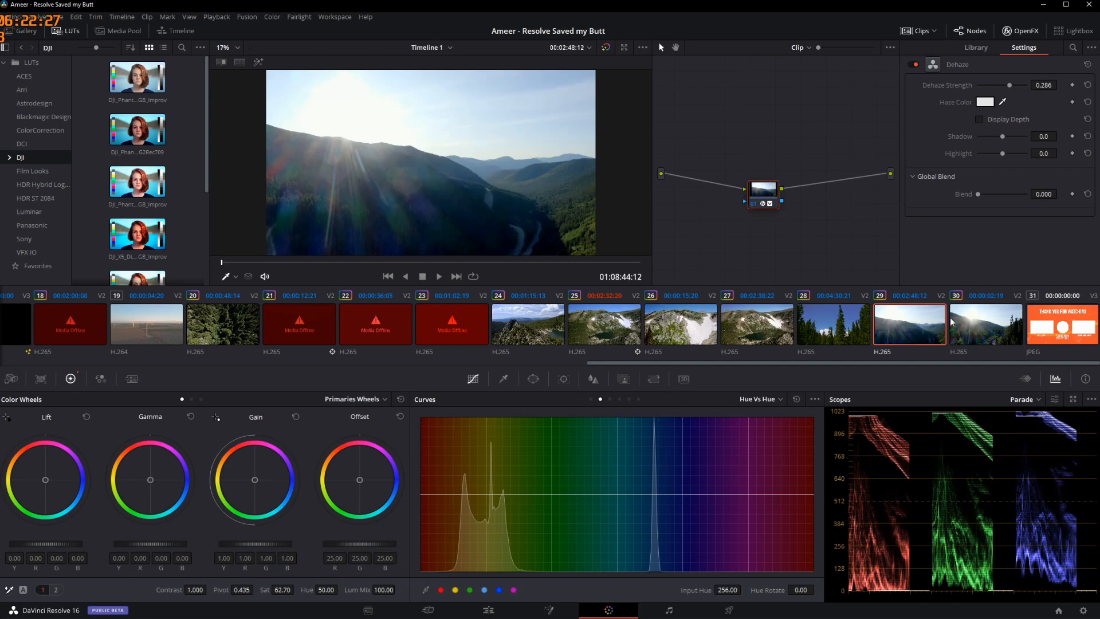
- Apply Shot Match to this Clip on the forest shot and review the matched valley shot
right_click(982, 324)
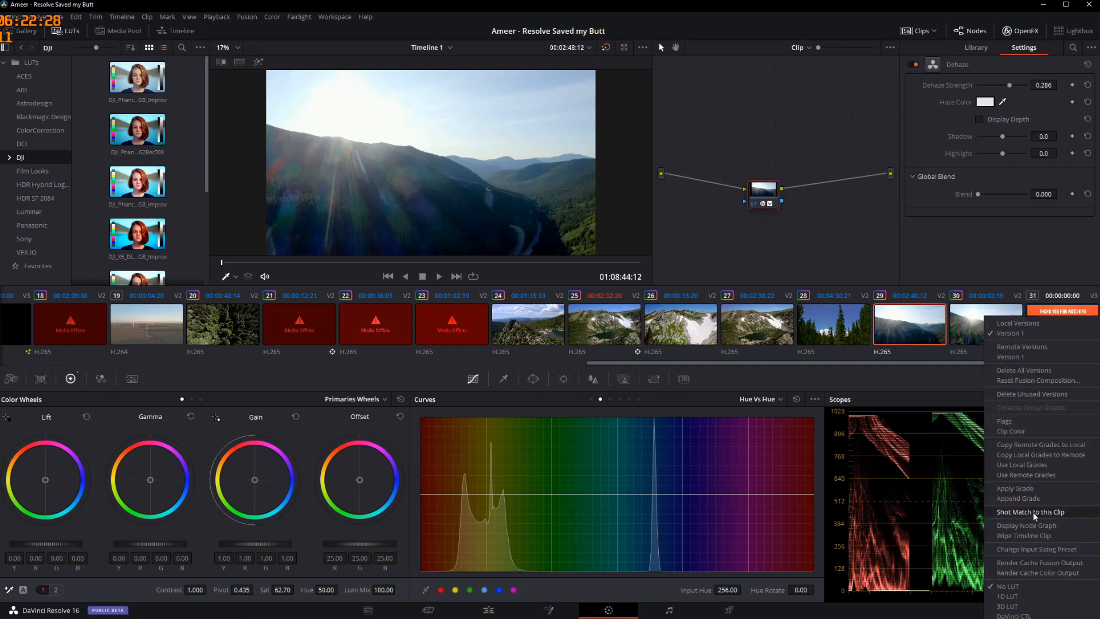
left_click(1030, 511)
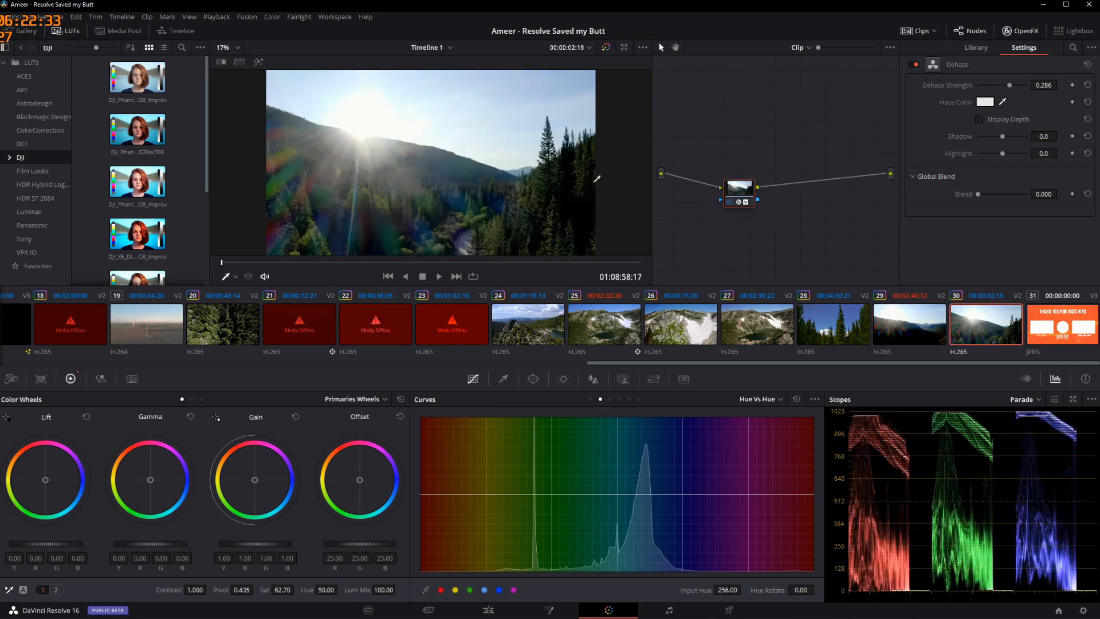
left_click(910, 324)
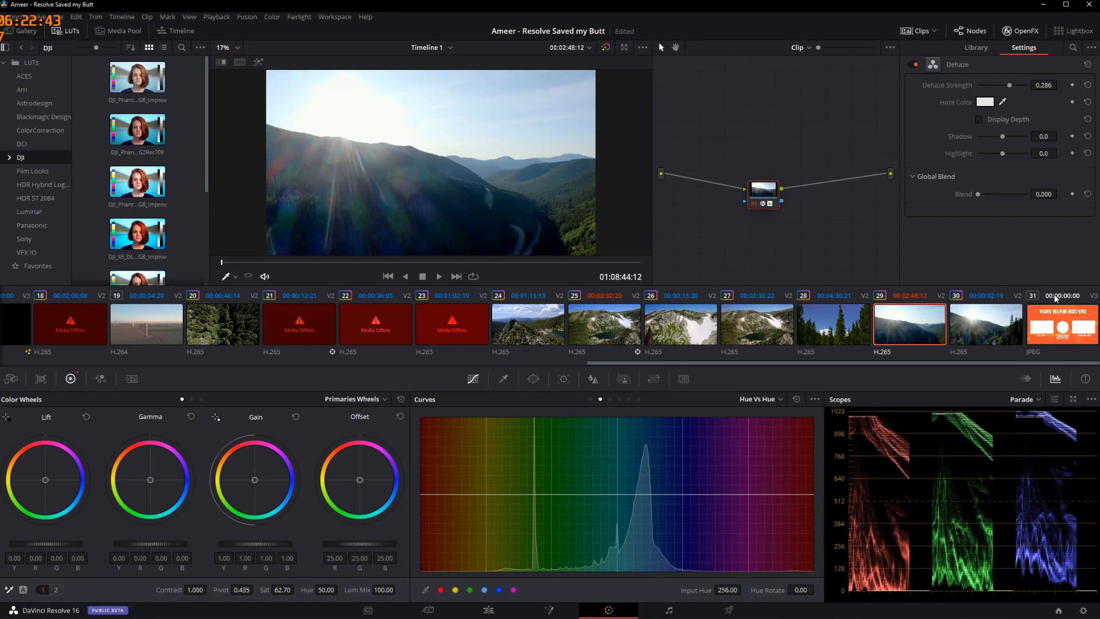
- Select all 16 clips in the Faces bin and run Analyze Clips for People
left_click(367, 610)
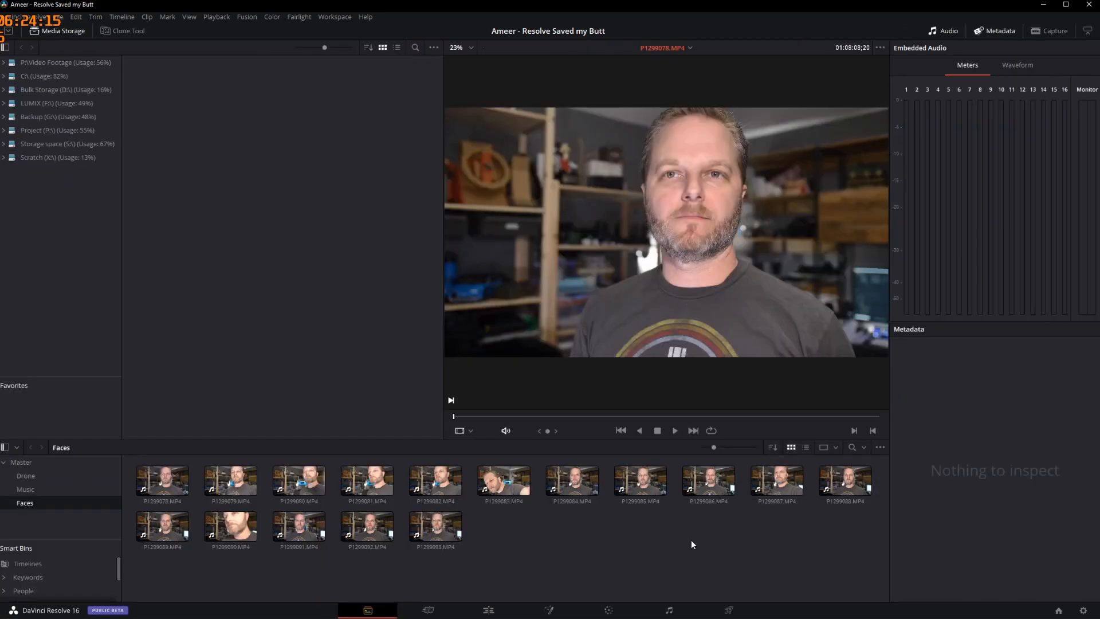
mouse_move(850, 562)
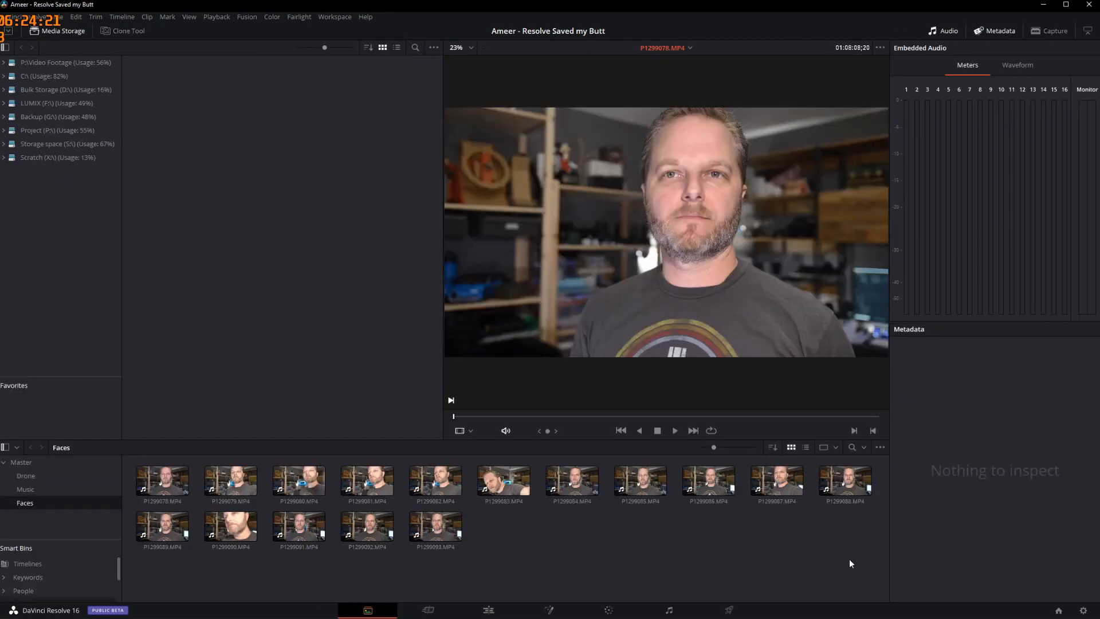
key("ctrl+a")
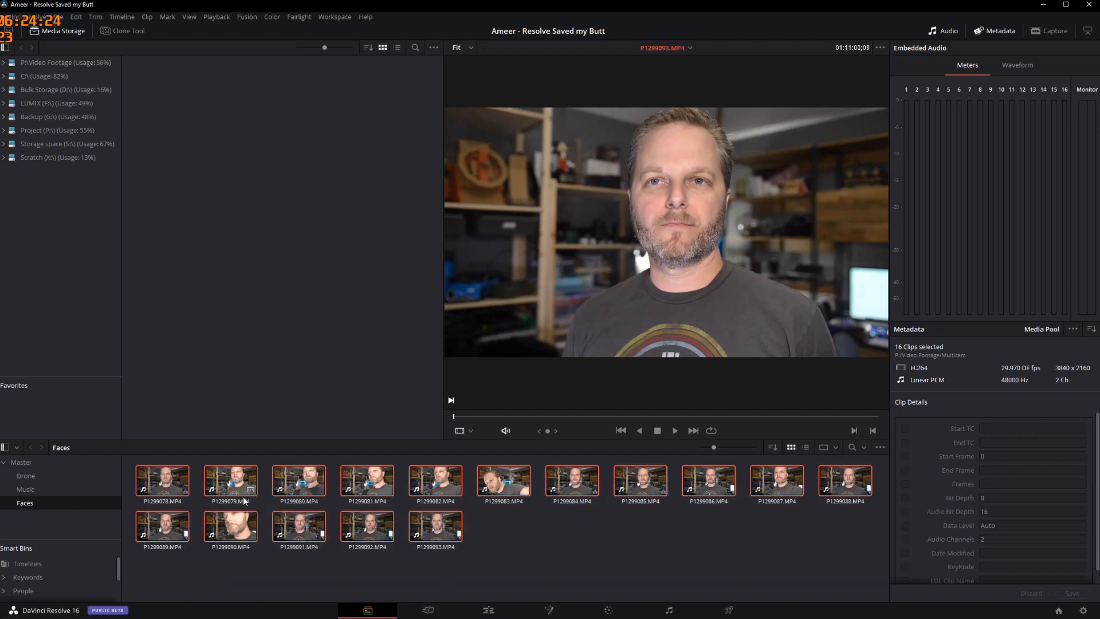
right_click(244, 484)
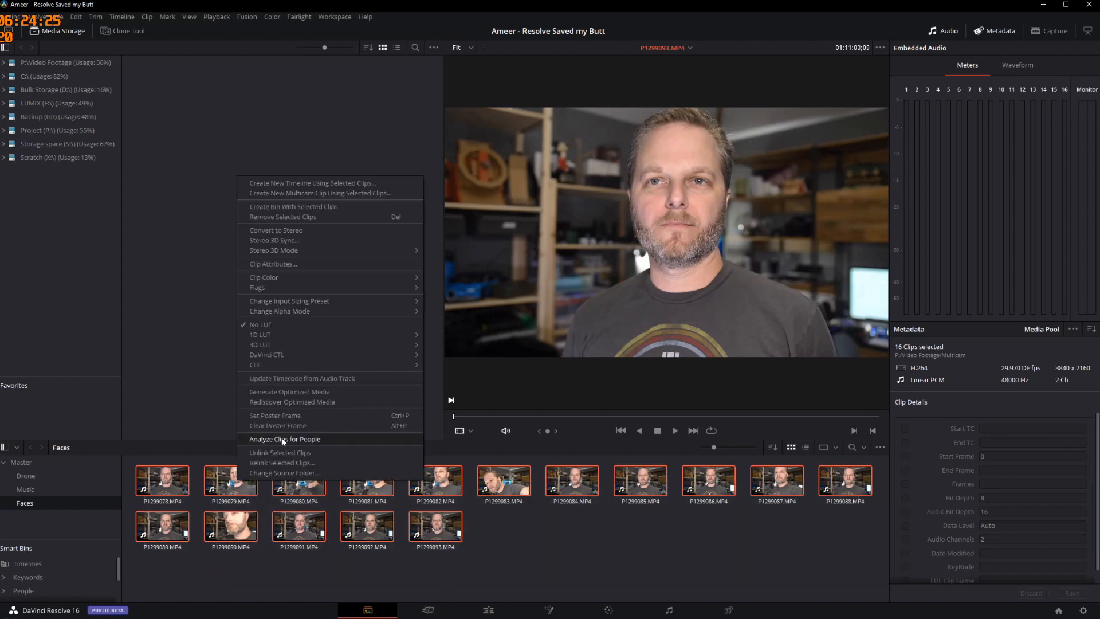
left_click(285, 439)
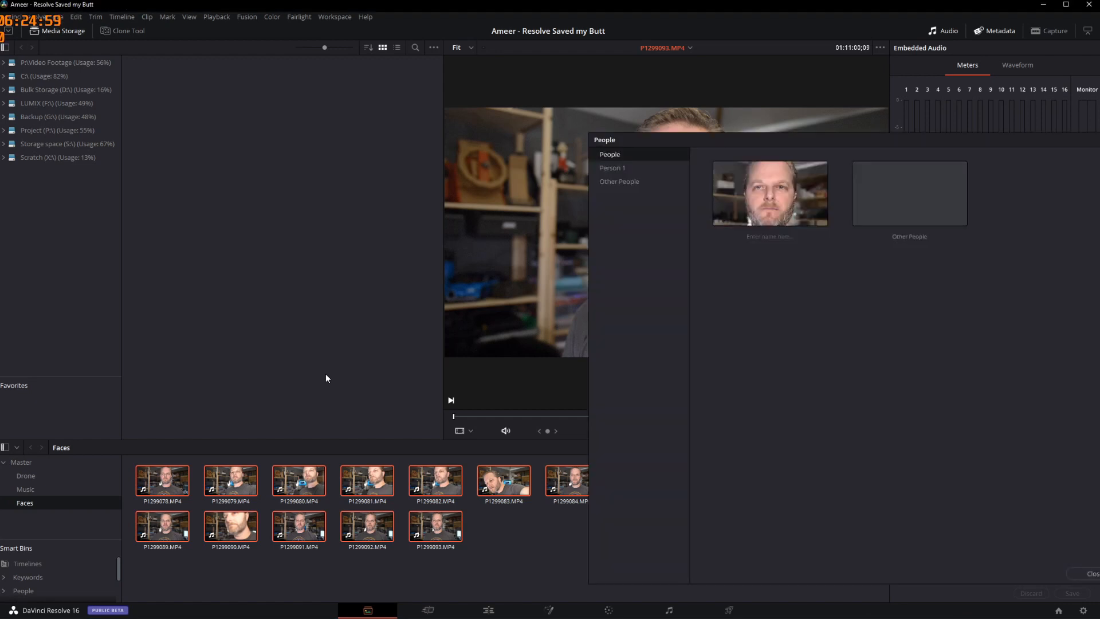
- Browse the clips detected as Person 1 and inspect the first one
left_click(612, 168)
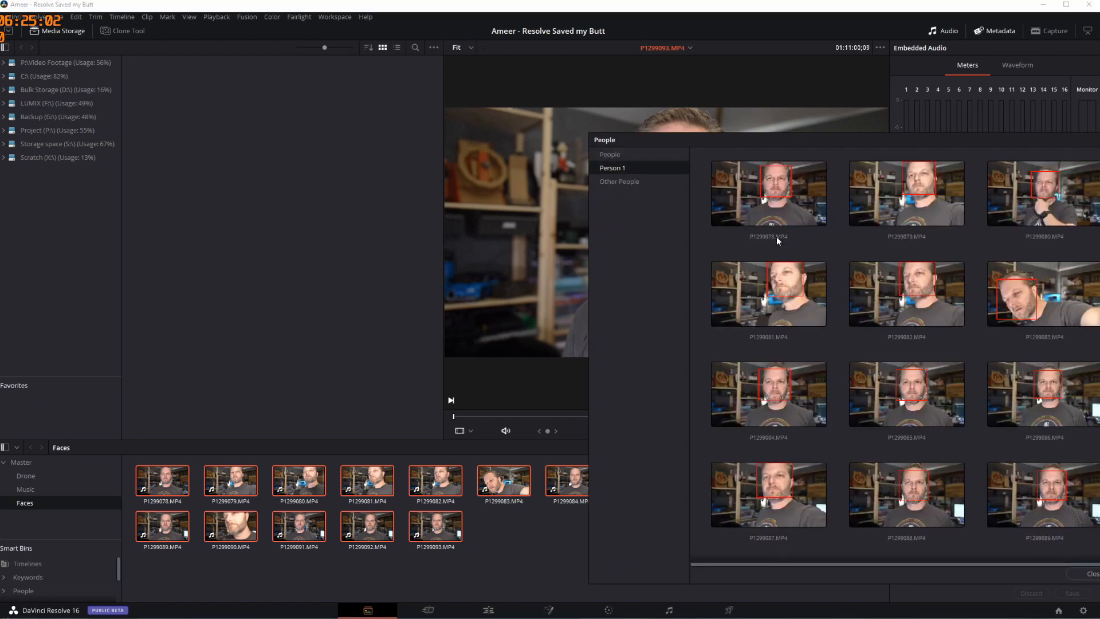
scroll("down", 3)
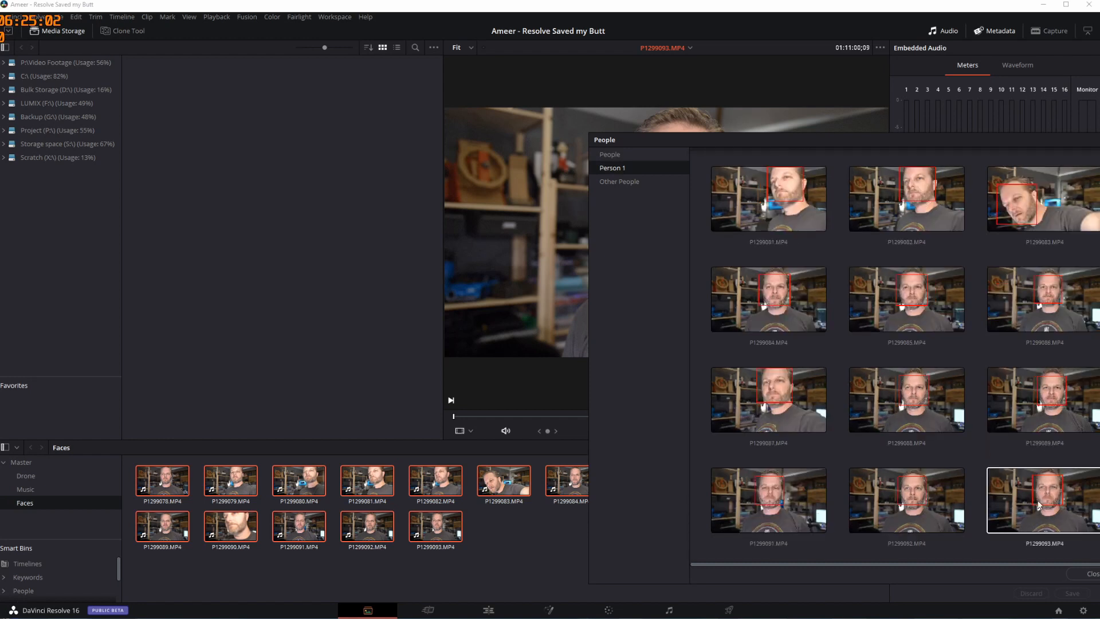
scroll("up", 3)
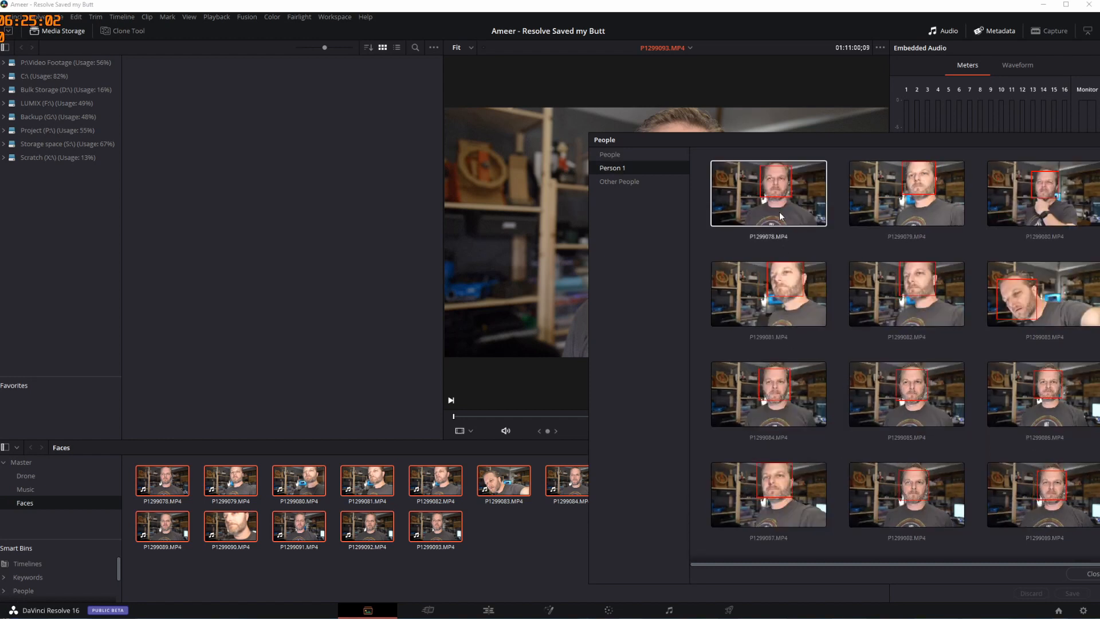
left_click(906, 293)
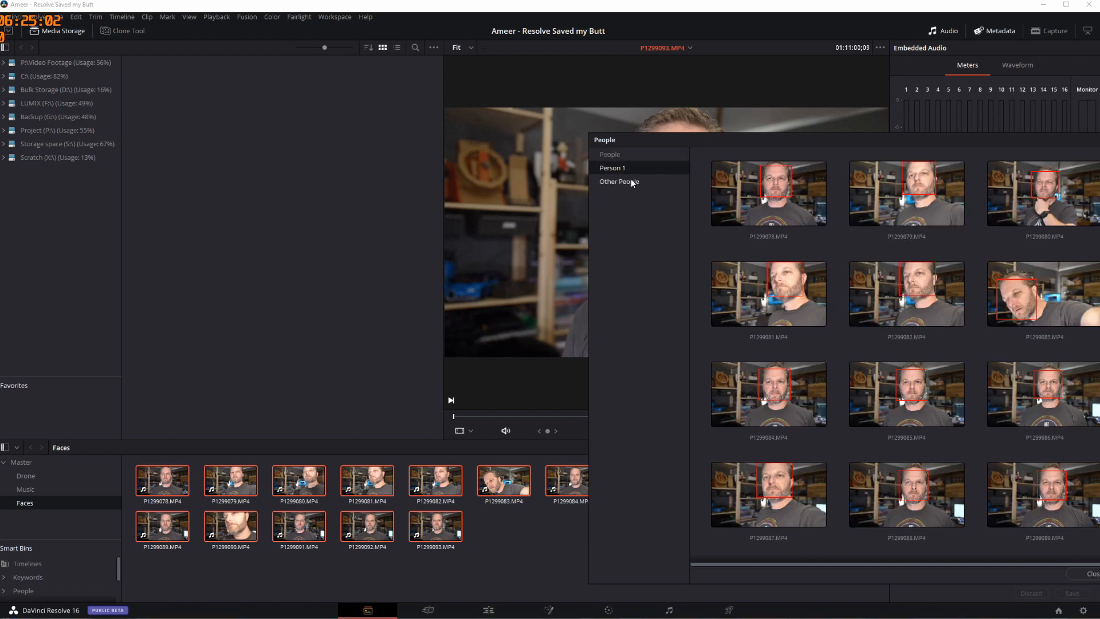
- Check the single clip in the Other People group, then return to the People overview
left_click(619, 181)
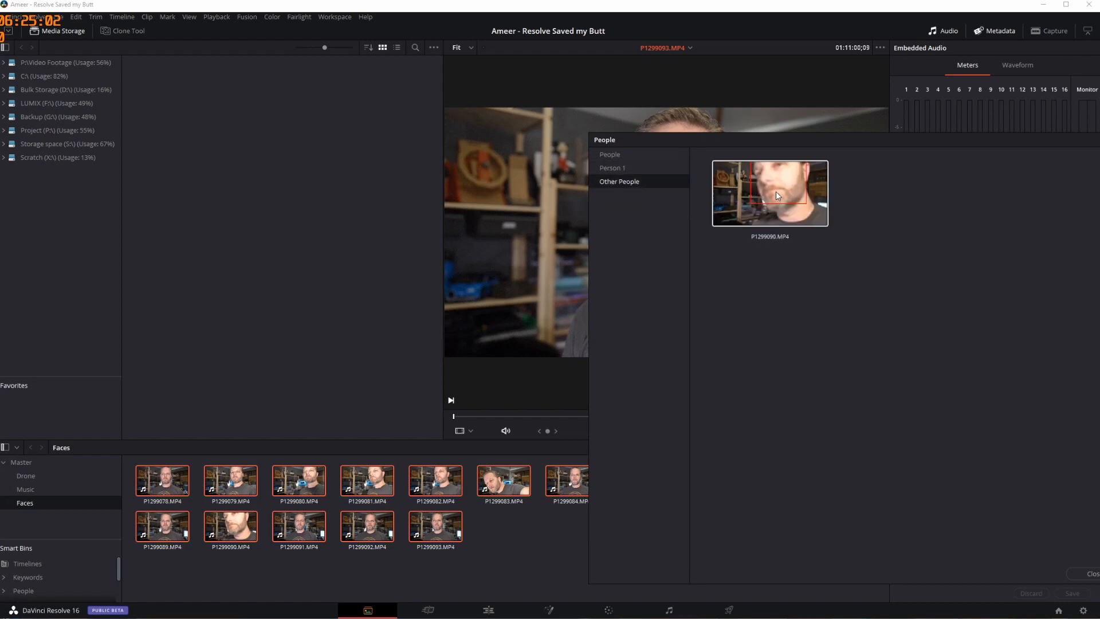
left_click(609, 154)
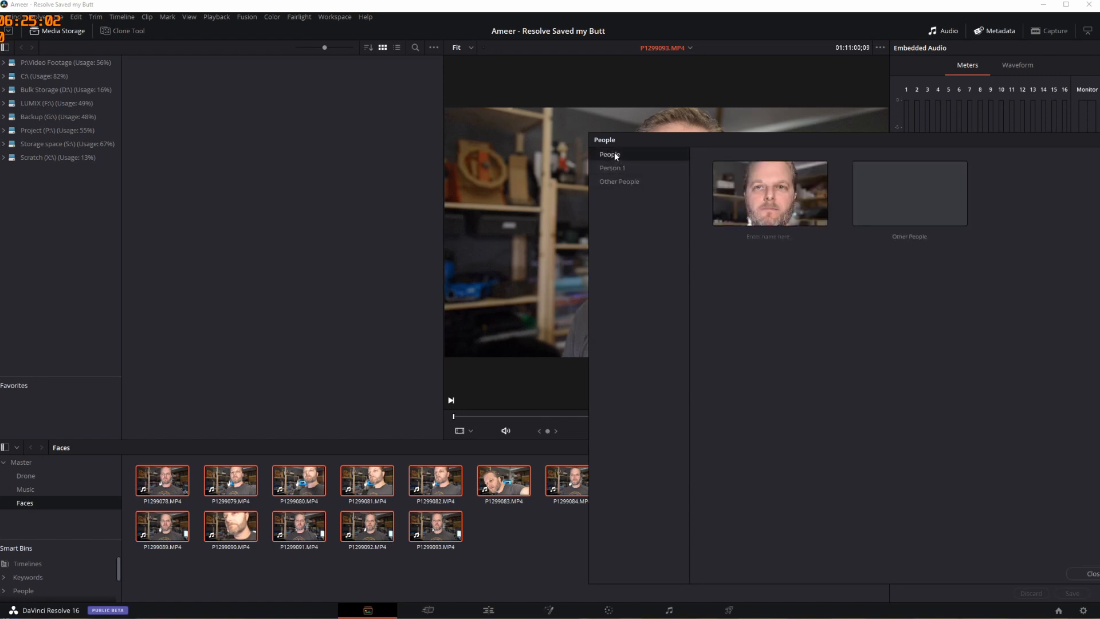
left_click(612, 168)
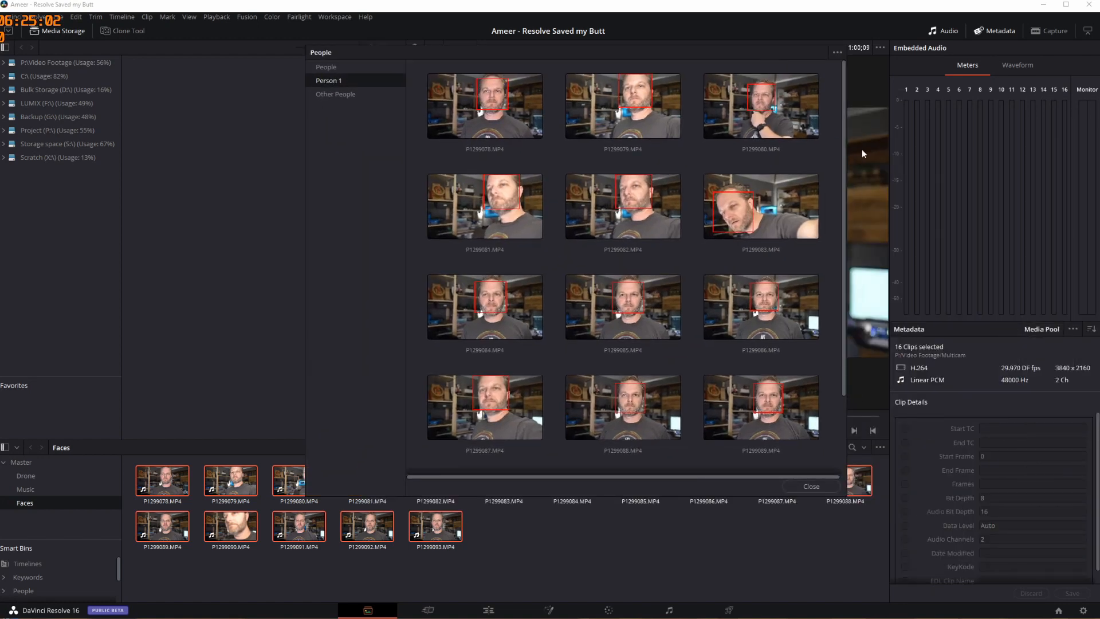
mouse_move(769, 470)
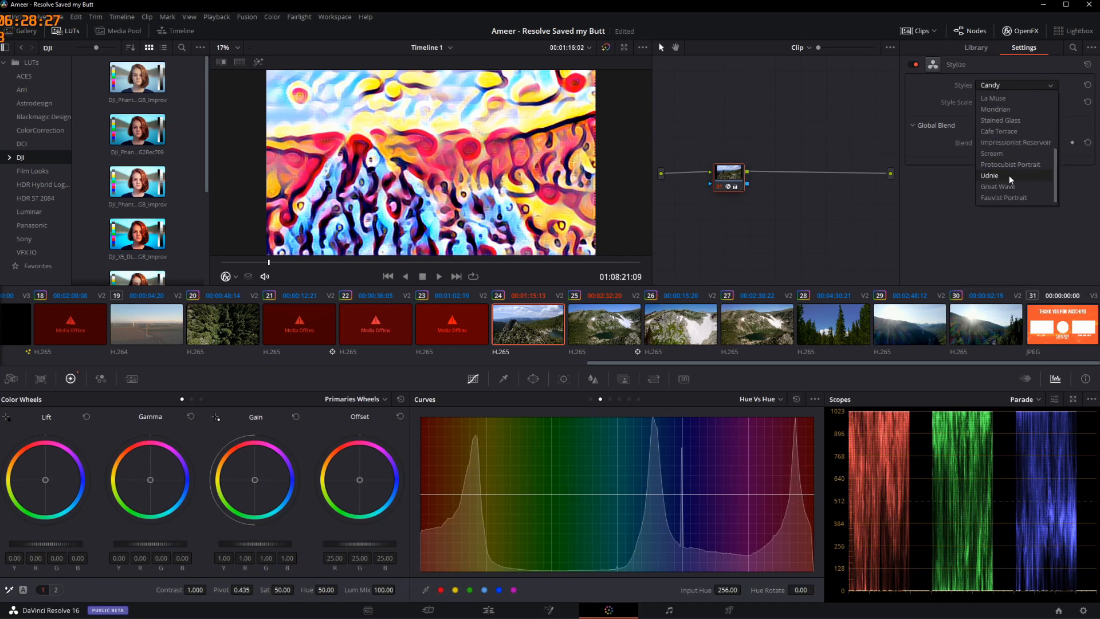
- Stylize the mountain clip with Udnie, then Stained Glass and Fauvist Portrait looks
left_click(990, 176)
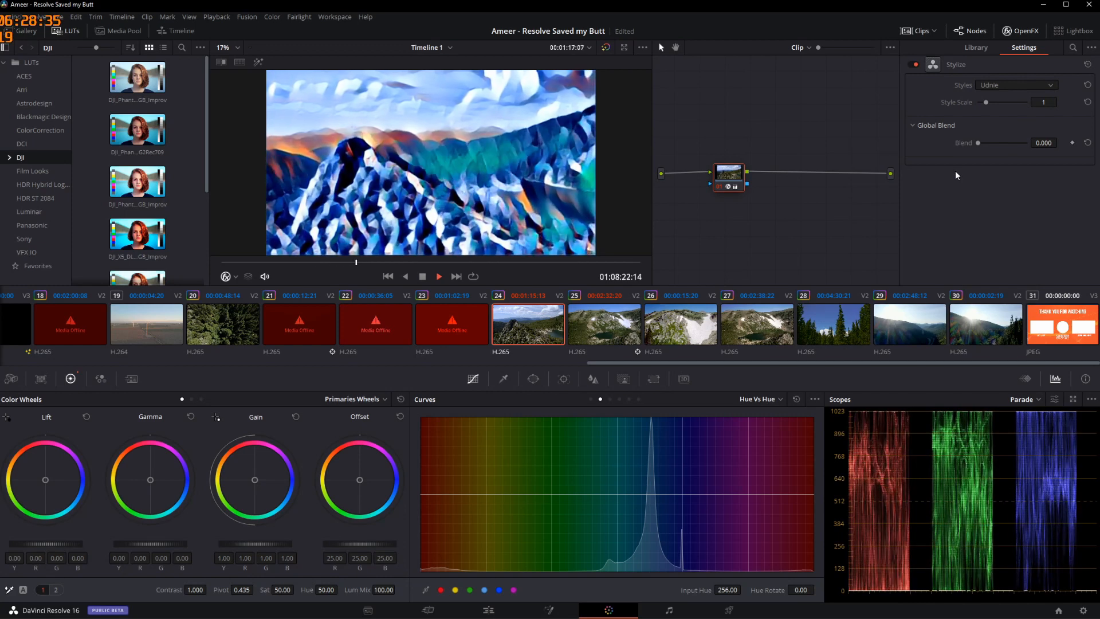
left_click(438, 276)
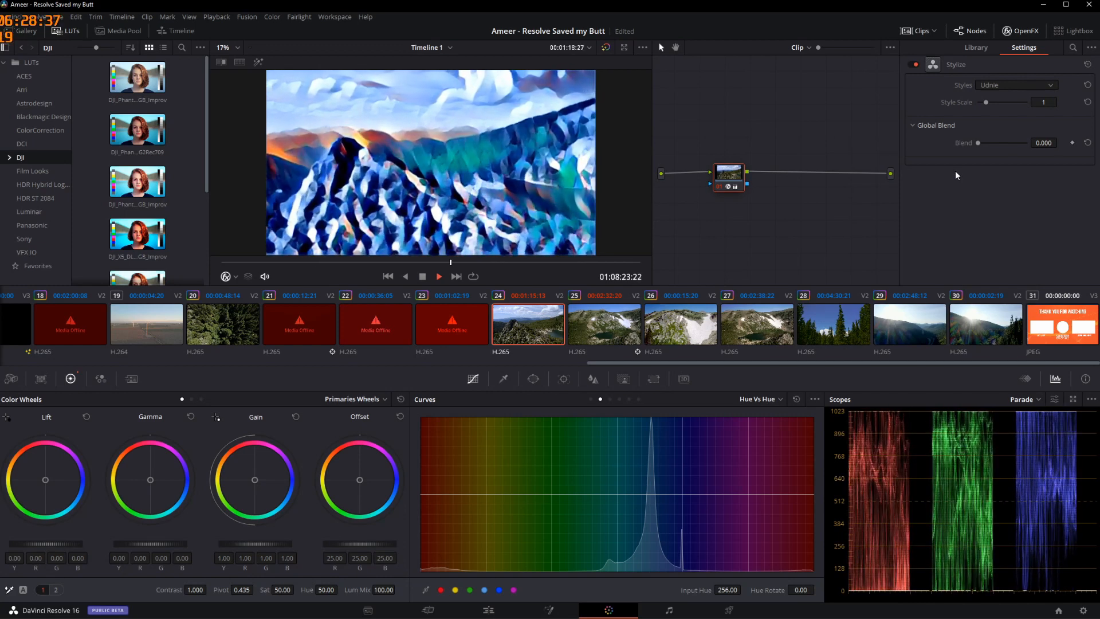
left_click(1014, 85)
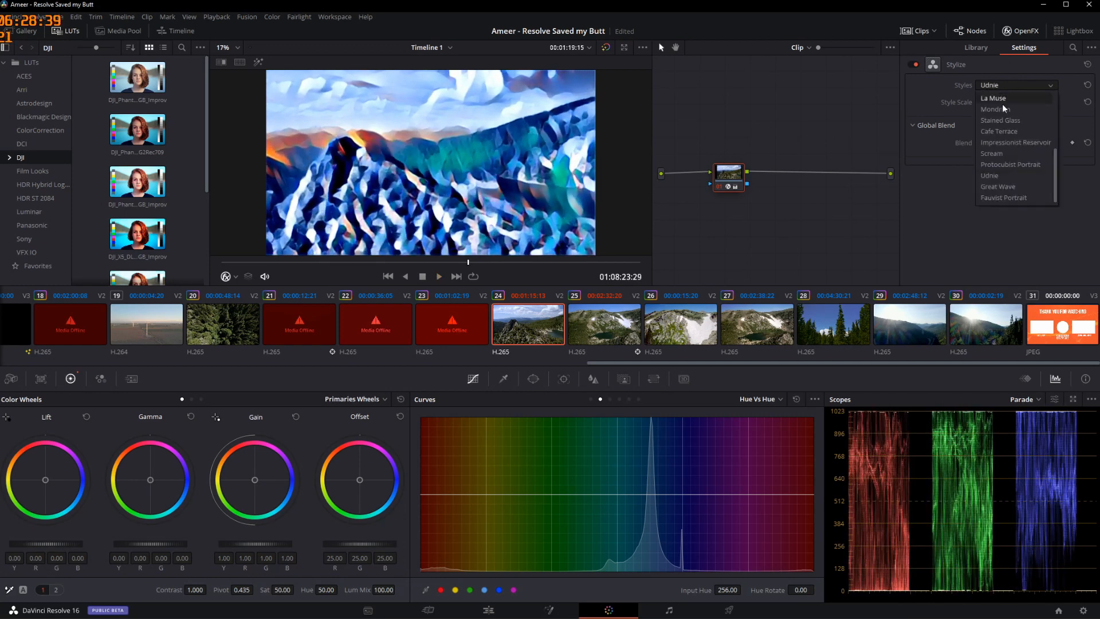
left_click(1001, 120)
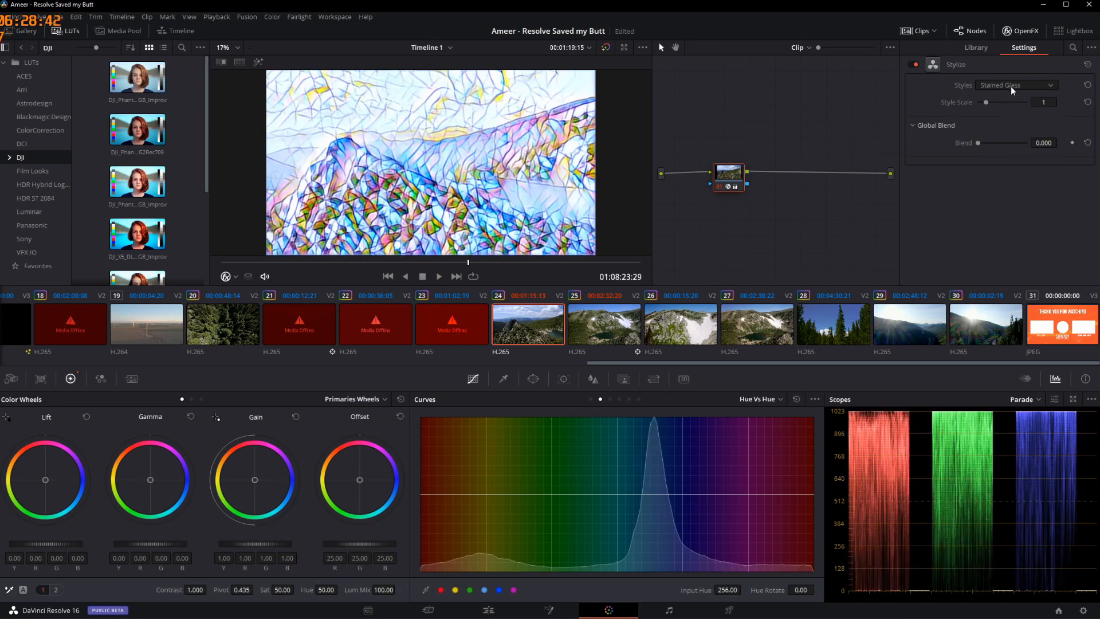
left_click(1013, 85)
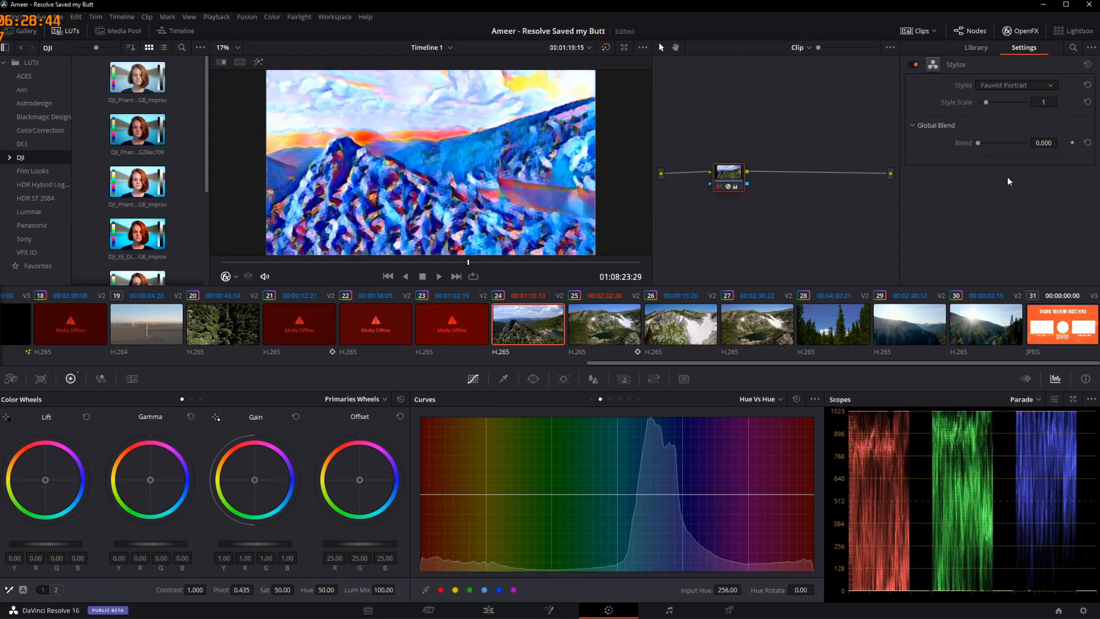
- Switch the Stylize look to Chinese Brush and finally Edtaonisl
left_click(1013, 85)
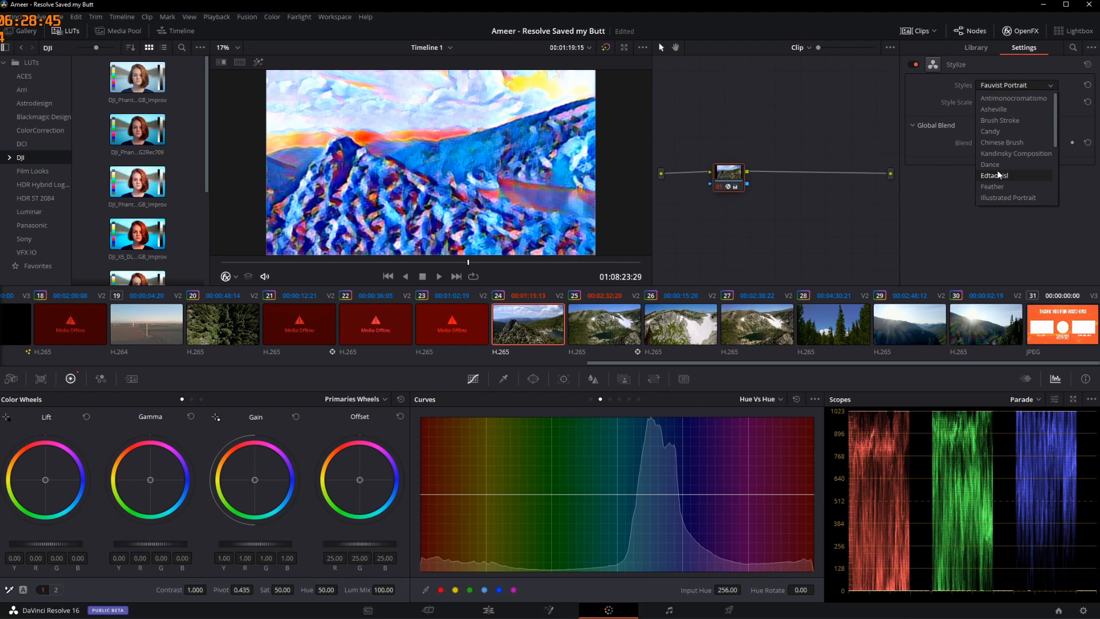
left_click(1001, 131)
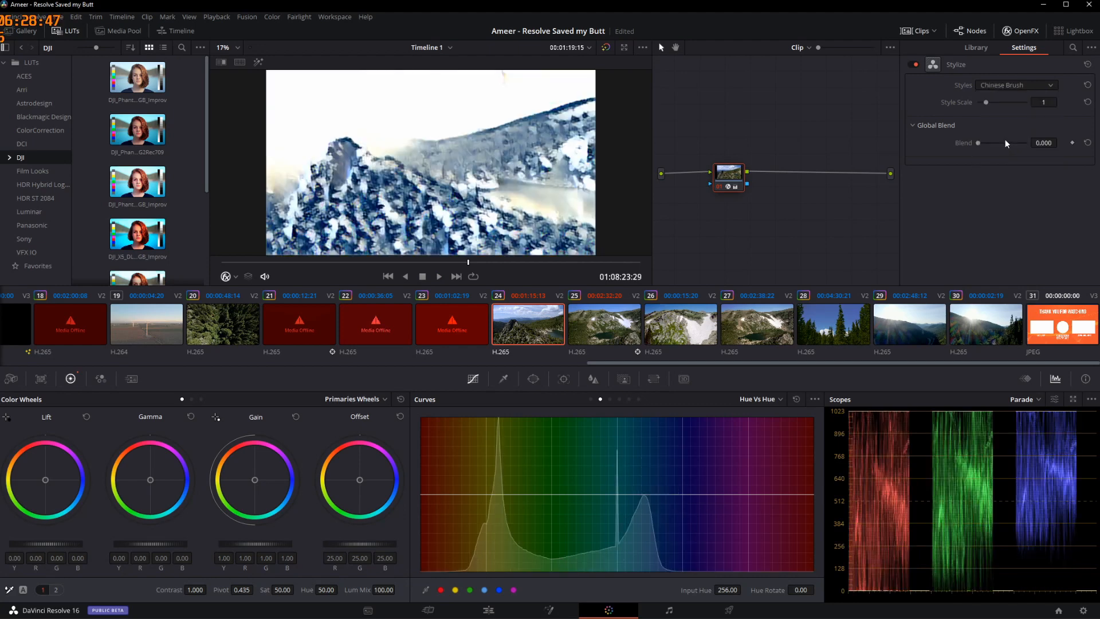
left_click(438, 276)
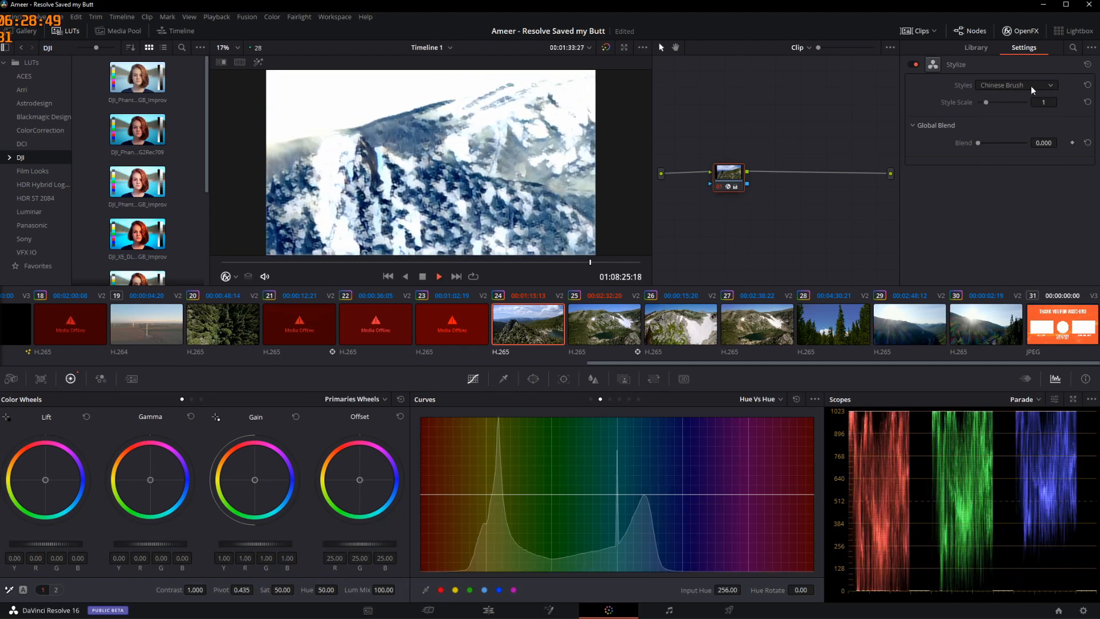
left_click(1015, 85)
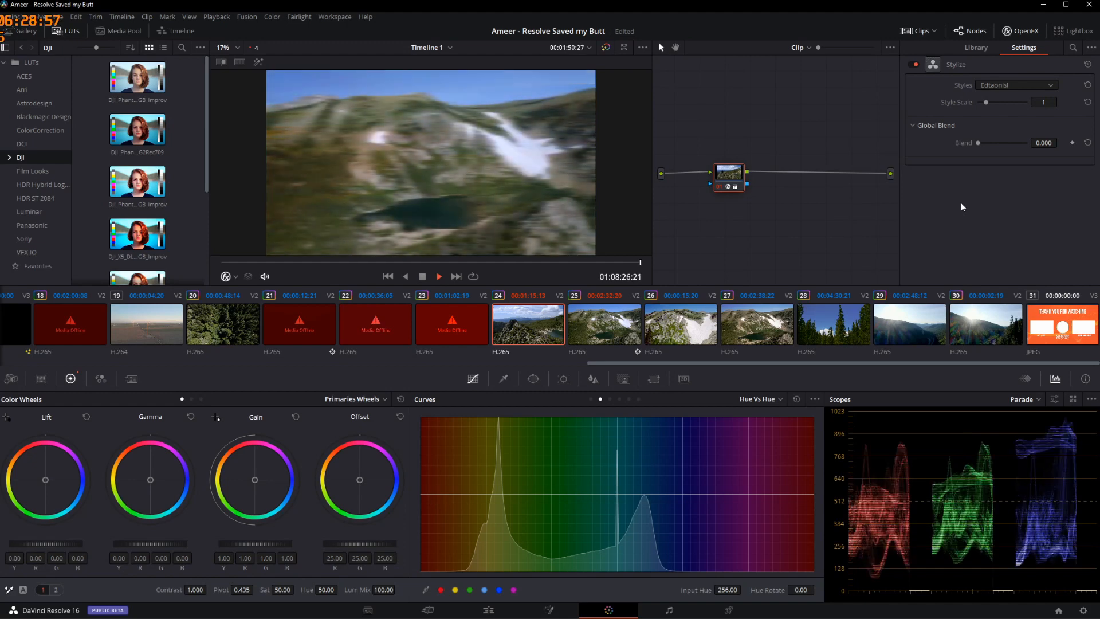
- Select clip 25, the unstylized mountain lake shot, showing its multi-node grade
left_click(975, 47)
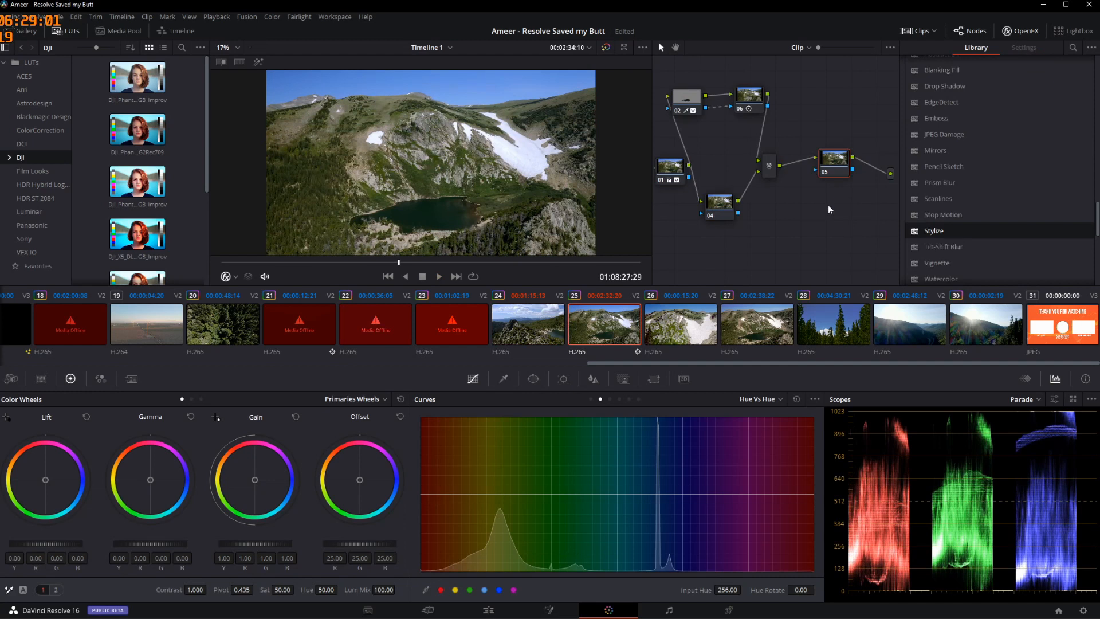
mouse_move(688, 428)
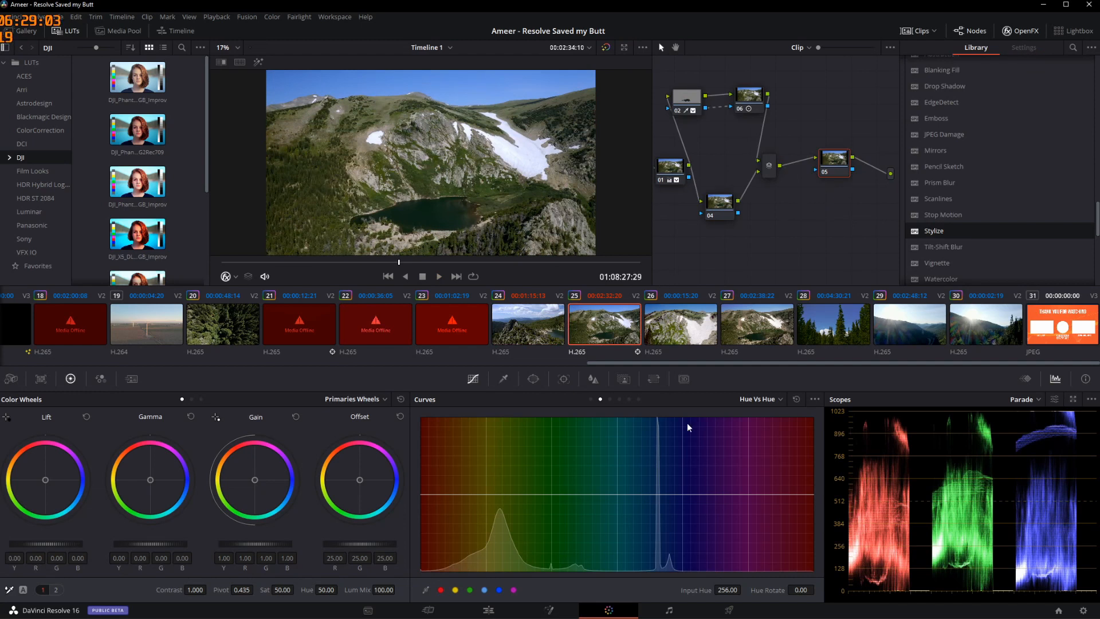
mouse_move(566, 370)
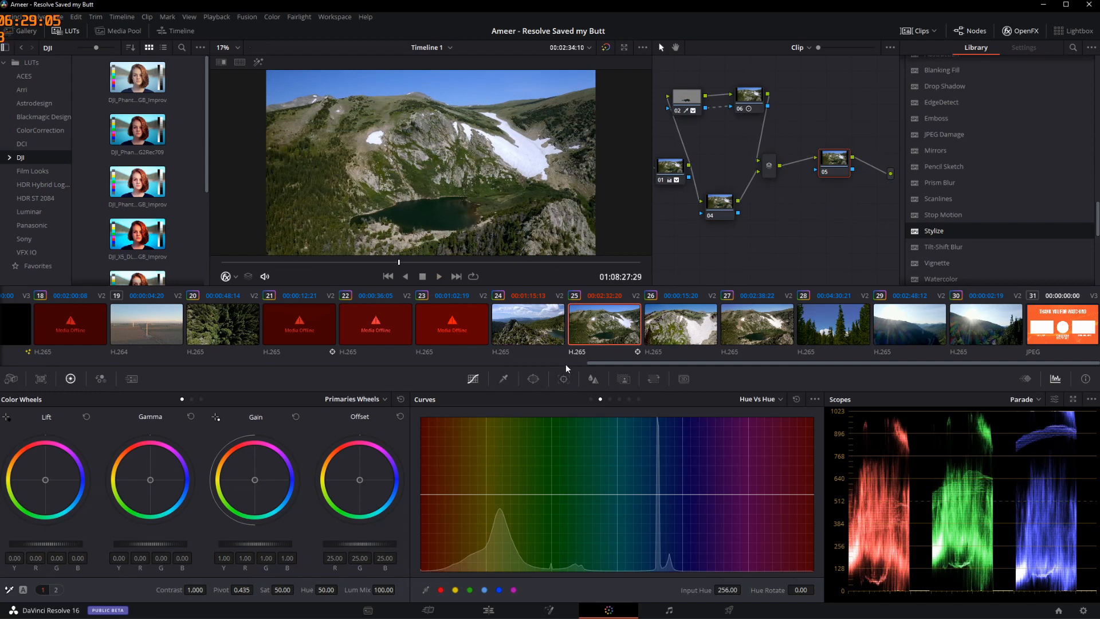